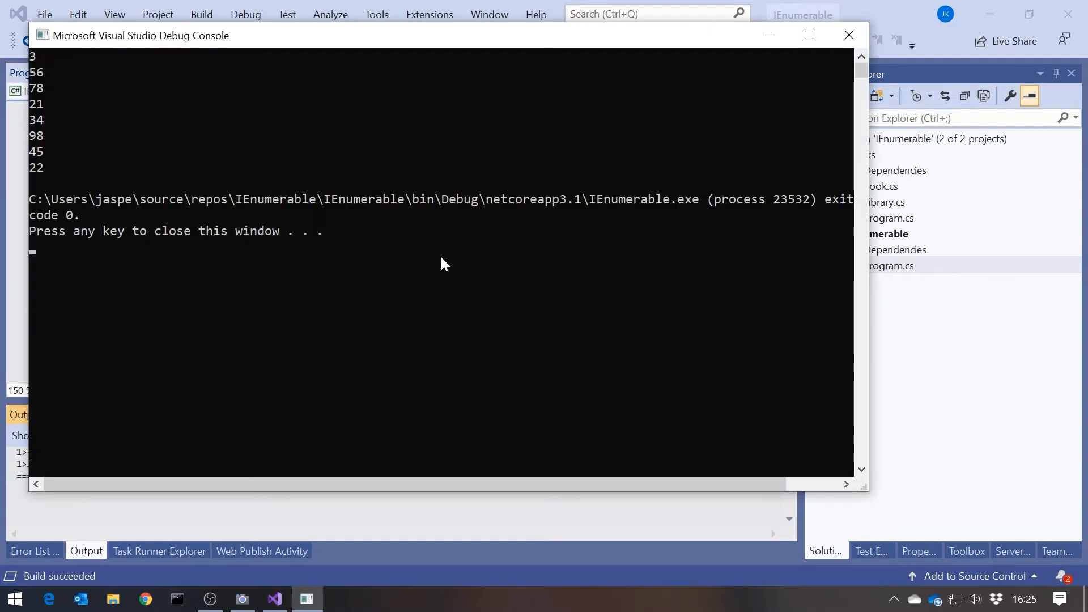
Close the output console and begin an IEnumerator<int> declaration above the foreach loop
left_click(849, 34)
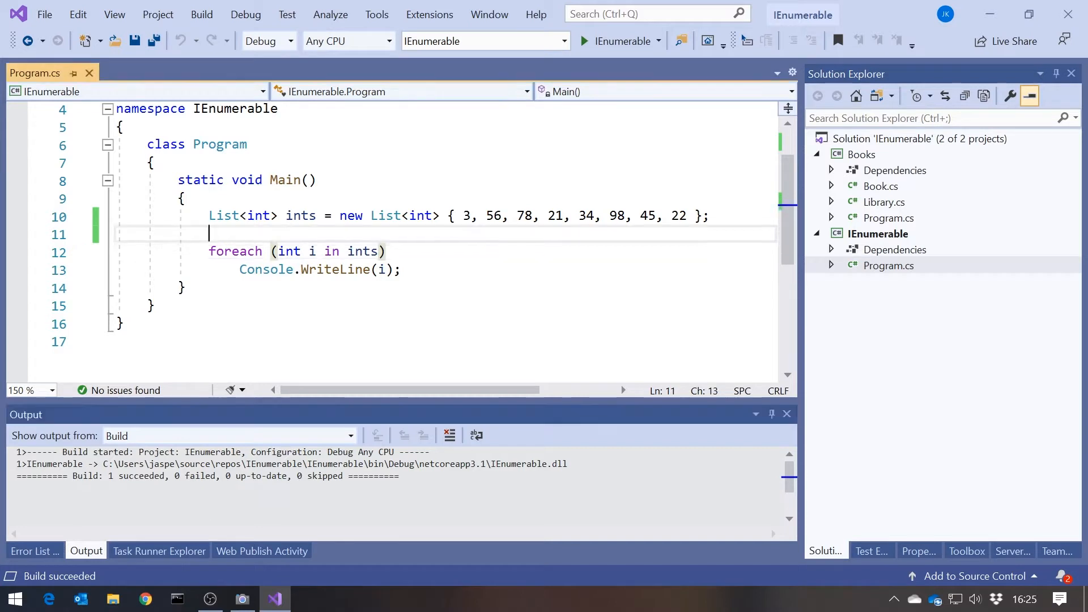
key("Enter")
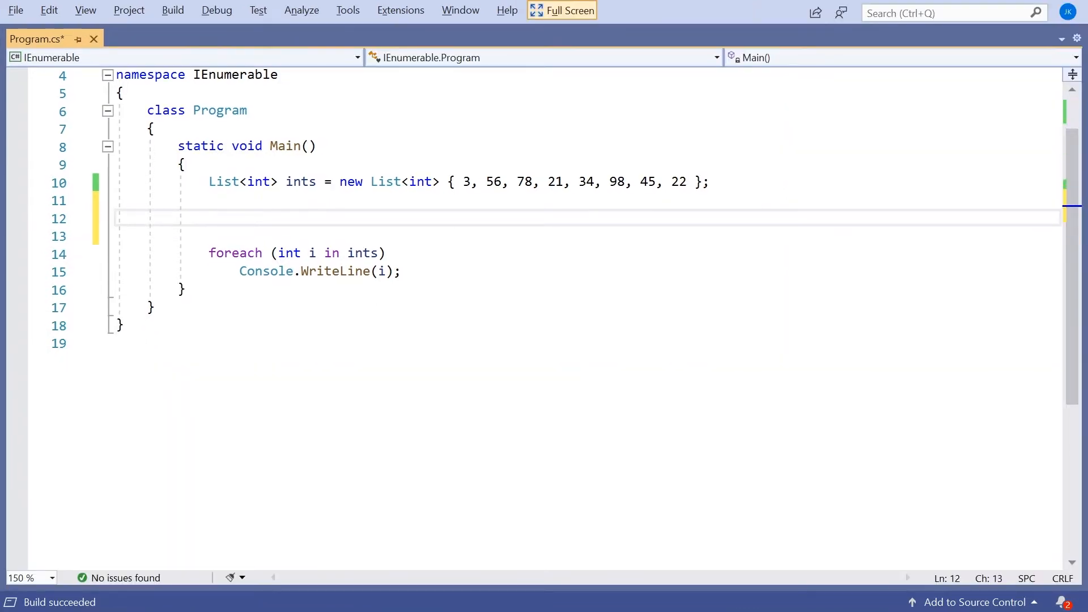
type("IEnumerator")
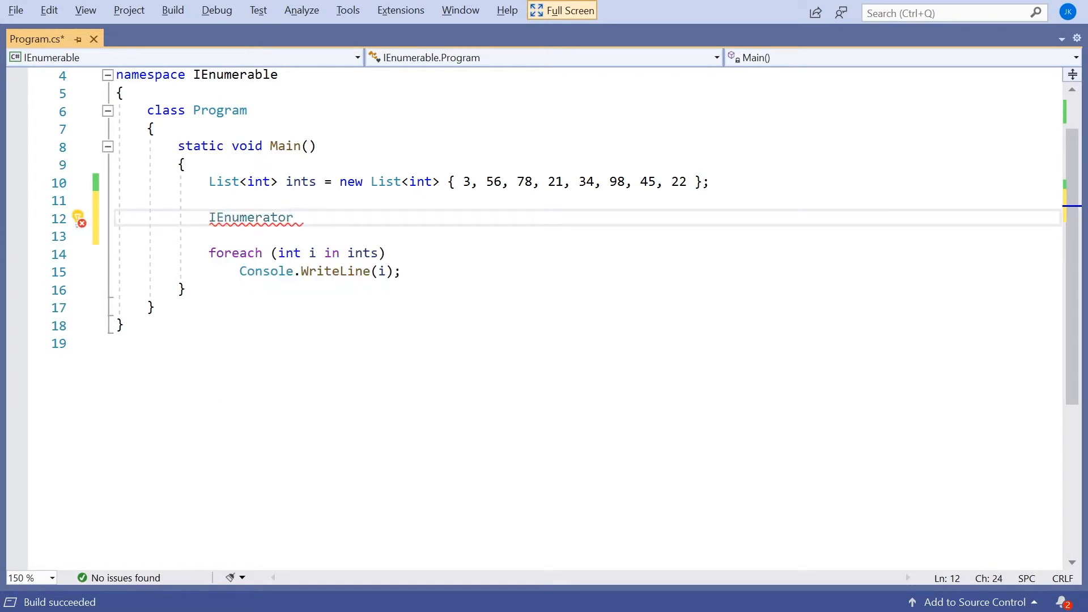
double_click(251, 216)
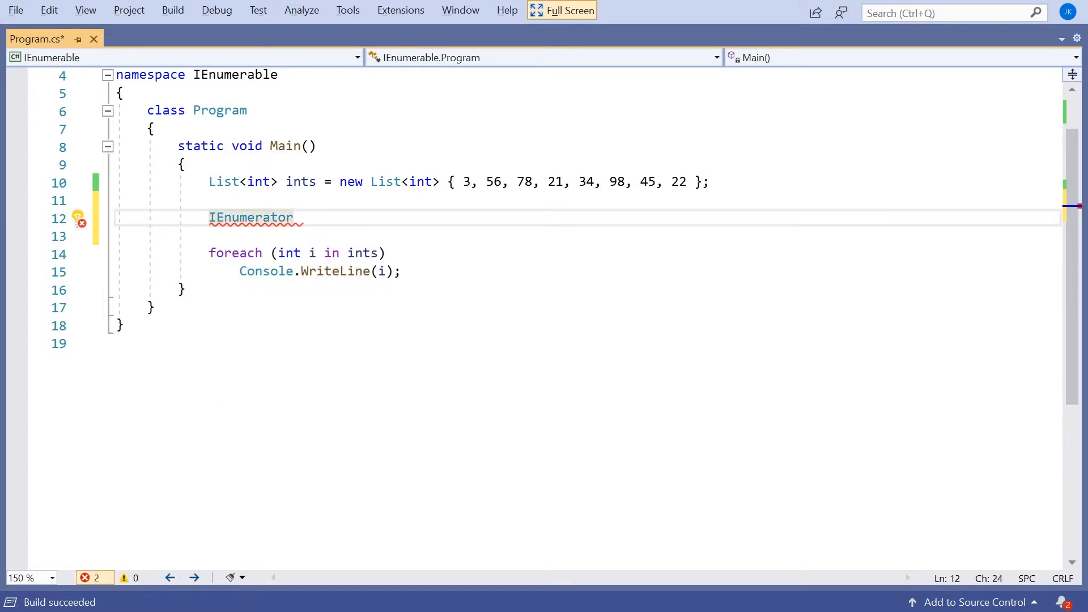
type("<int>")
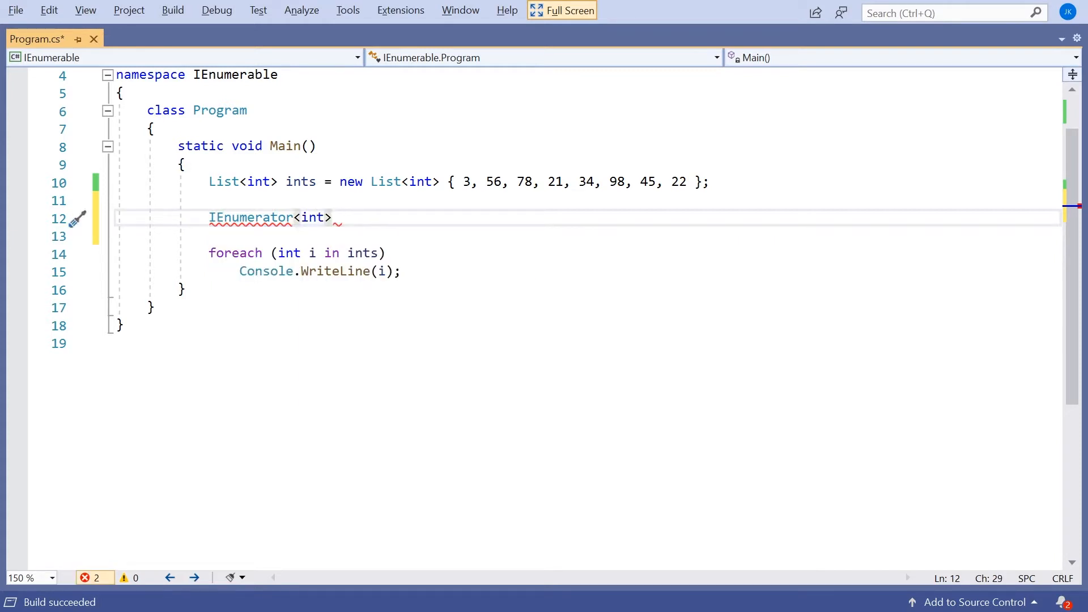
Complete the line as IEnumerator<int> en = ints.GetEnumerator();
type("en")
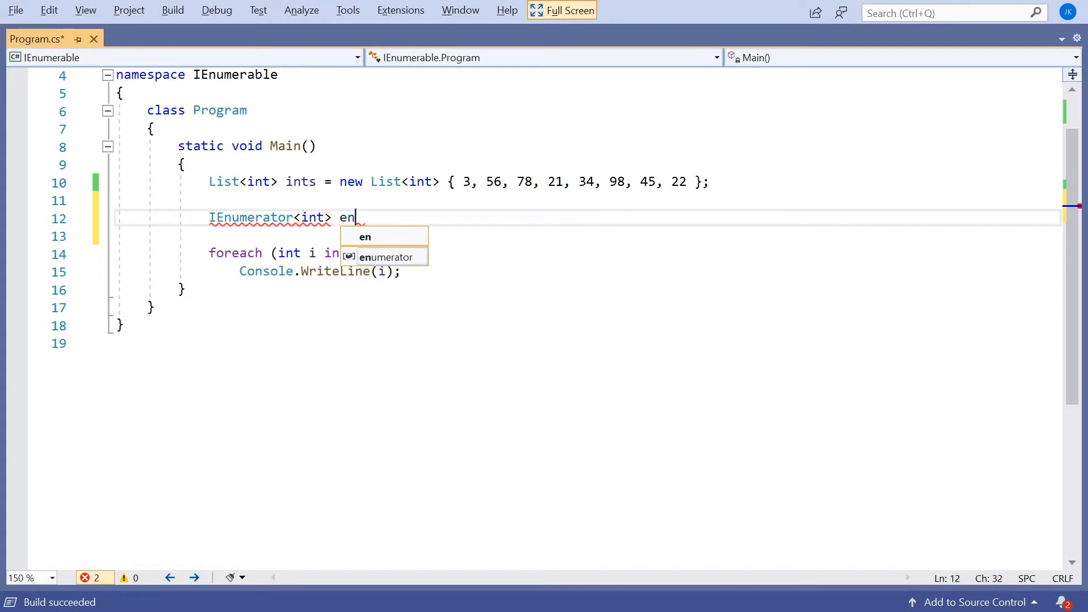
type("= ints")
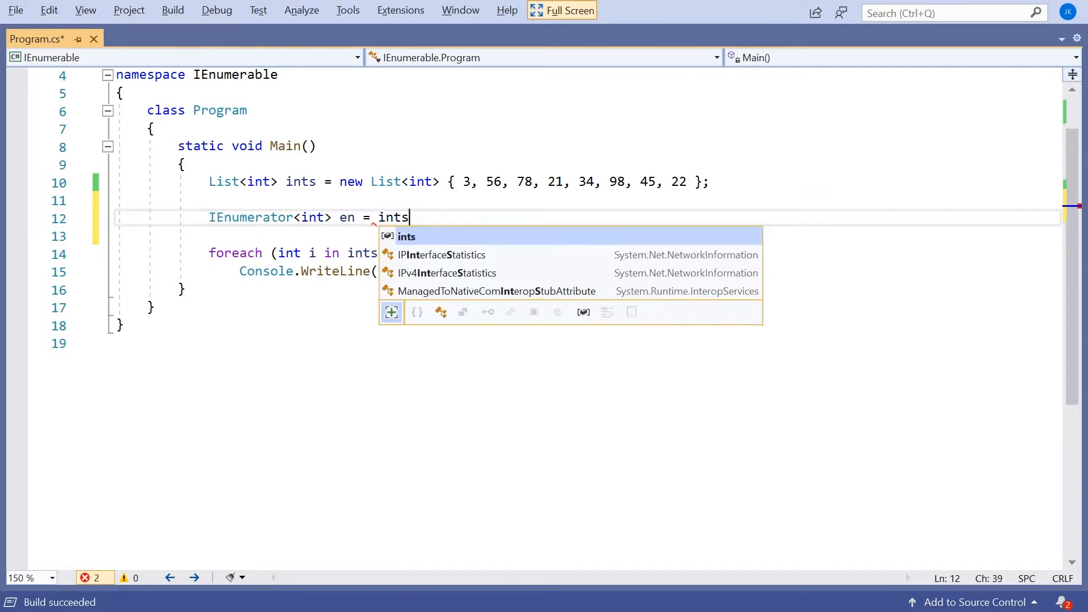
type(".GetEnumerator")
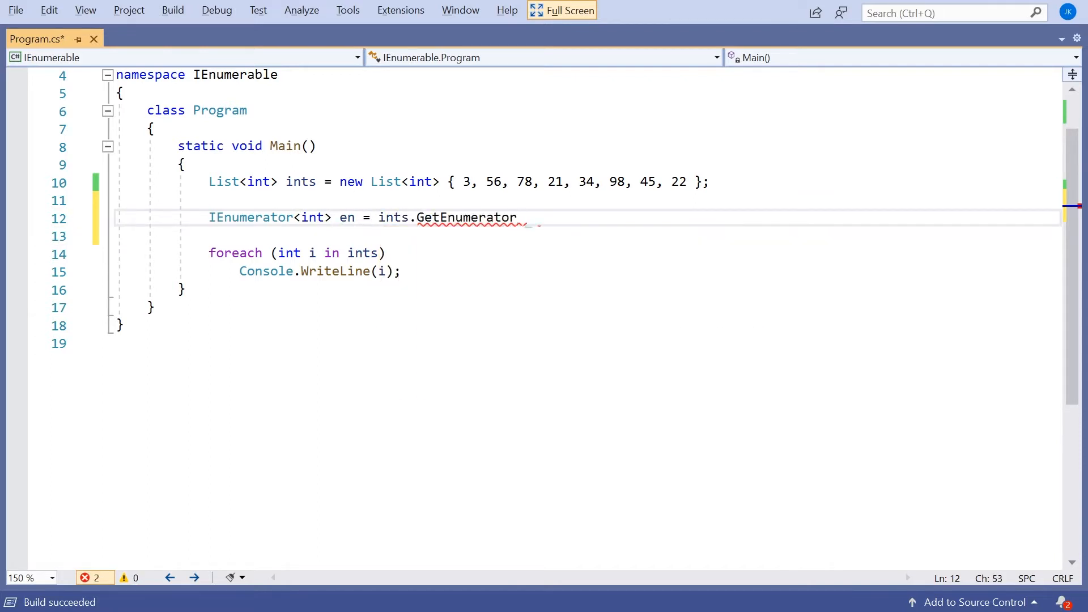
type("();")
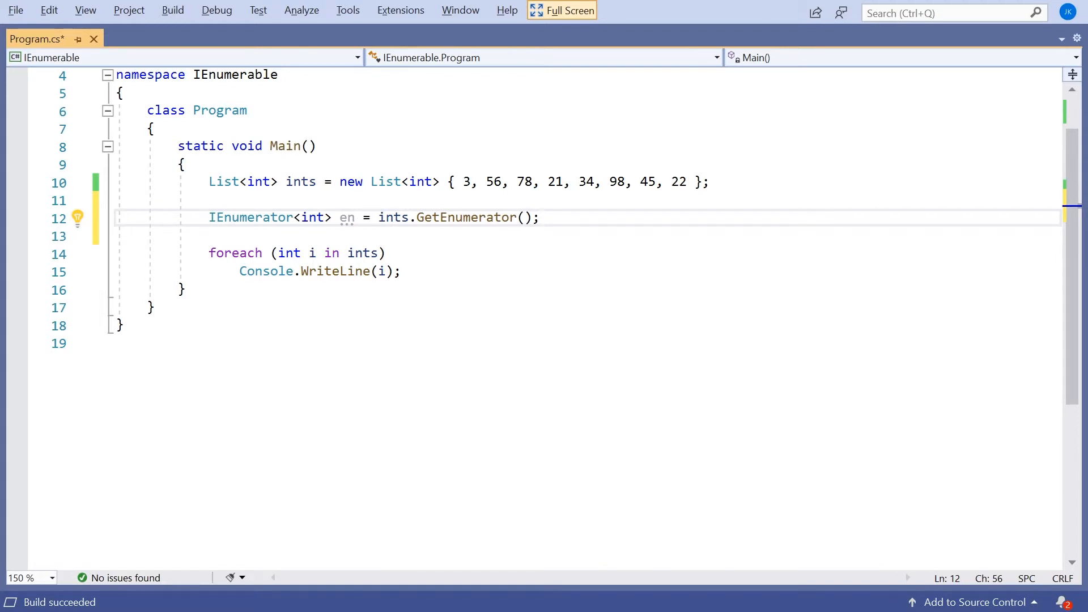
Write while (en.MoveNext()) Console.WriteLine(en.Current); below the declaration
key("Enter")
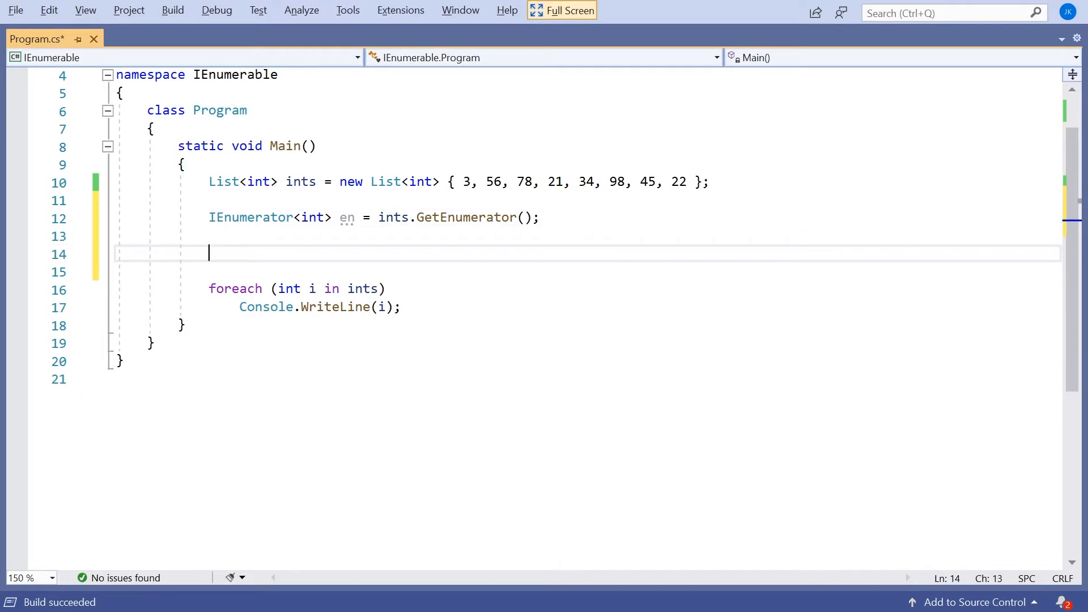
type("while (en")
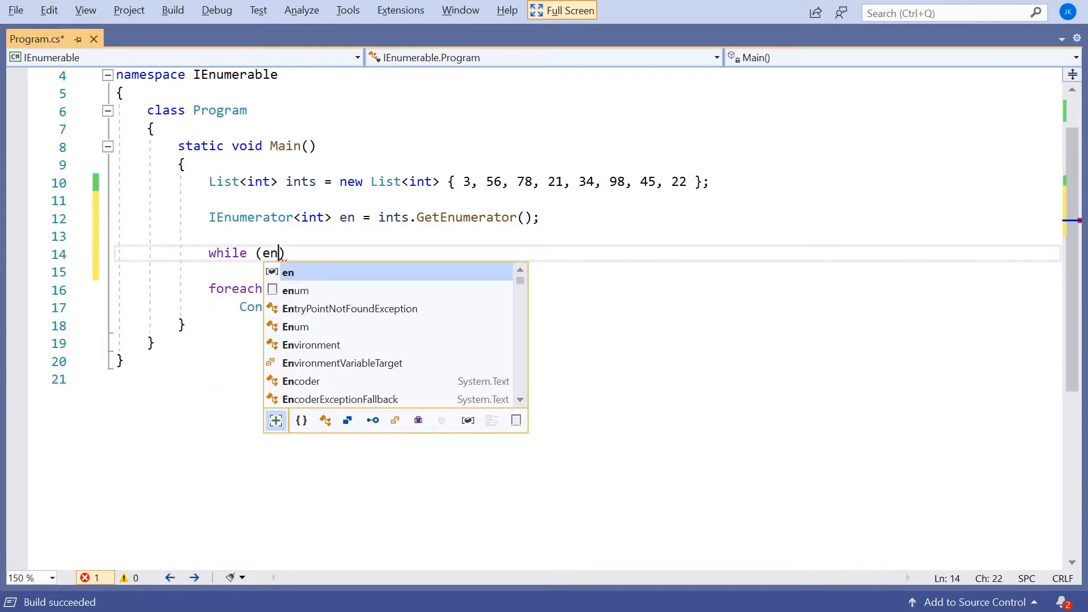
type(".MoveNext(")
left_click(588, 272)
type("Console.WriteLine();")
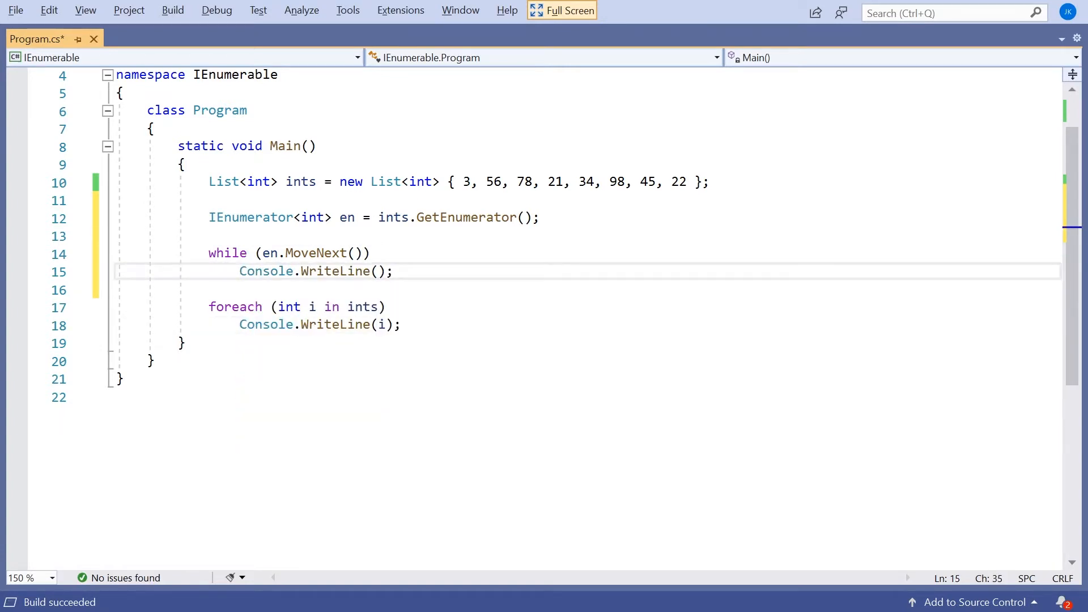
type("en.Current")
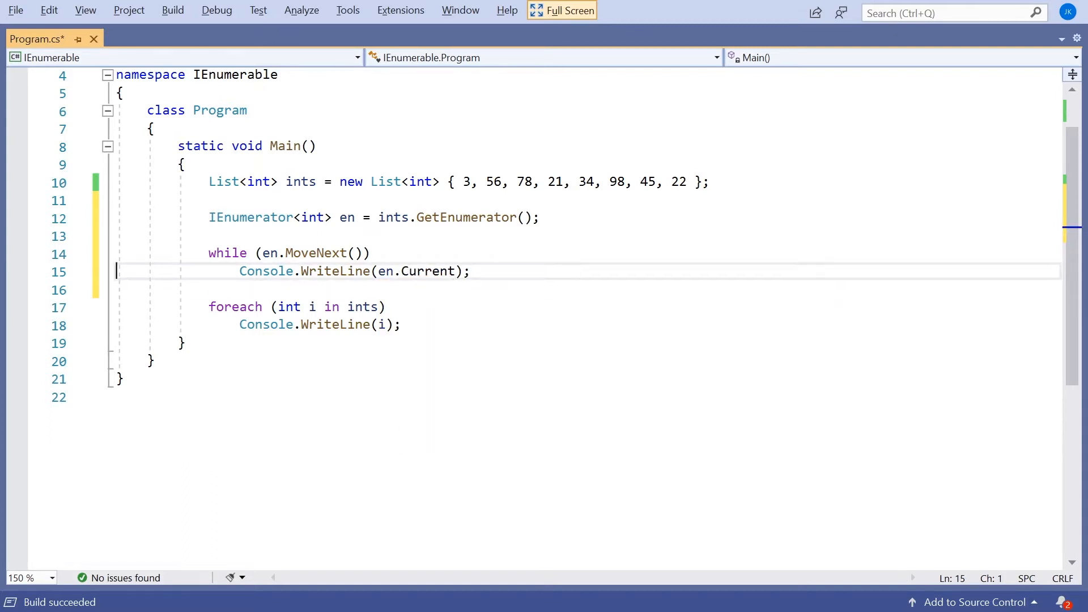
Comment out the foreach loop and build the project
left_click_drag(208, 308, 117, 342)
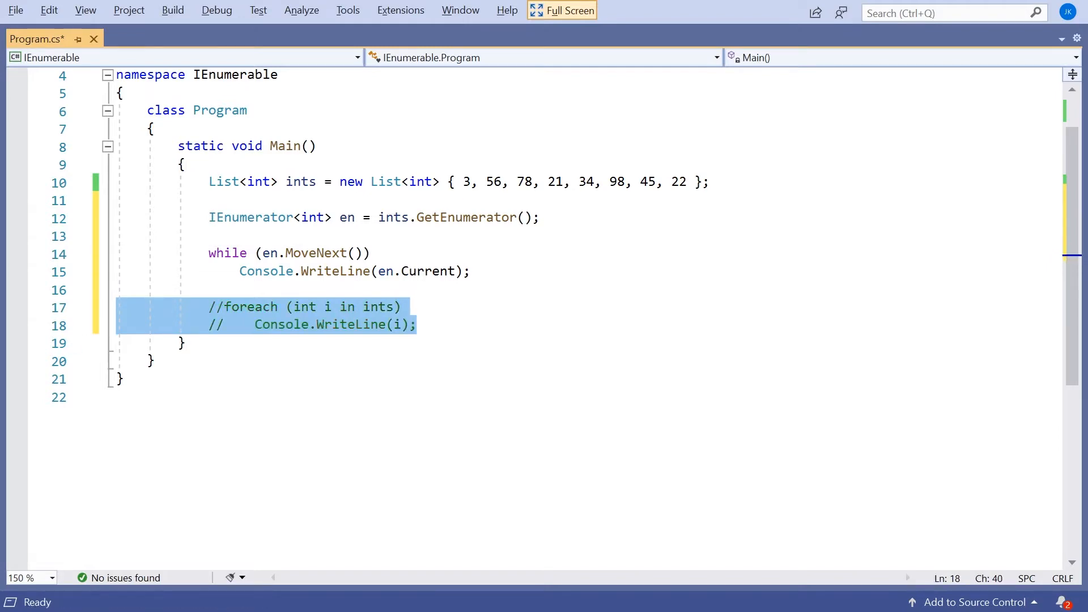
key("F5")
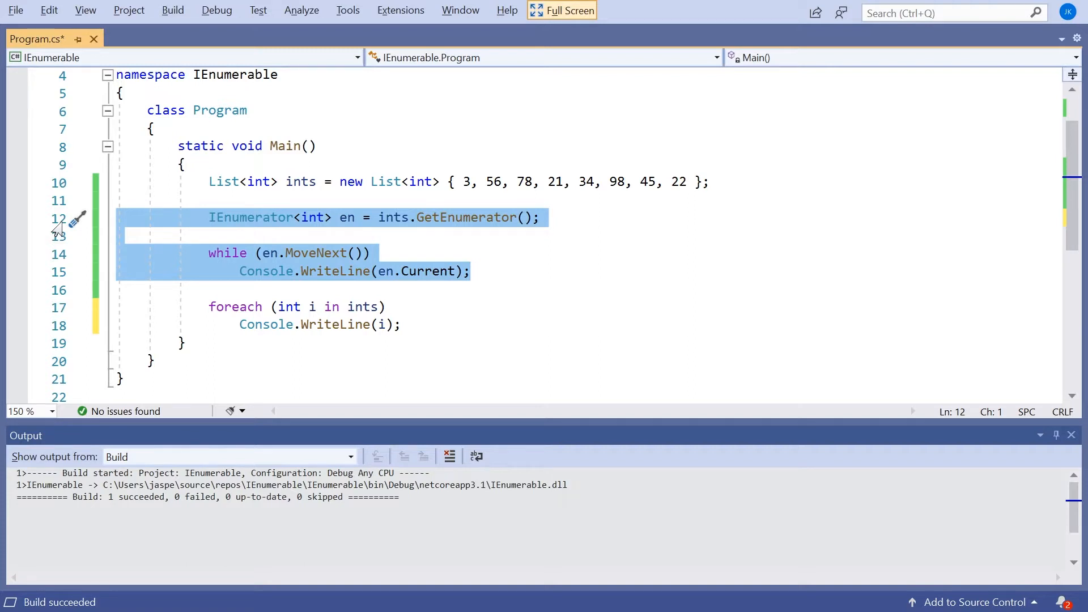
left_click(470, 272)
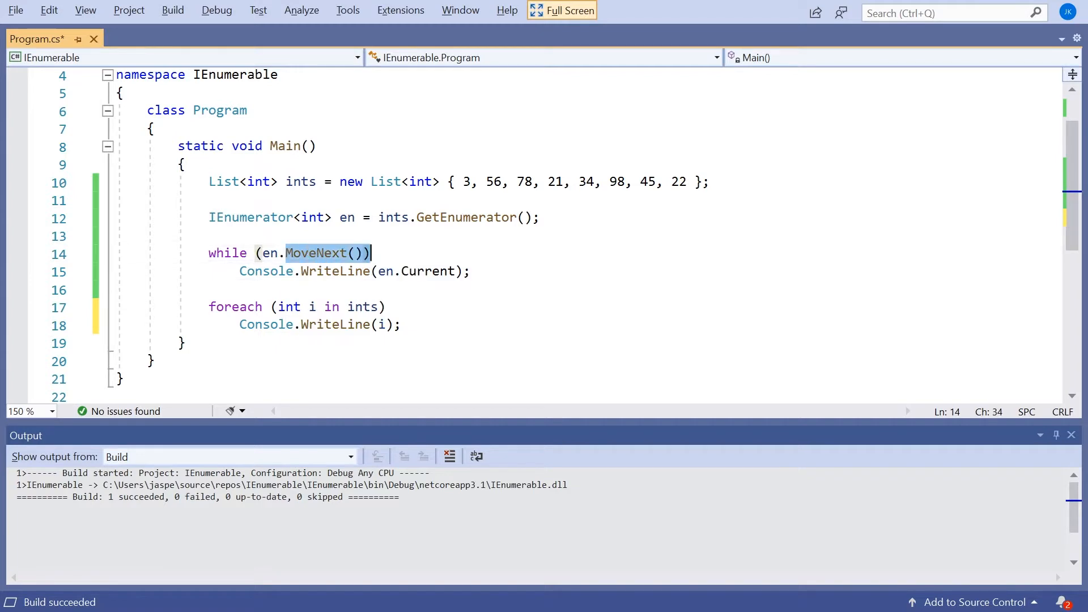
key("Backspace")
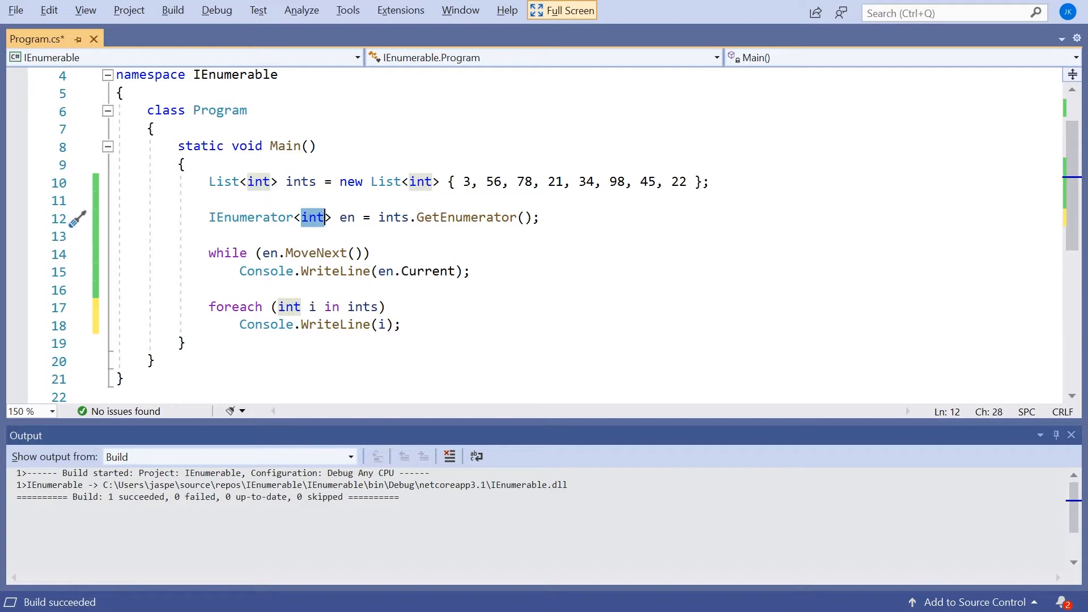
left_click(403, 324)
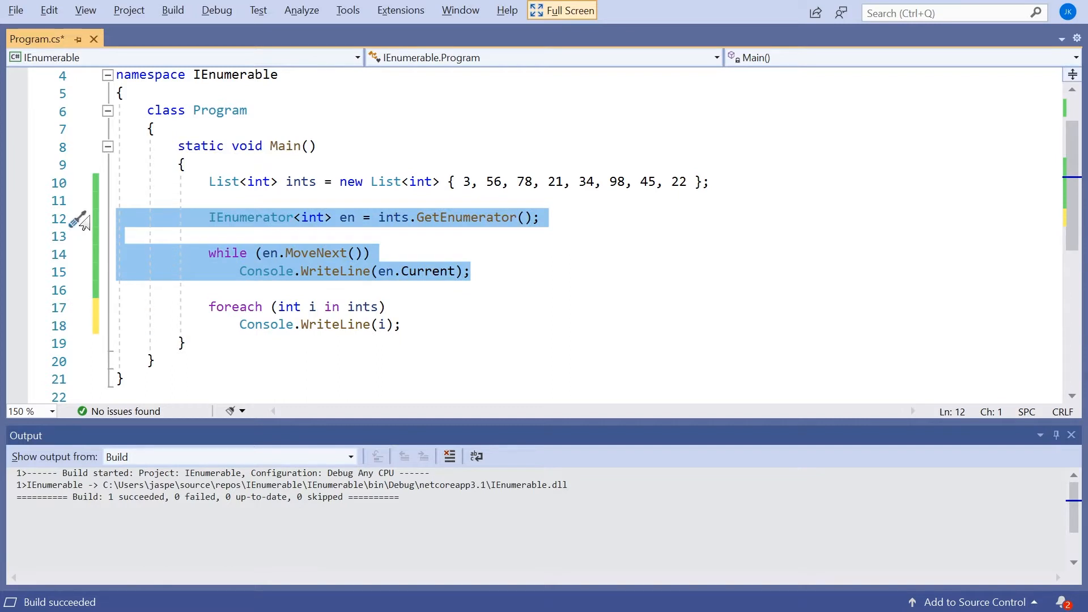
left_click(440, 217)
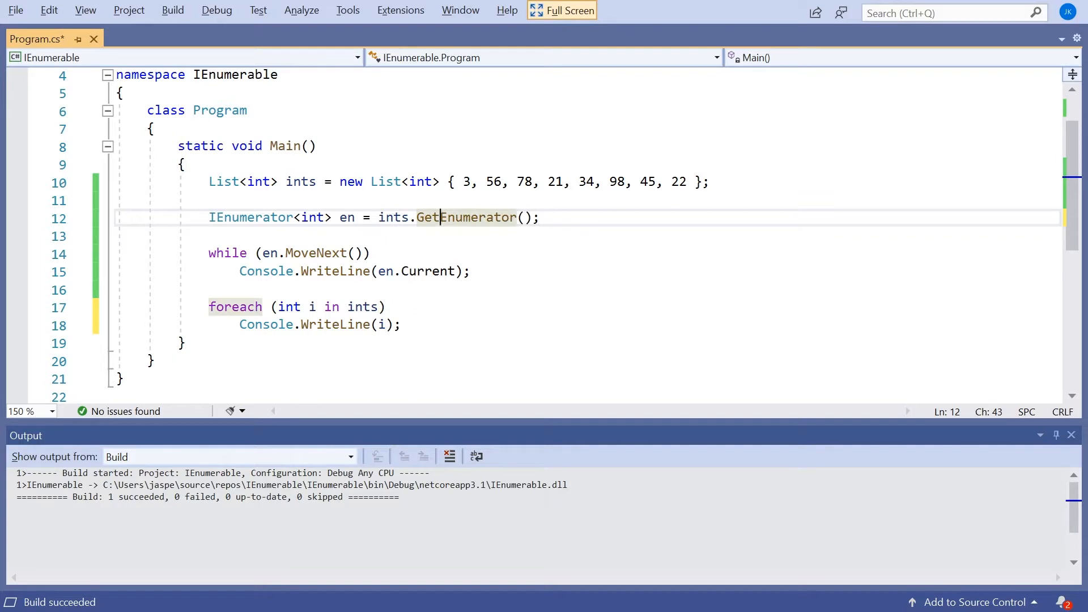
Go to the List definition, then IEnumerable<T>, highlighting its GetEnumerator method
left_click(385, 181)
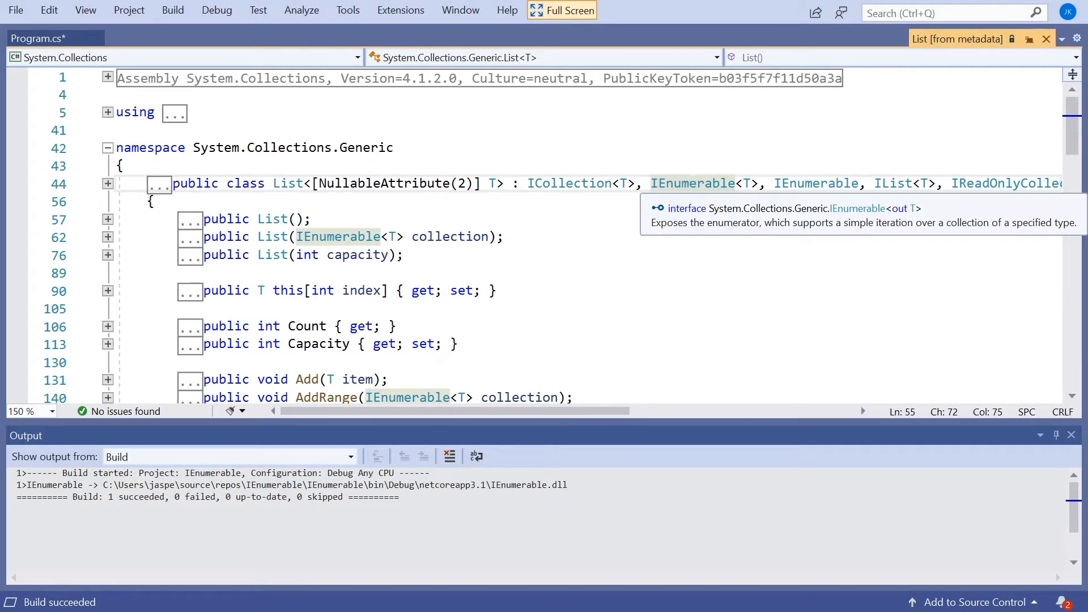
left_click(691, 184)
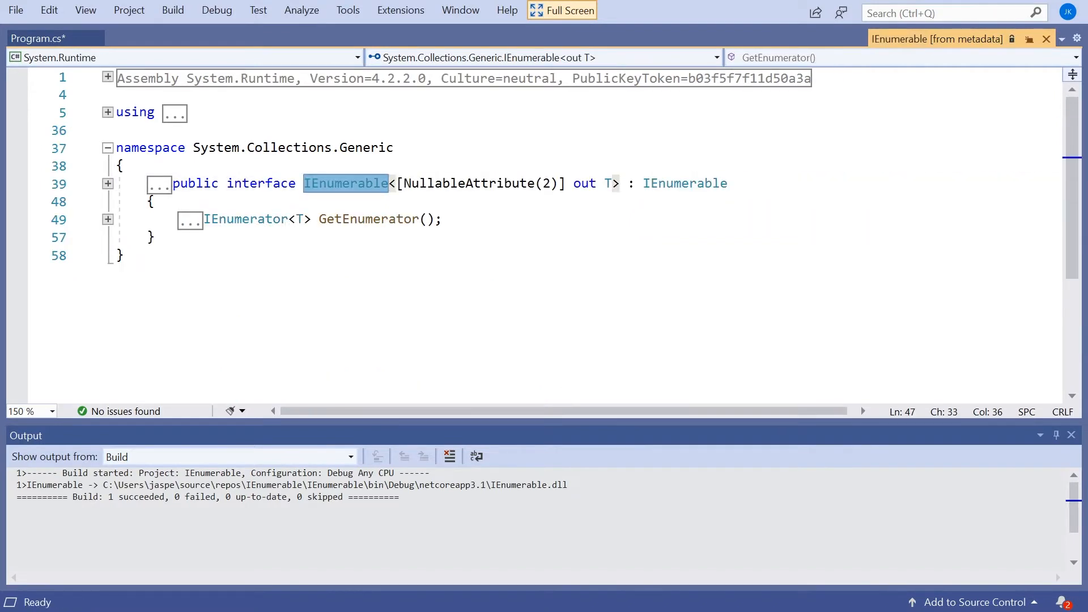
double_click(369, 219)
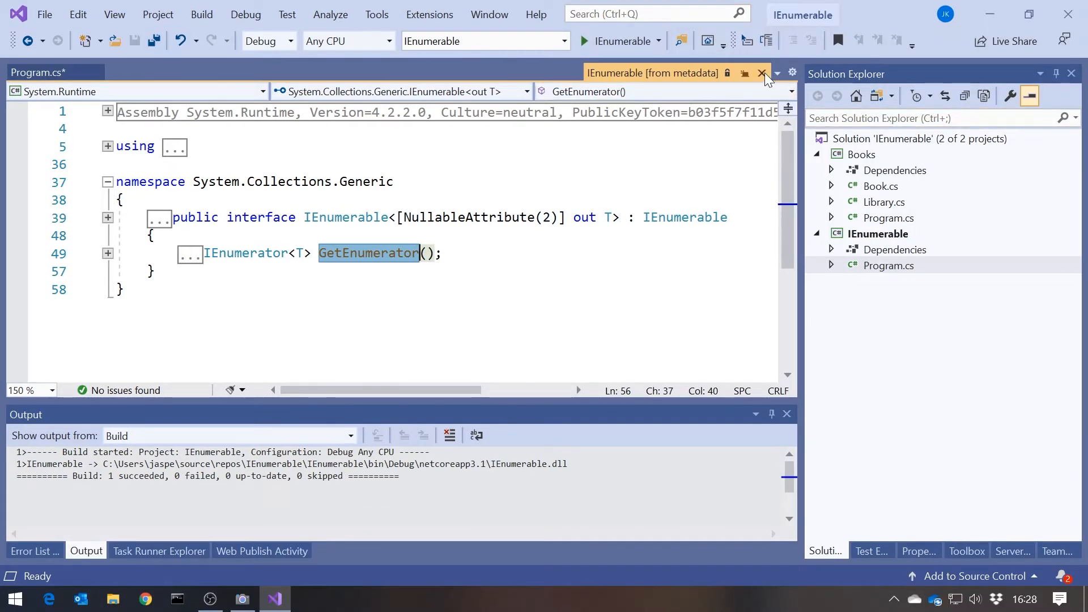
Return to Program.cs and make Books the startup project
left_click(761, 73)
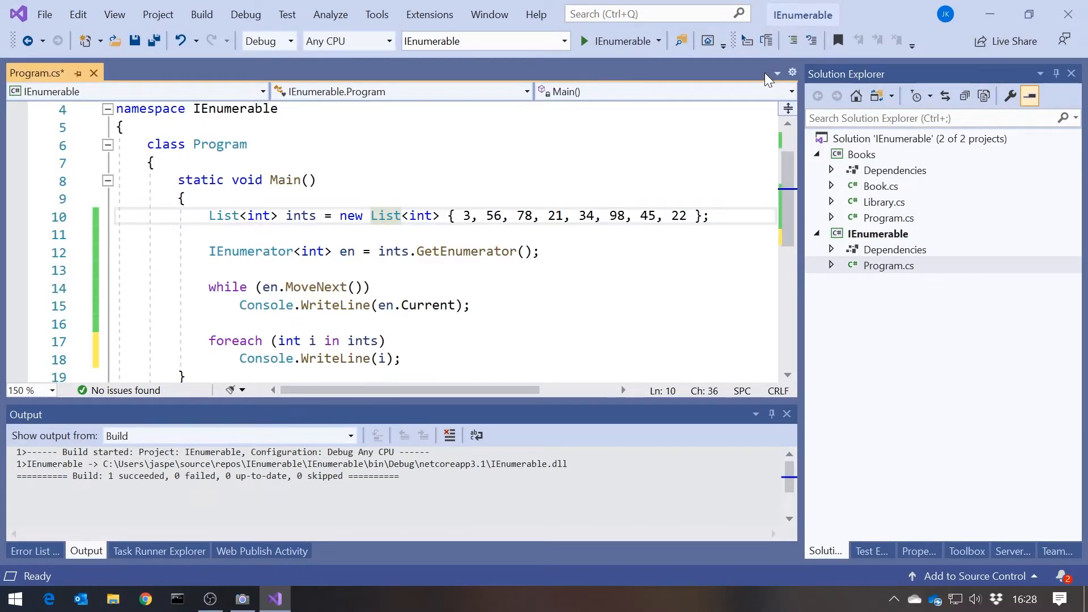
left_click(860, 154)
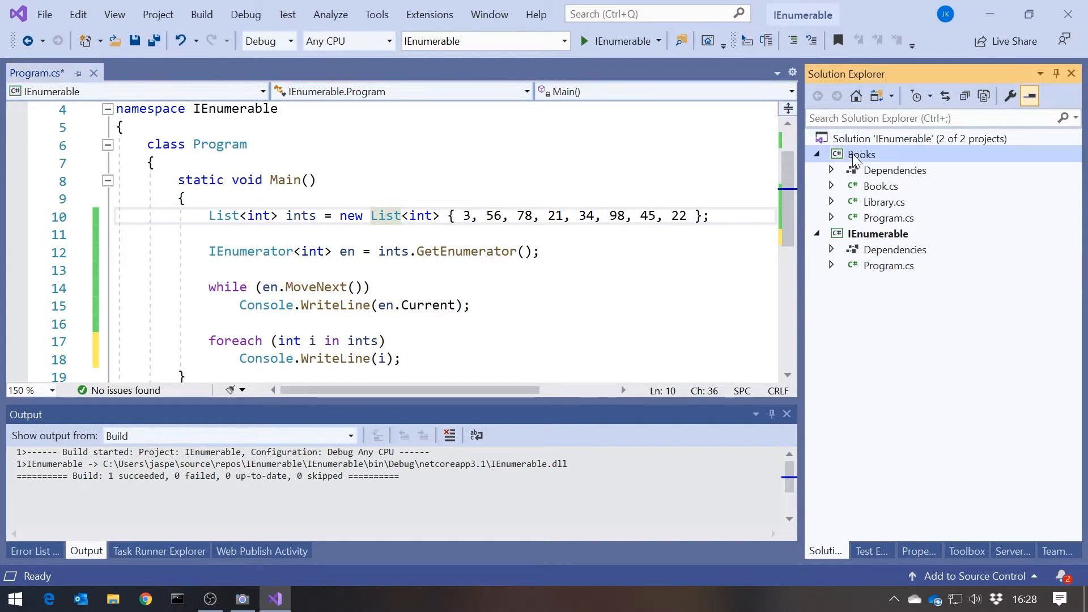
right_click(862, 154)
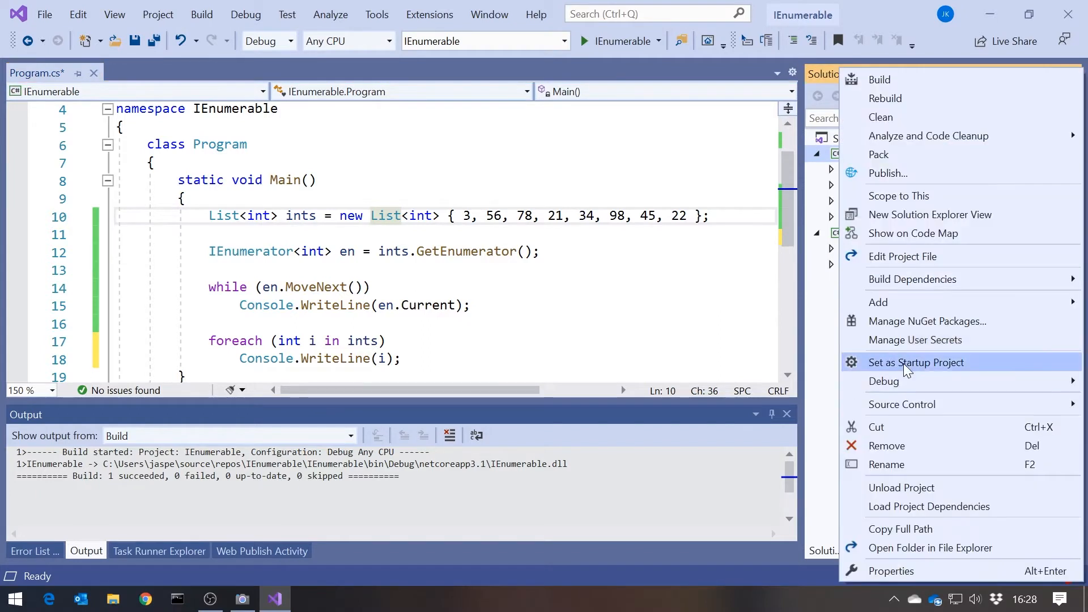
left_click(916, 363)
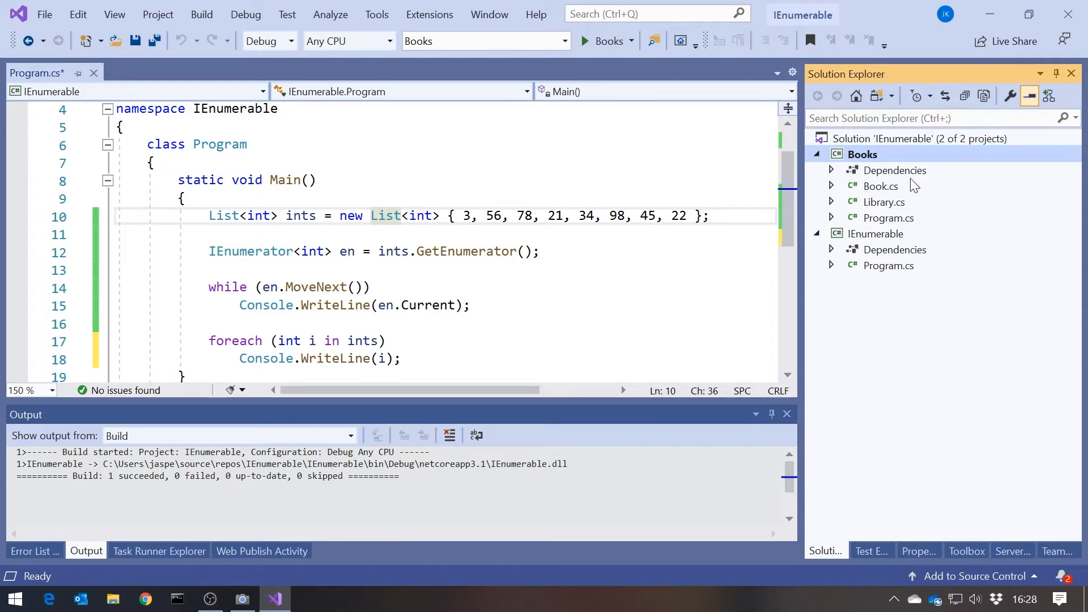
Open Book.cs and Library.cs and inspect Library's private _books list field
double_click(879, 186)
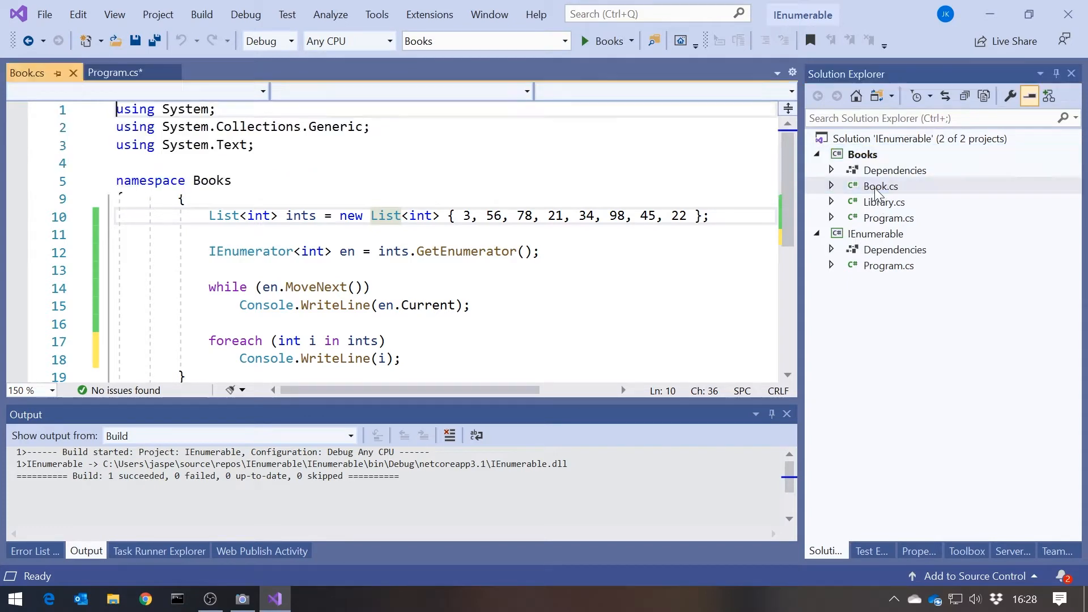
left_click(881, 186)
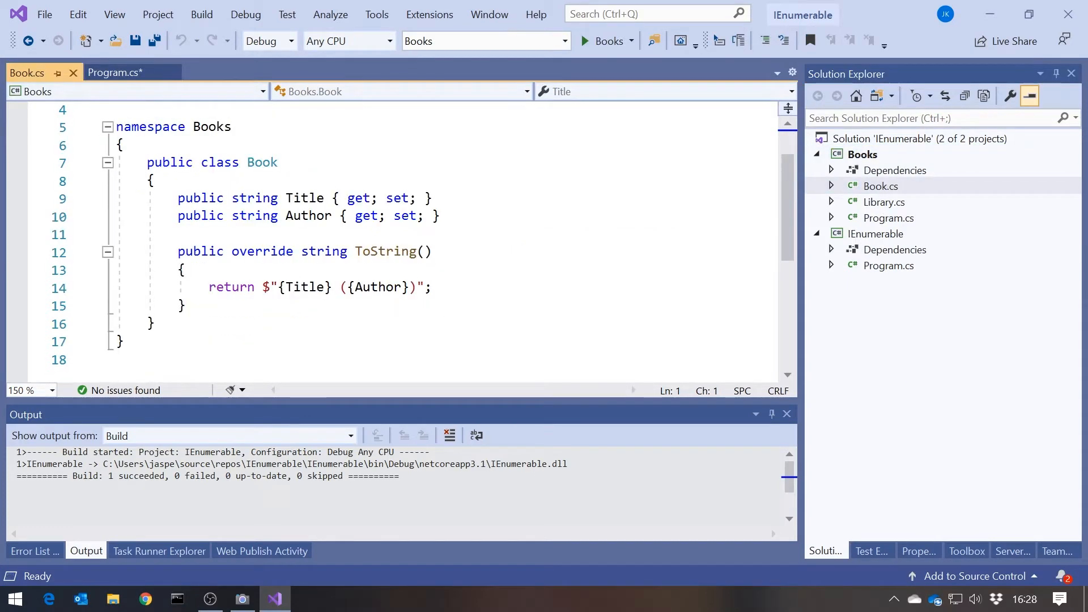
double_click(262, 163)
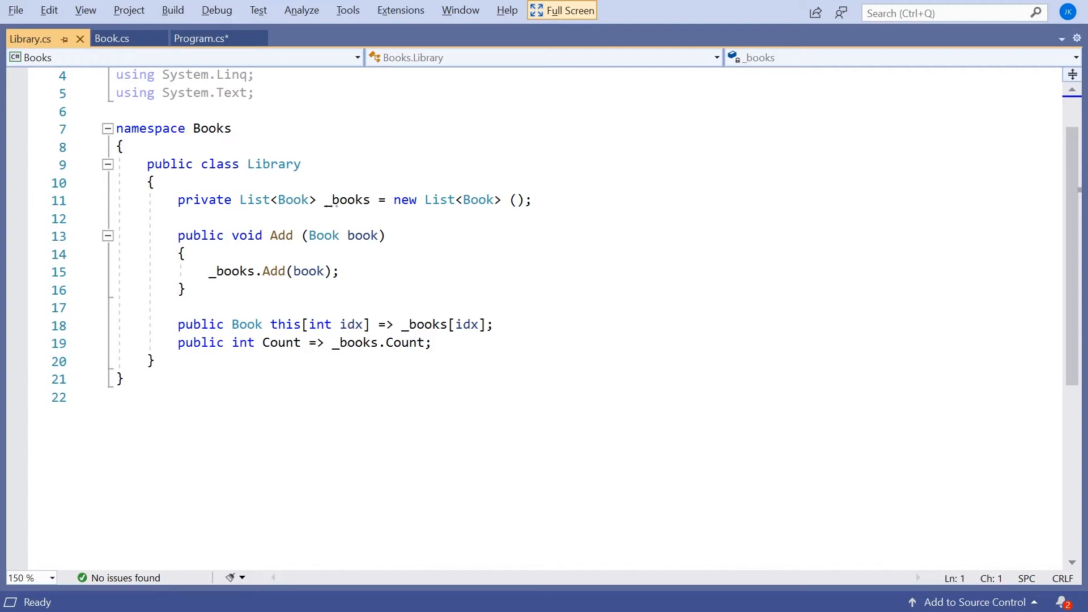
left_click_drag(178, 236, 216, 271)
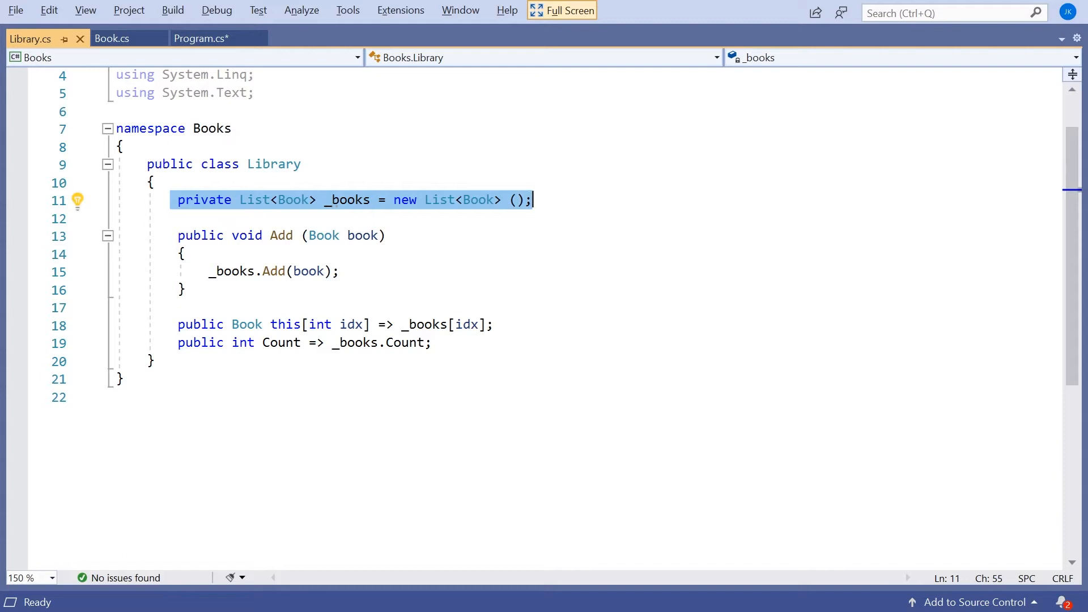
left_click(152, 181)
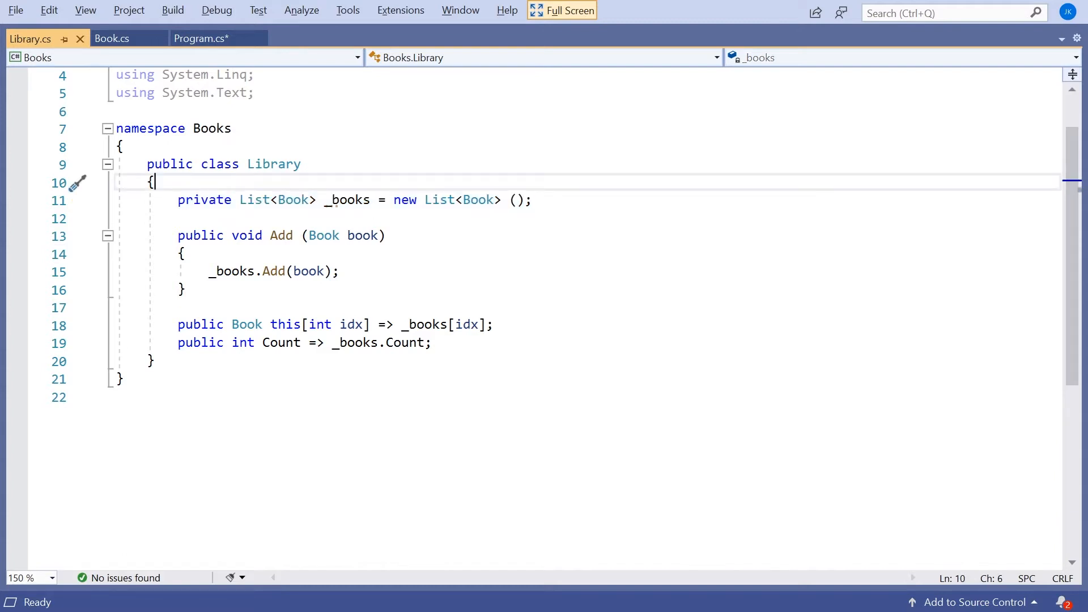
left_click(113, 38)
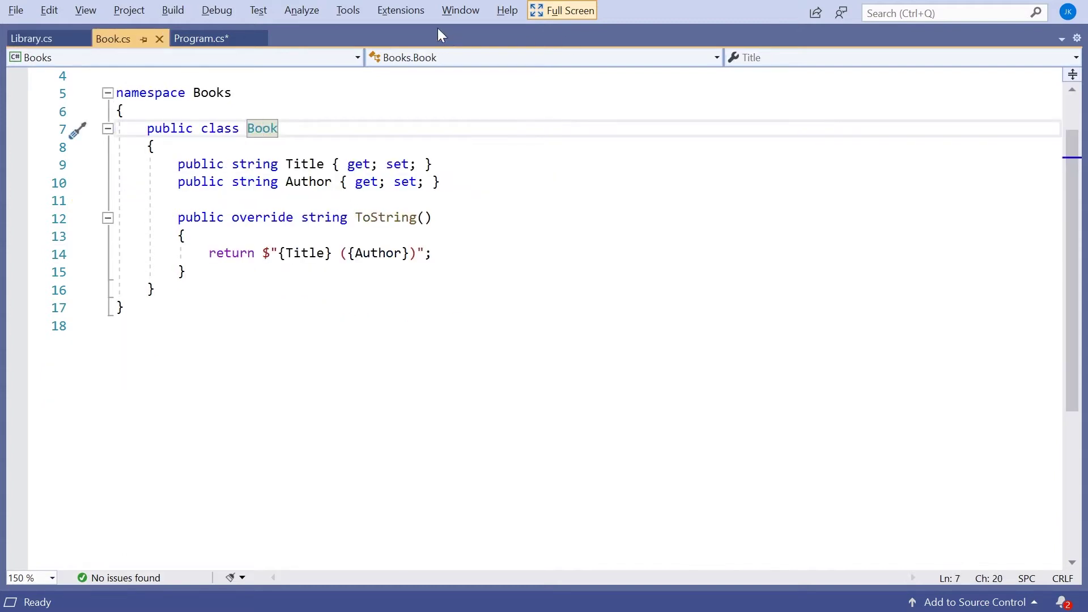
Switch to the Books Main, run the program and dismiss its console output
left_click(568, 10)
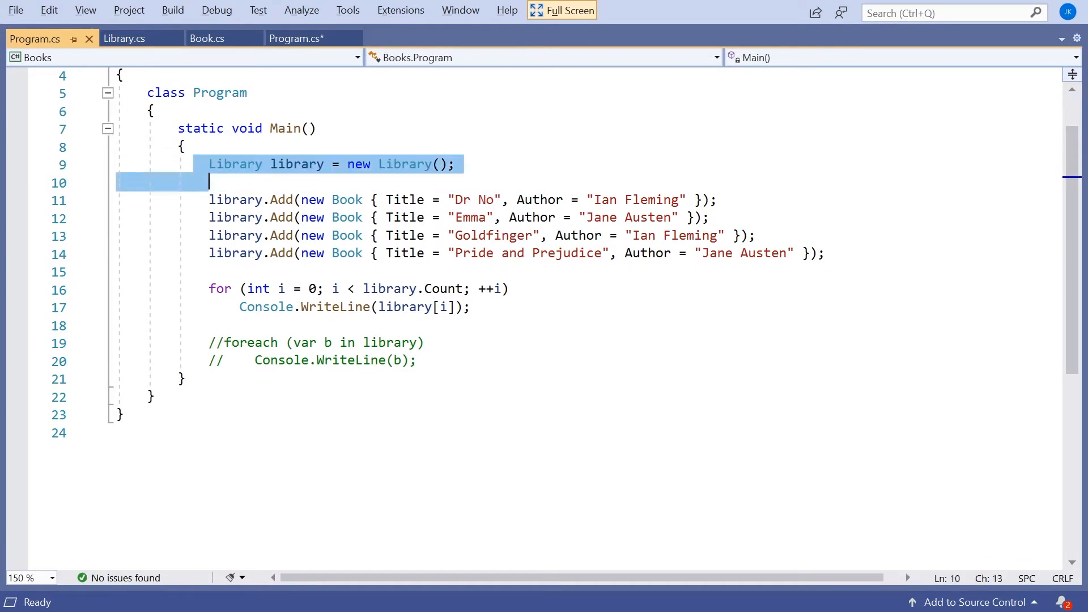
left_click_drag(208, 199, 209, 271)
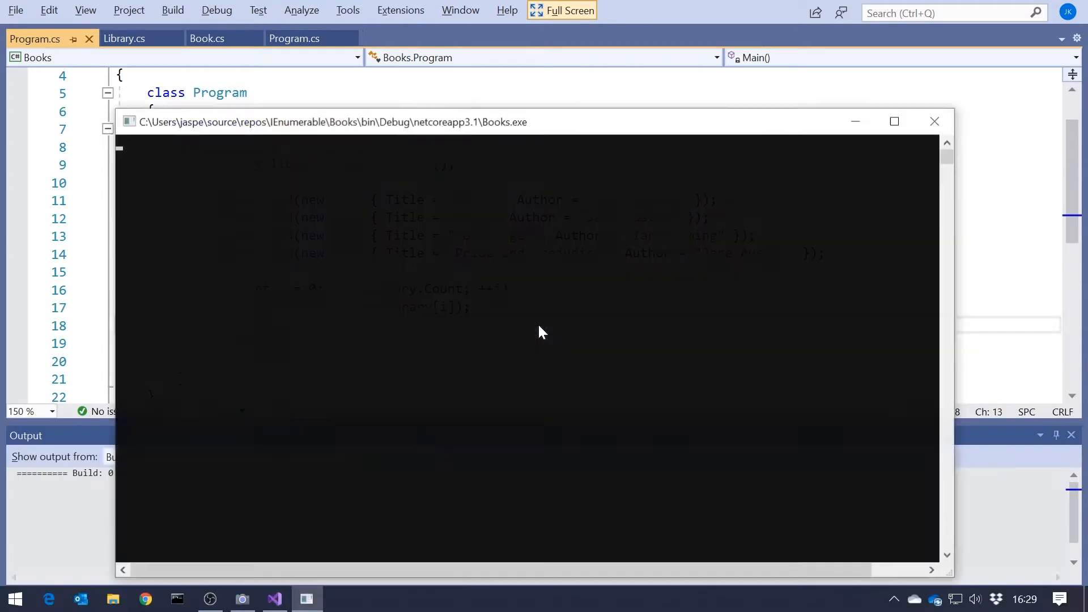
left_click(934, 121)
type("foreach (var b in library)")
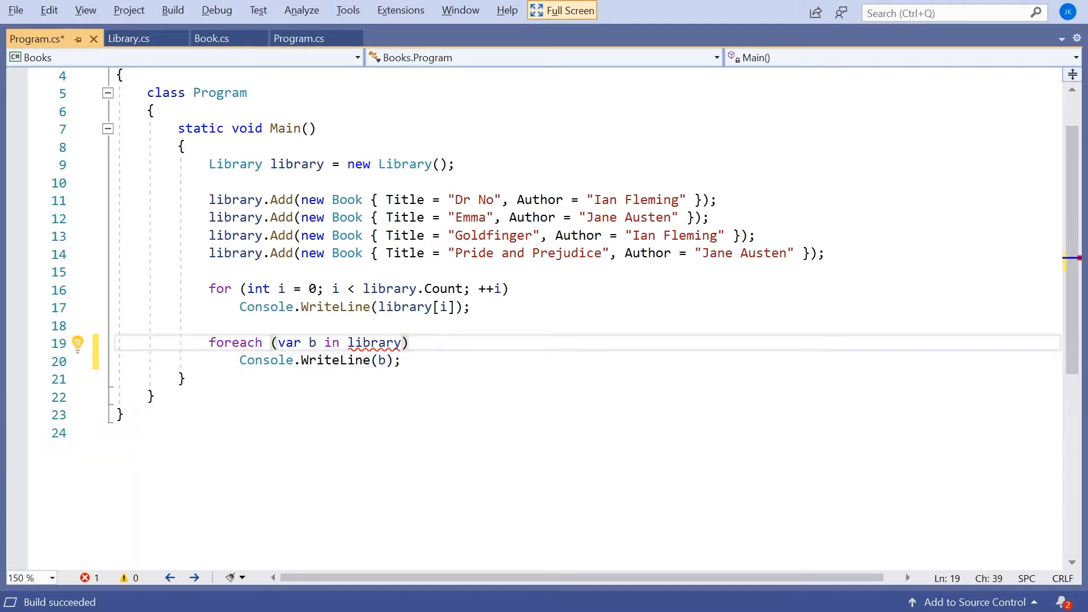
mouse_move(125, 39)
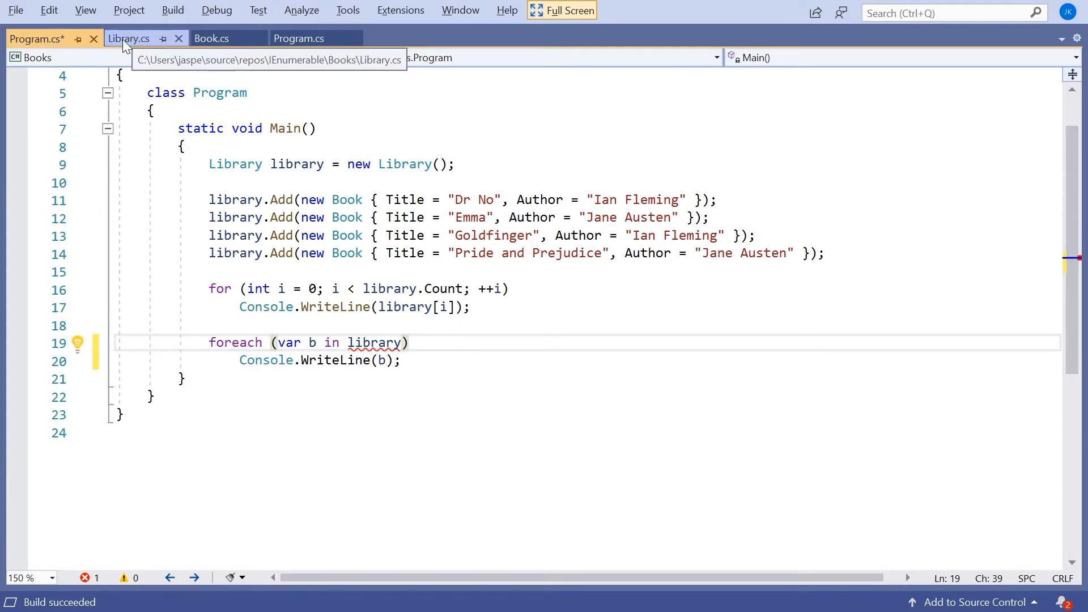
In Library.cs declare the class as implementing IEnumerable<Book>
left_click(130, 39)
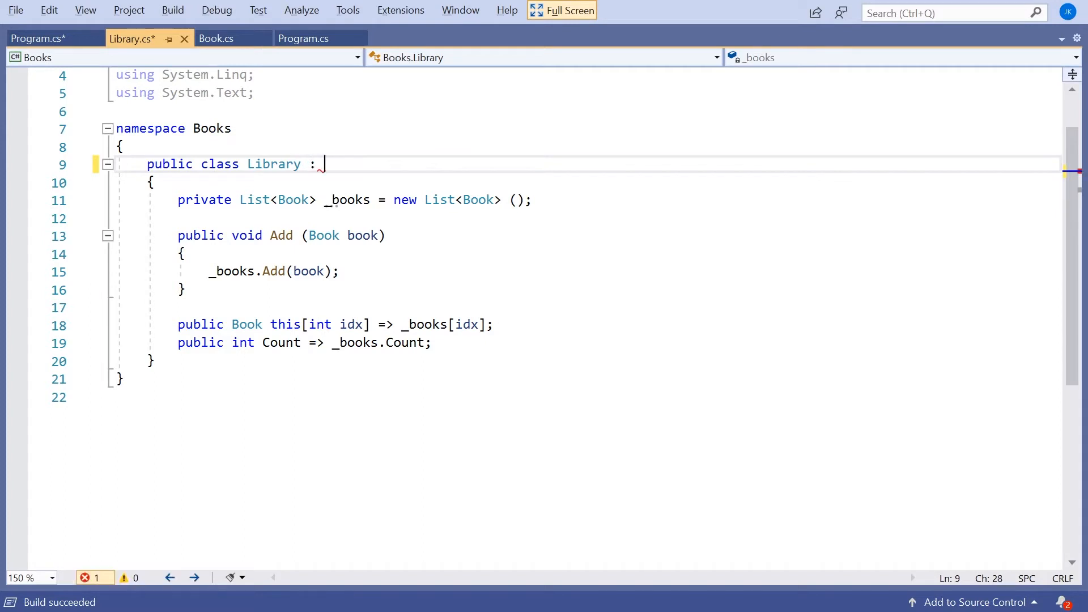
type("IEnumerable<>")
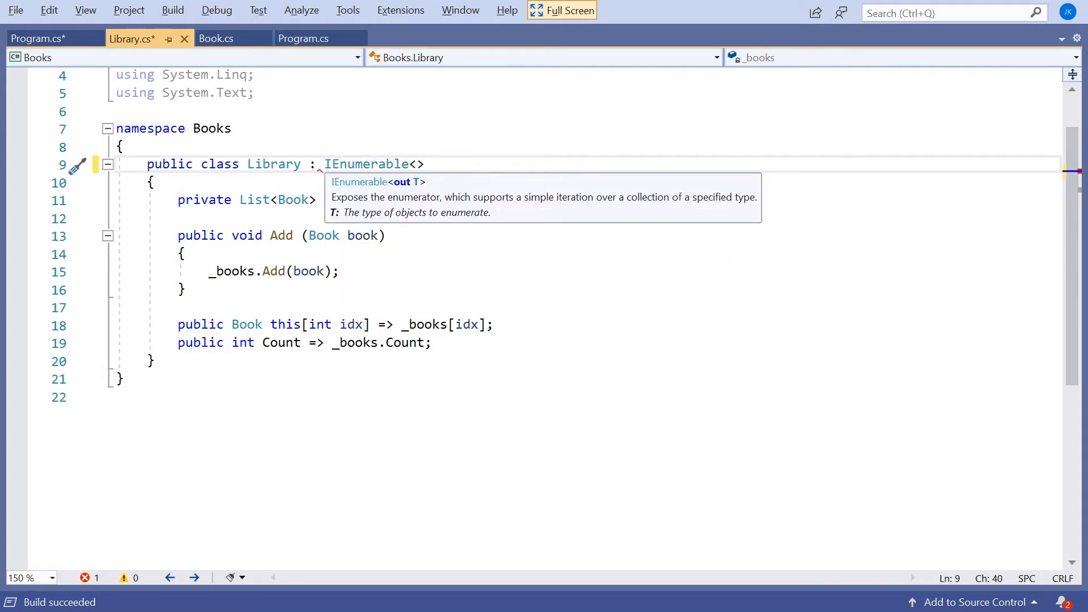
type("Book")
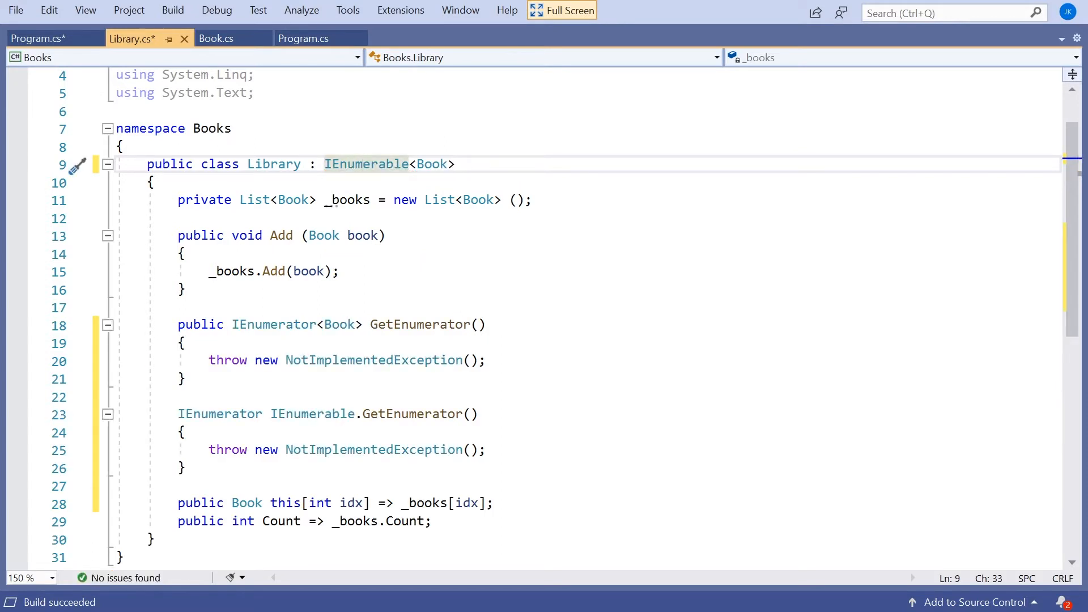
Review the generated GetEnumerator stubs, selecting the IEnumerator<Book> return type
left_click(181, 344)
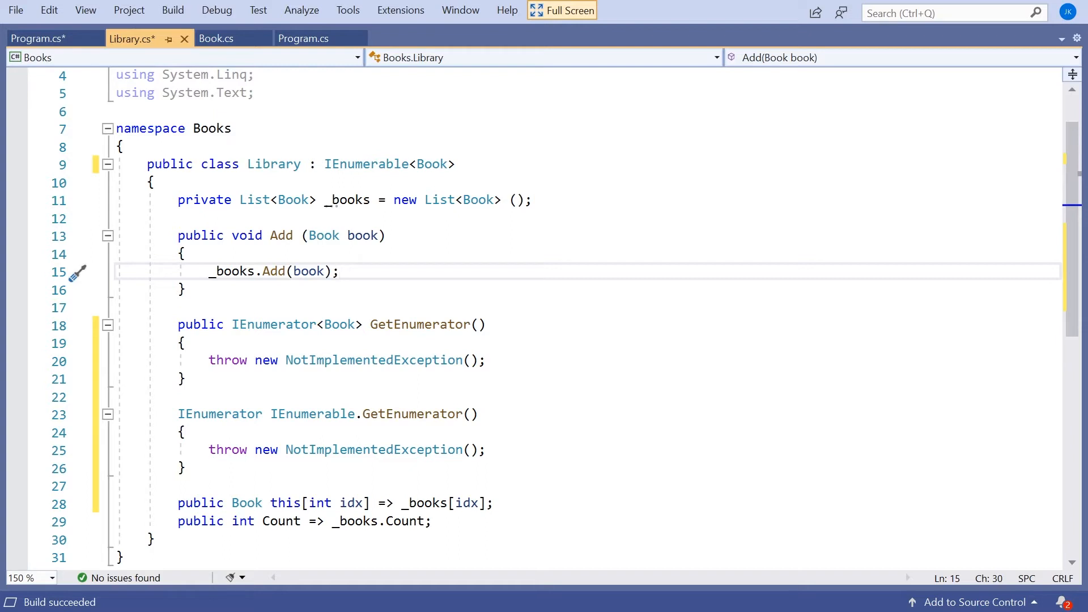
left_click_drag(178, 324, 178, 397)
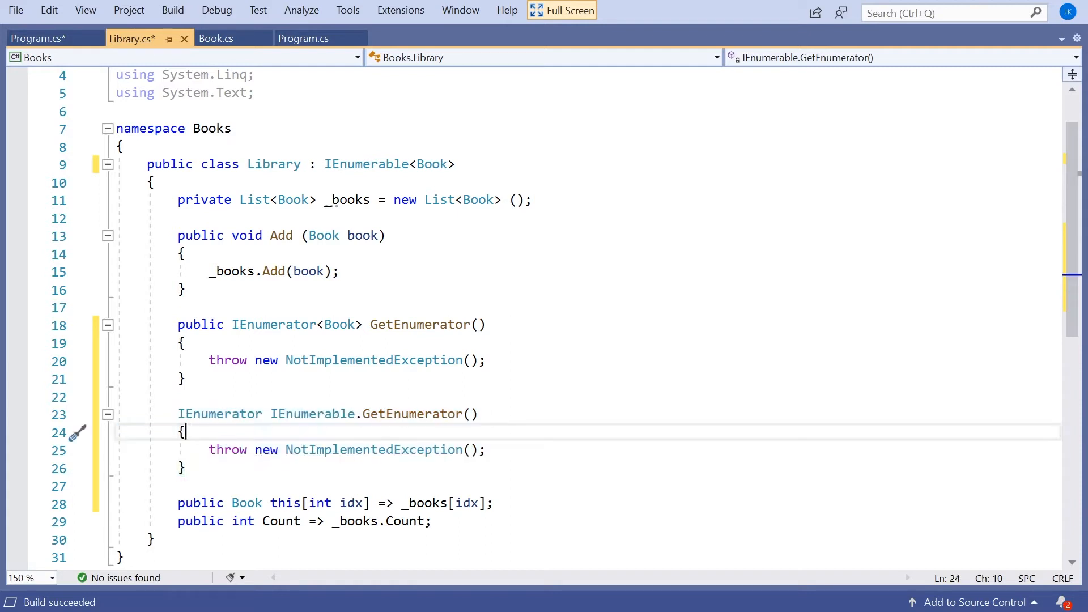
double_click(272, 324)
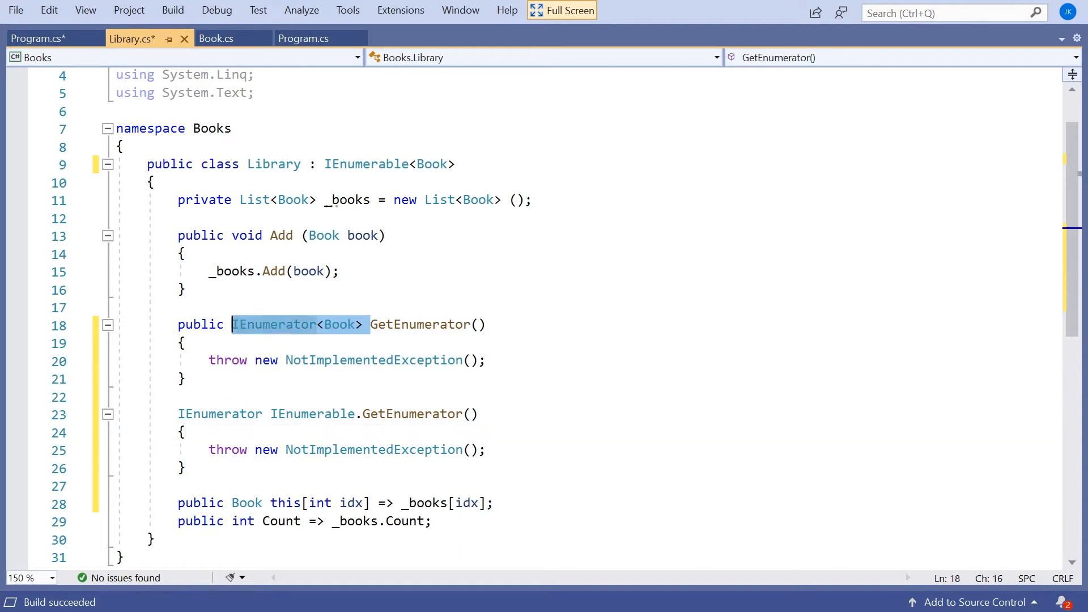
mouse_move(370, 361)
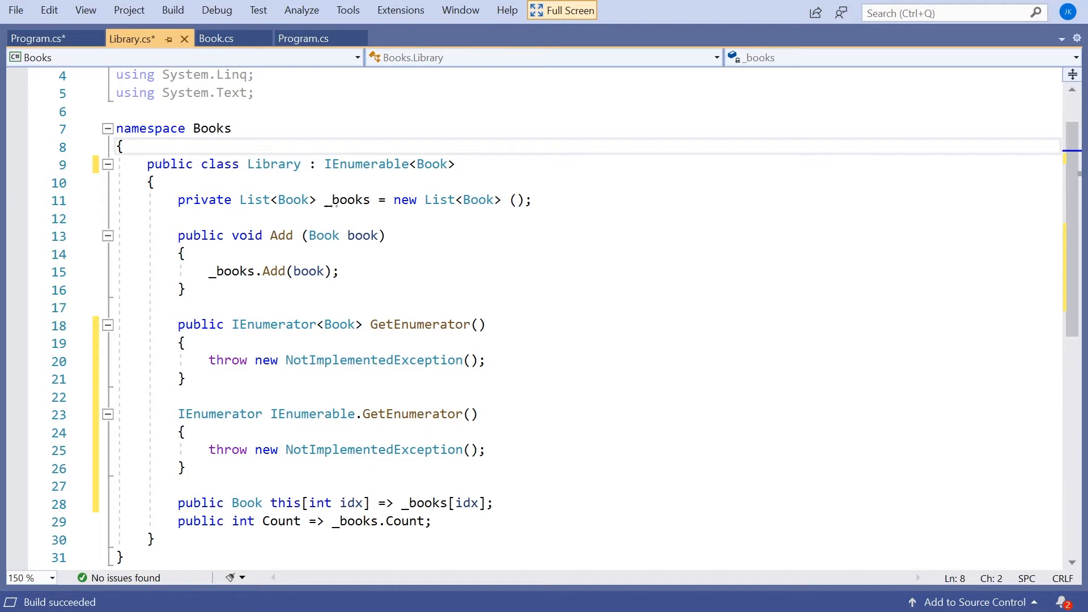
mouse_move(578, 17)
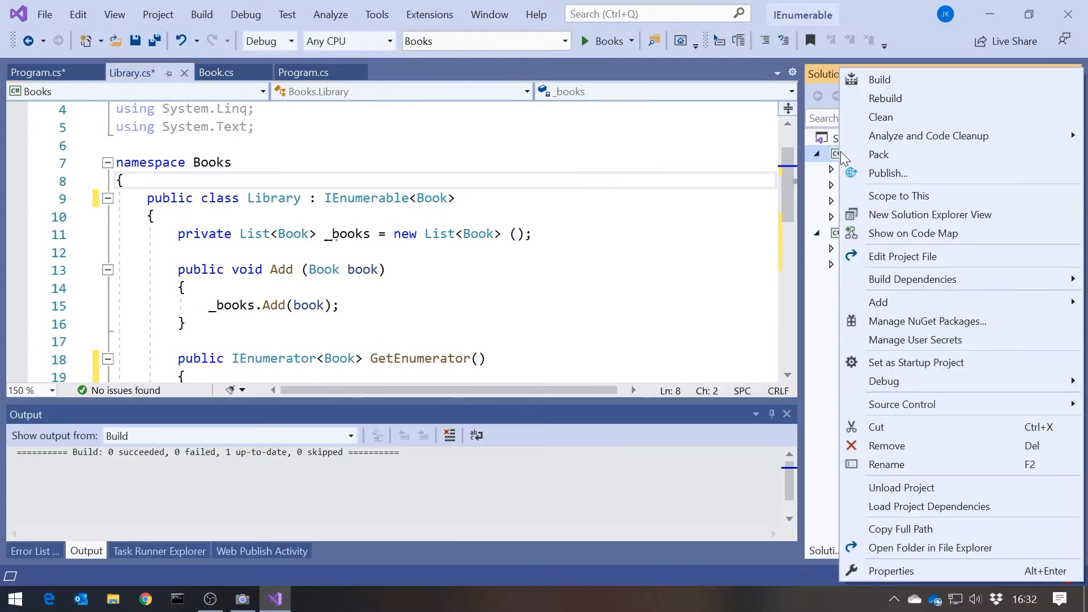
mouse_move(877, 302)
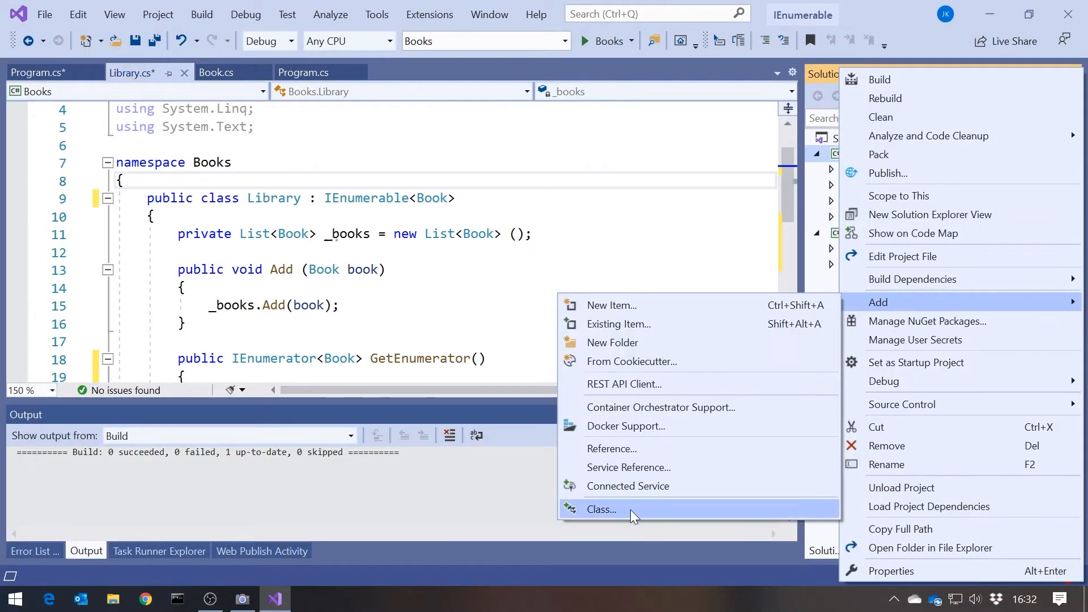
Add a new class file and declare public BookEnumerator : IEnumerator<Book>
left_click(602, 510)
type("BookEnumerat")
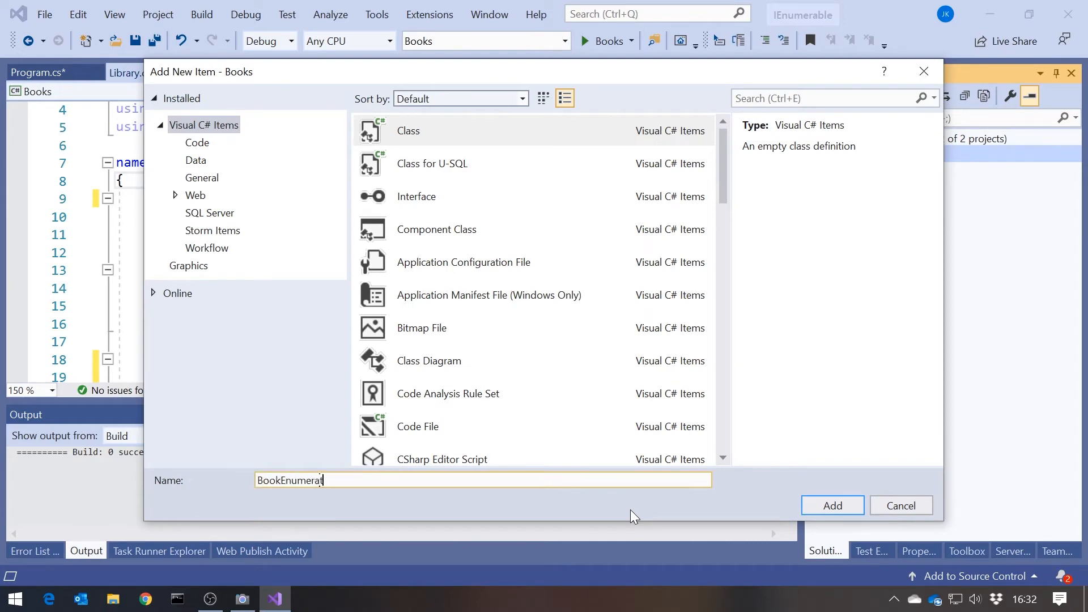
left_click(832, 505)
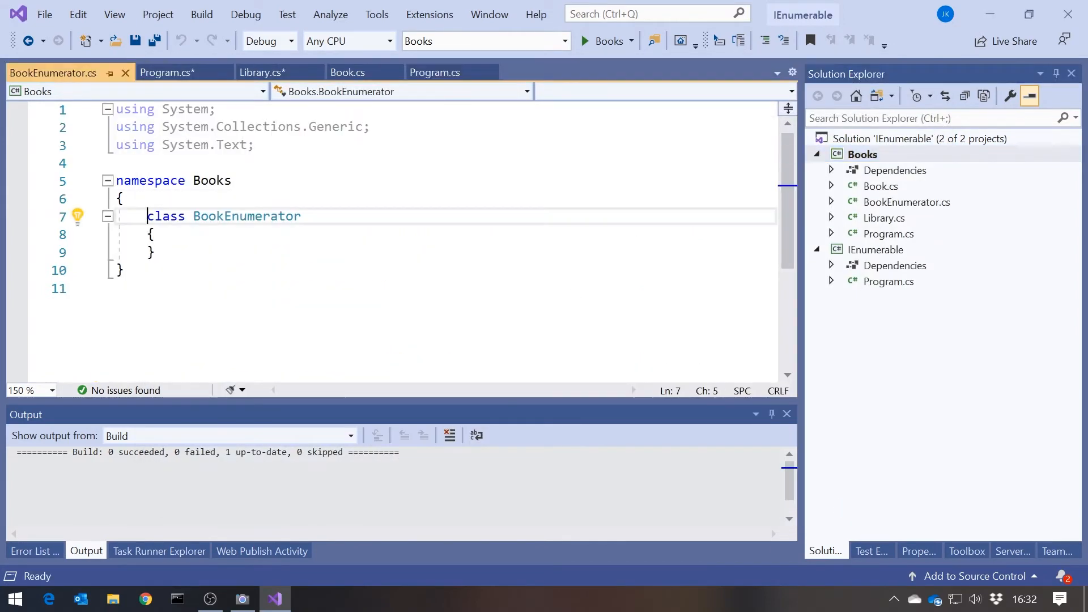
type("public")
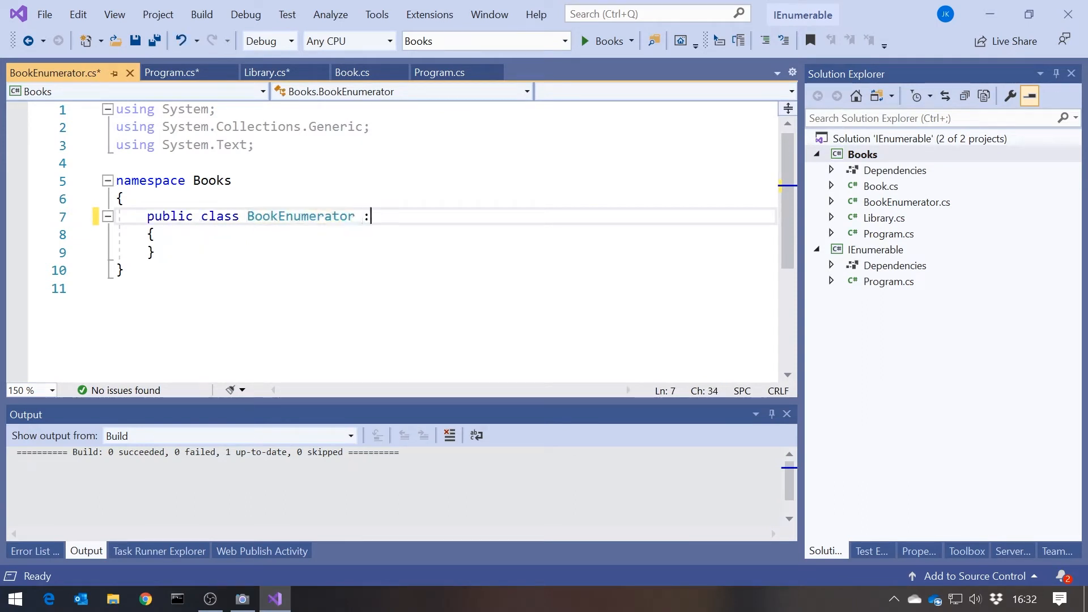
type("IEnumerator")
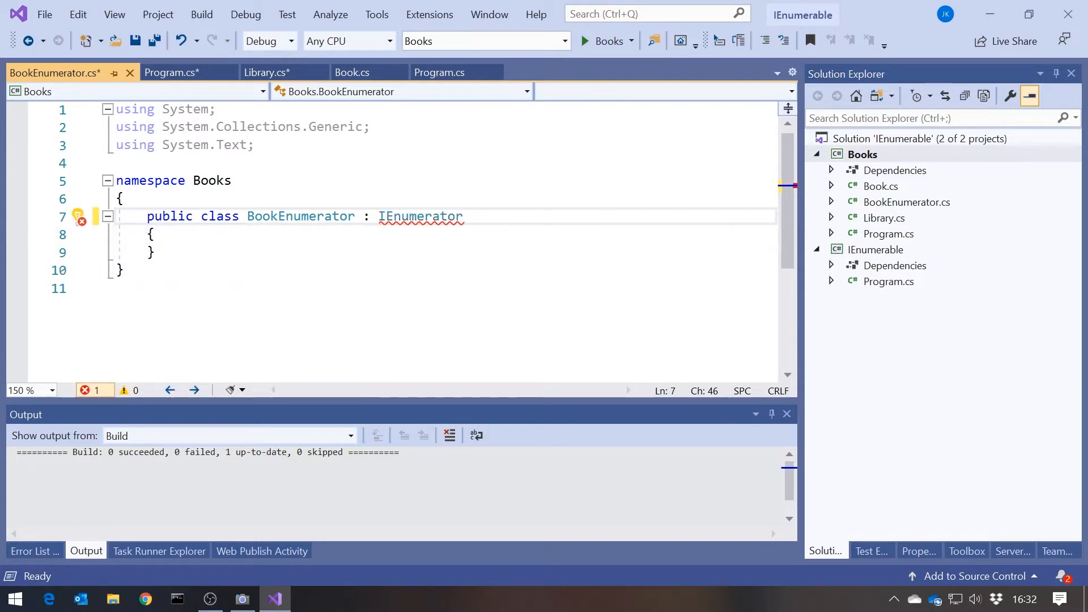
type("<>")
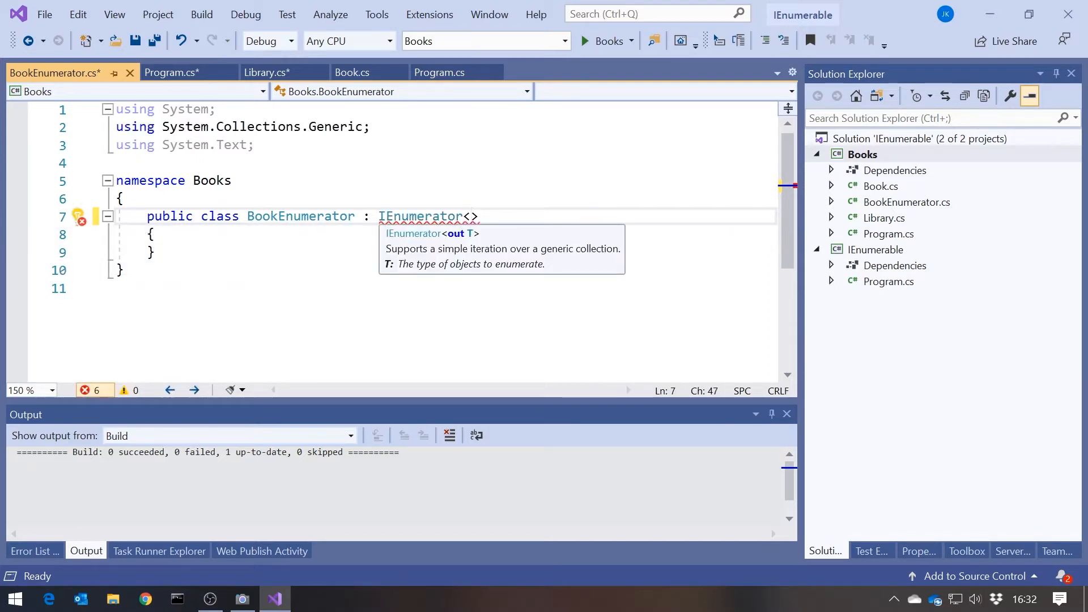
type("Book")
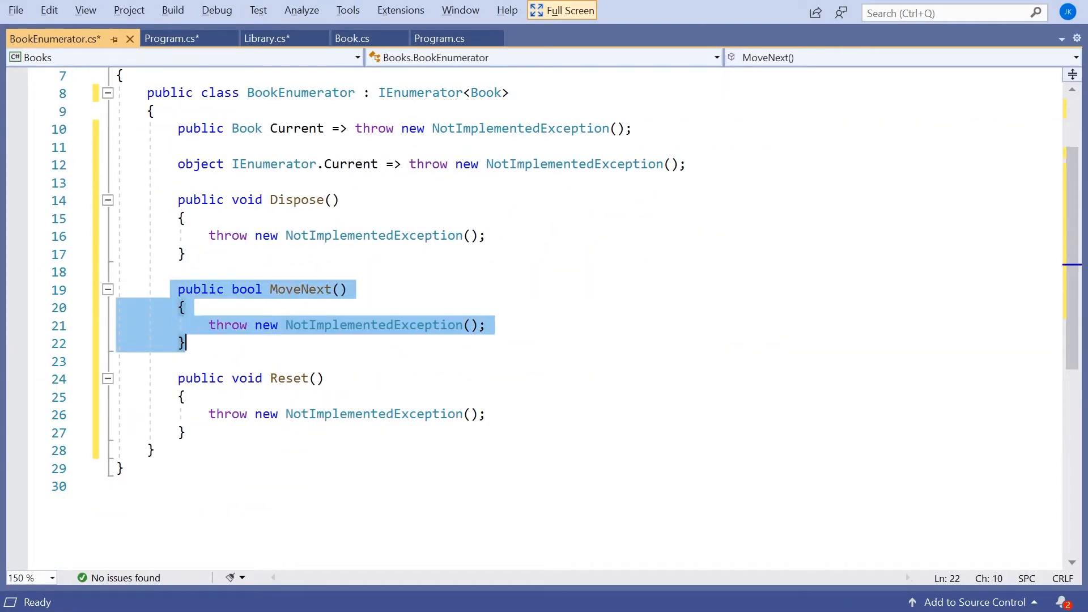
View the non-generic IEnumerator definition from metadata via its Current property, then return to BookEnumerator
left_click(440, 39)
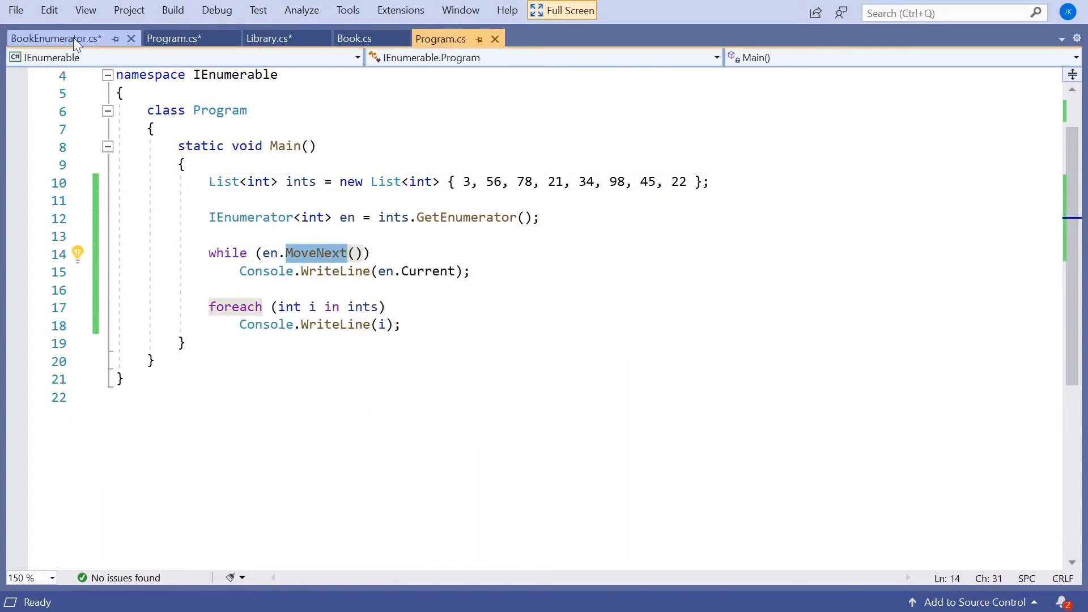
left_click(56, 39)
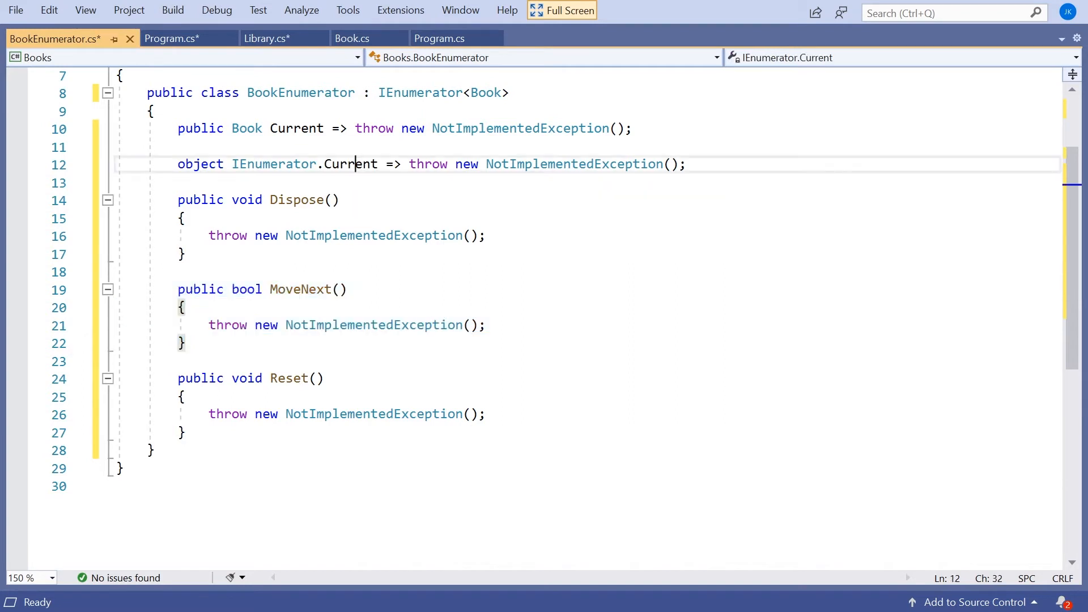
double_click(350, 163)
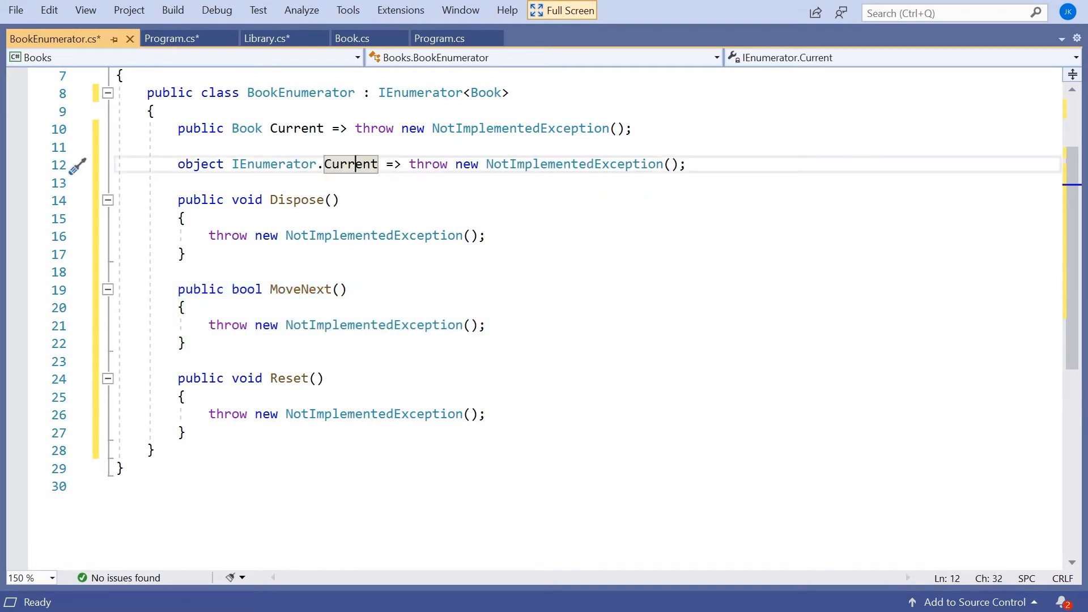
left_click(417, 93)
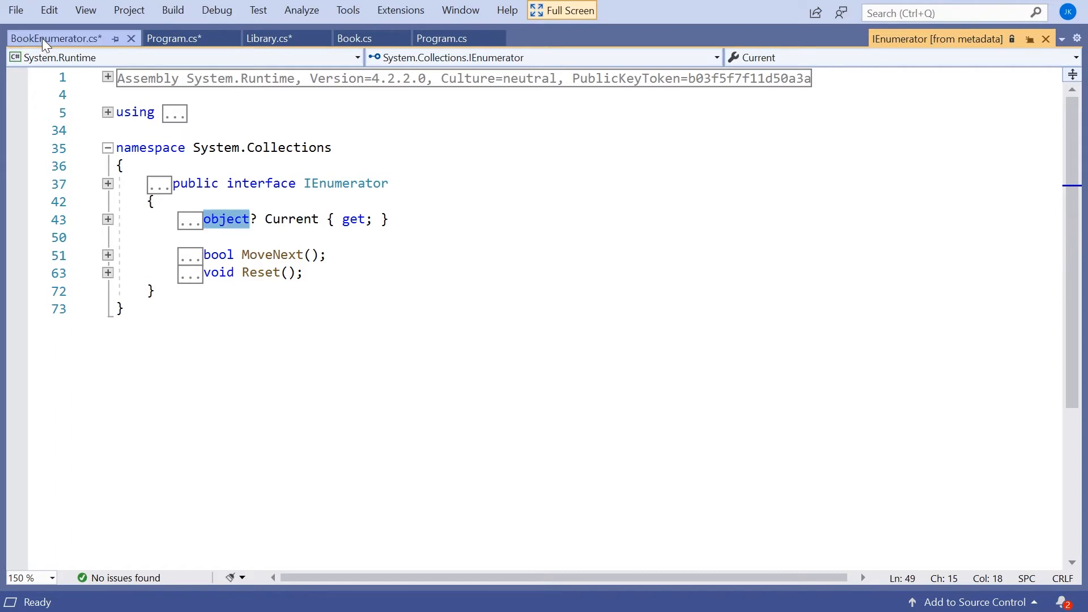
left_click(52, 38)
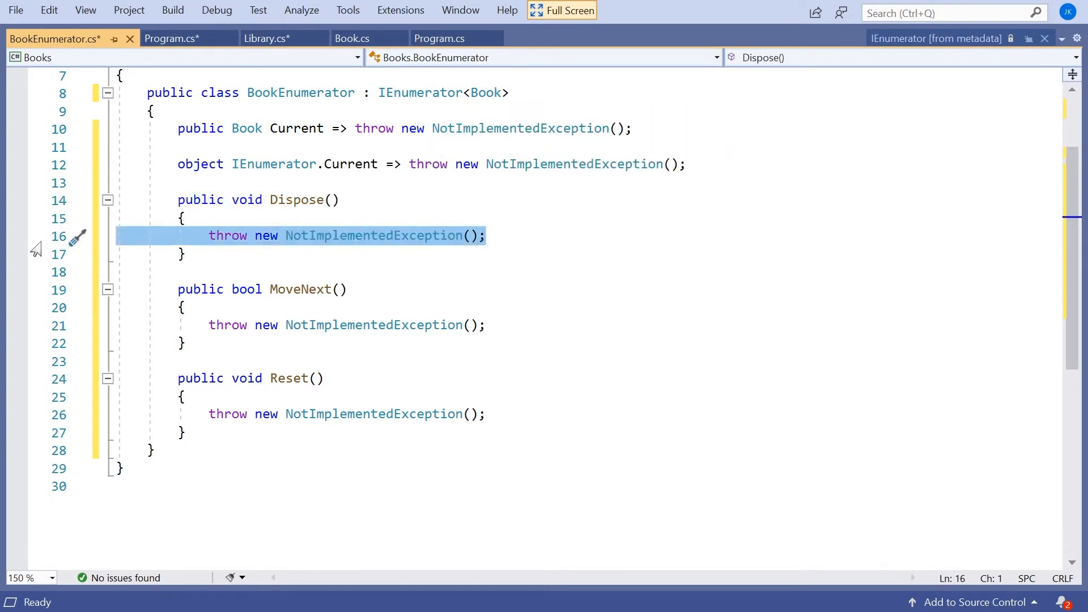
Empty Dispose's body and wrap the integer list's enumerator while loop in a using block
key("Delete")
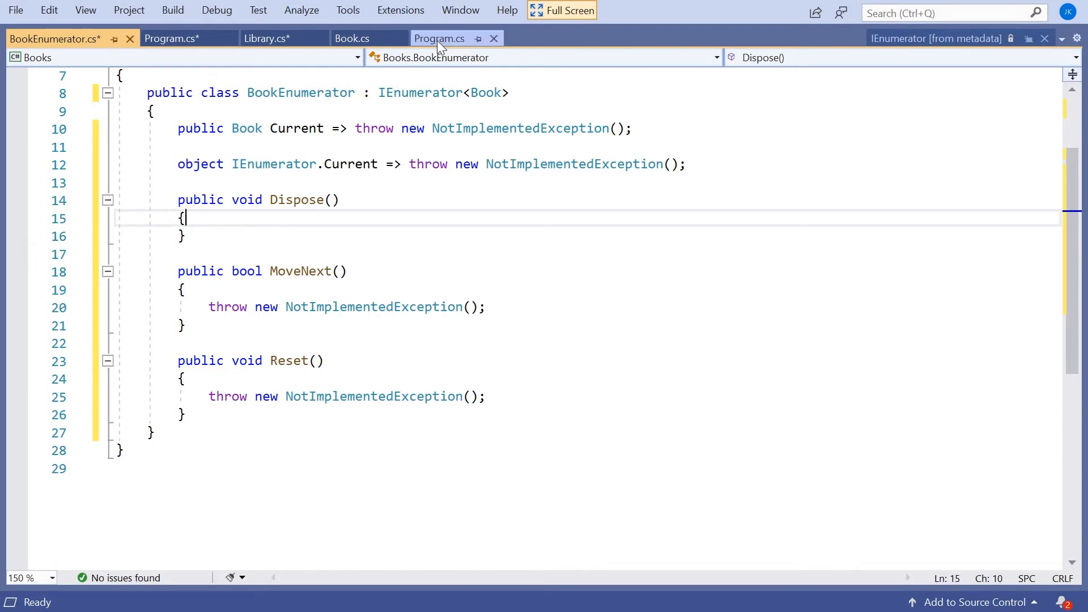
left_click(439, 39)
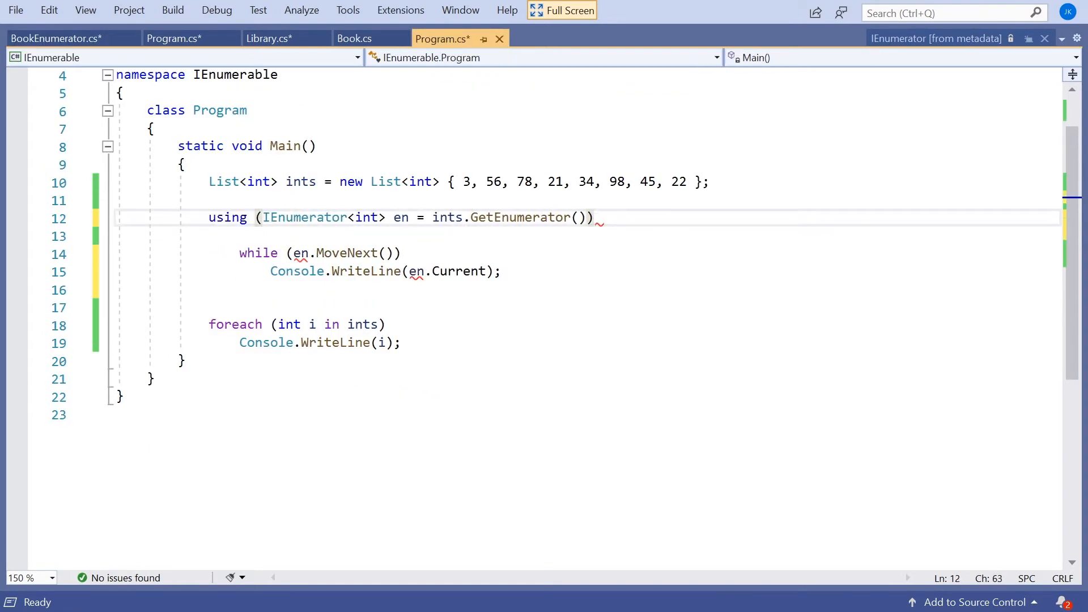
type("{")
left_click(588, 289)
type("}")
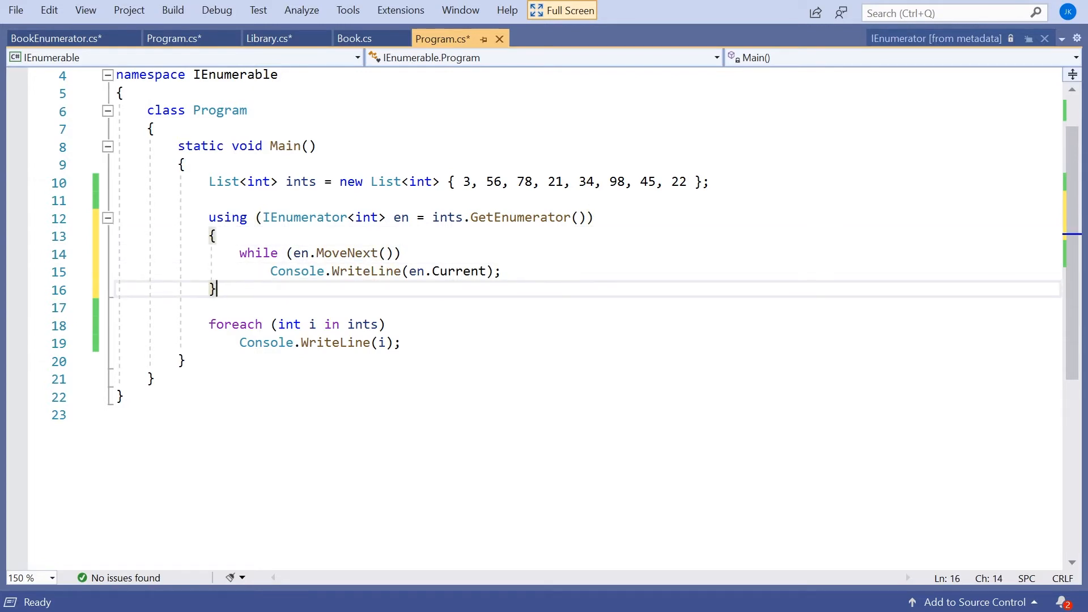
left_click(57, 38)
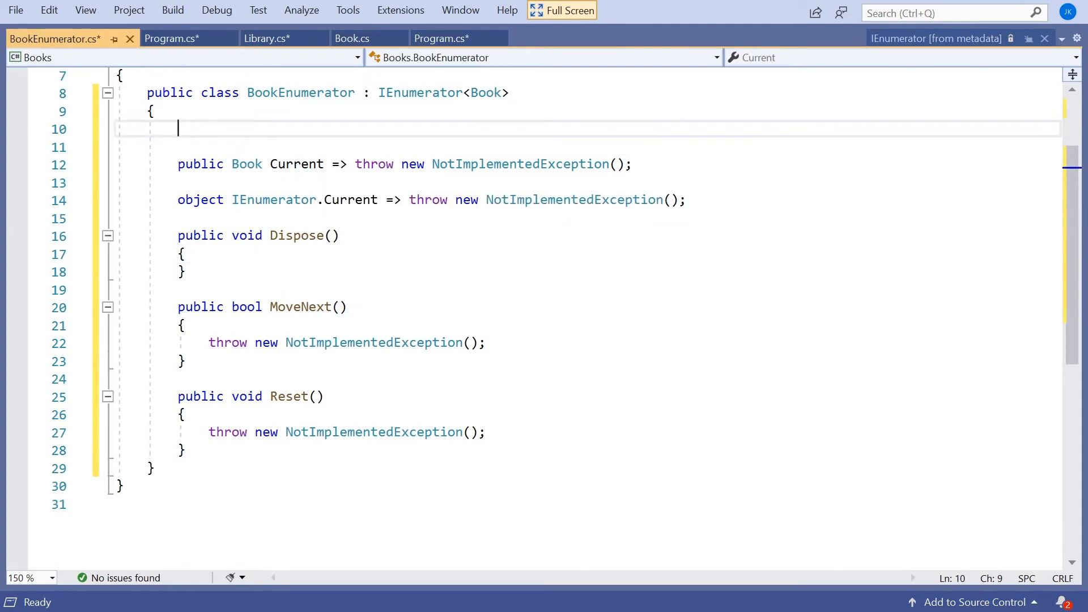
Declare the fields 'private Library _library;' and 'private int _idx;' in BookEnumerator
type("private")
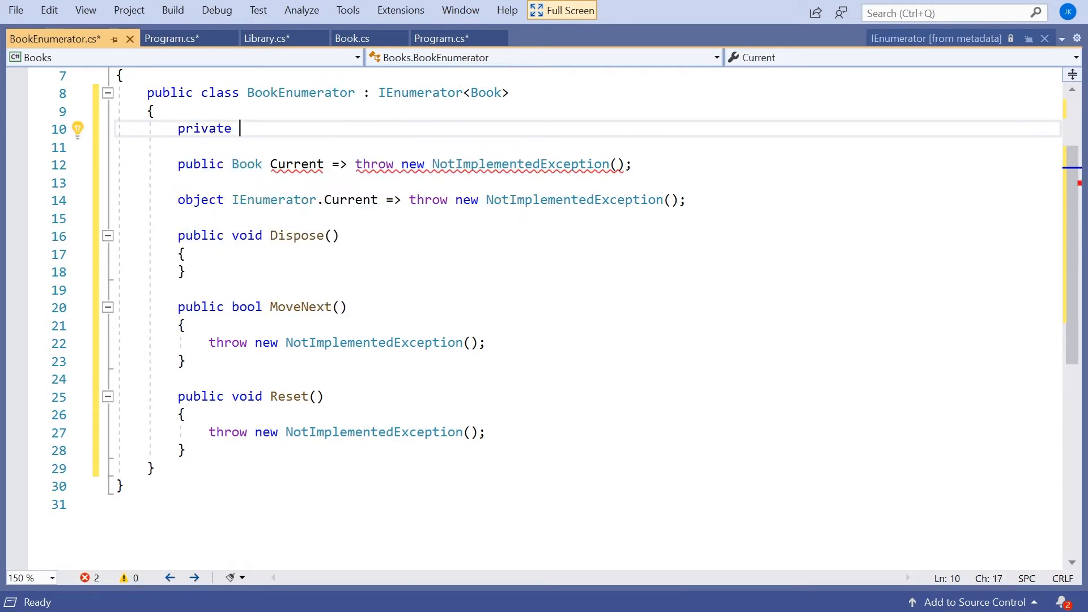
type("Library")
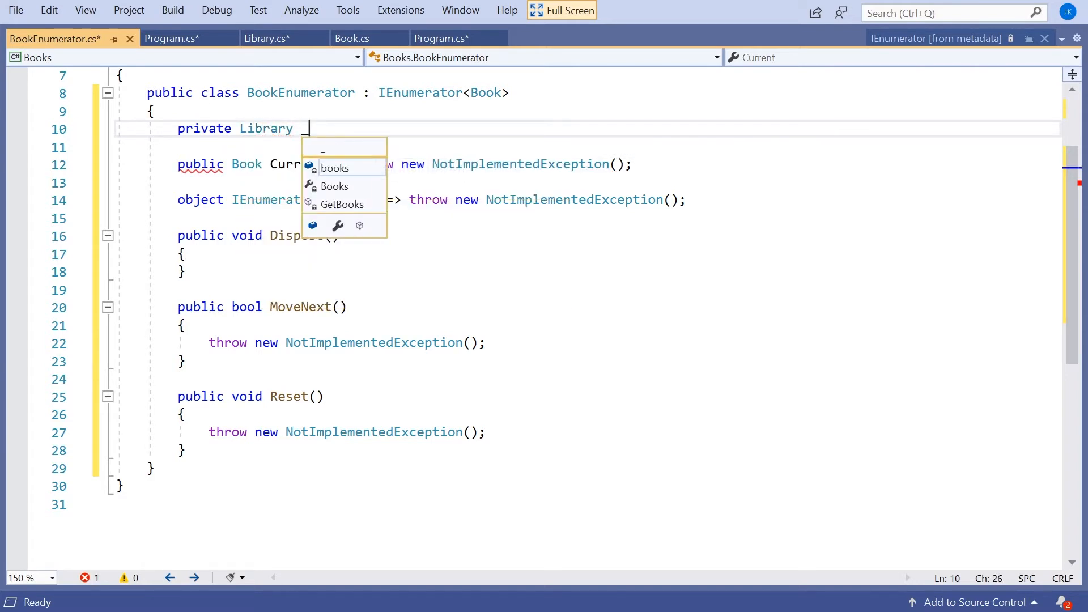
type("_library")
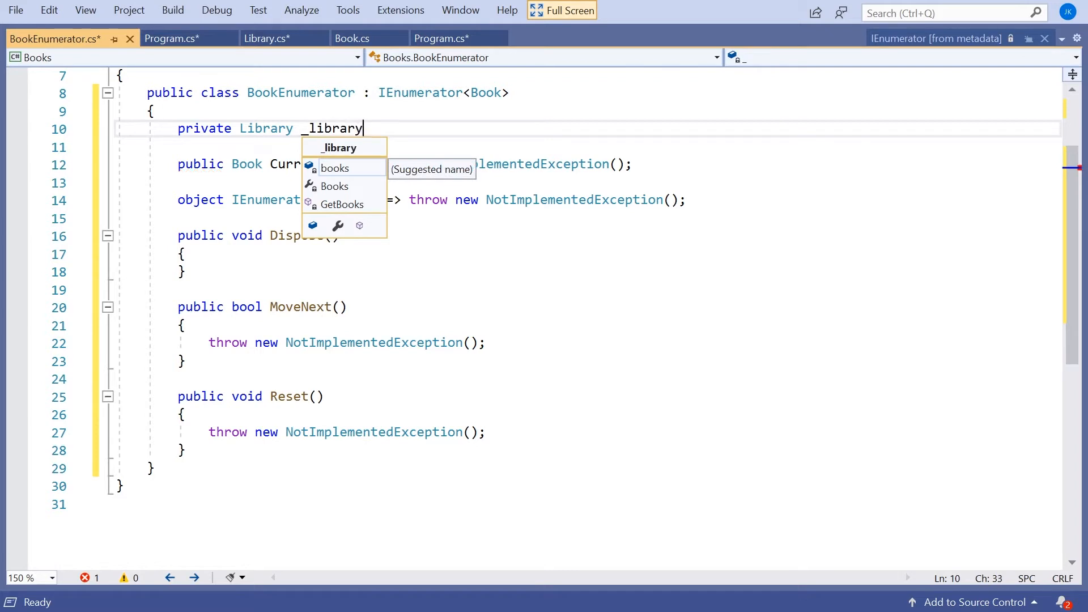
key("Enter")
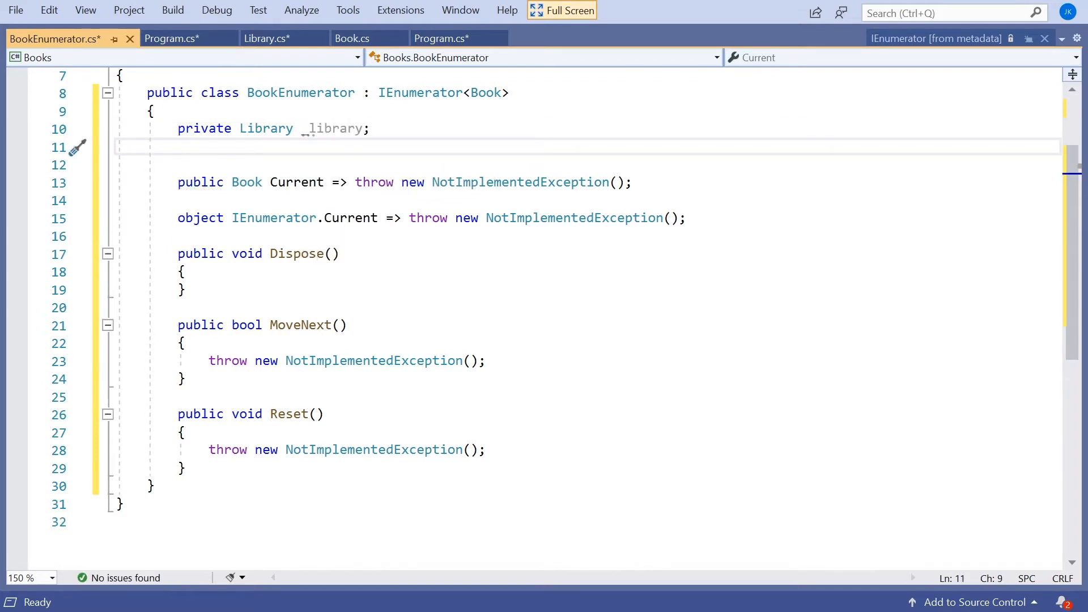
type("private")
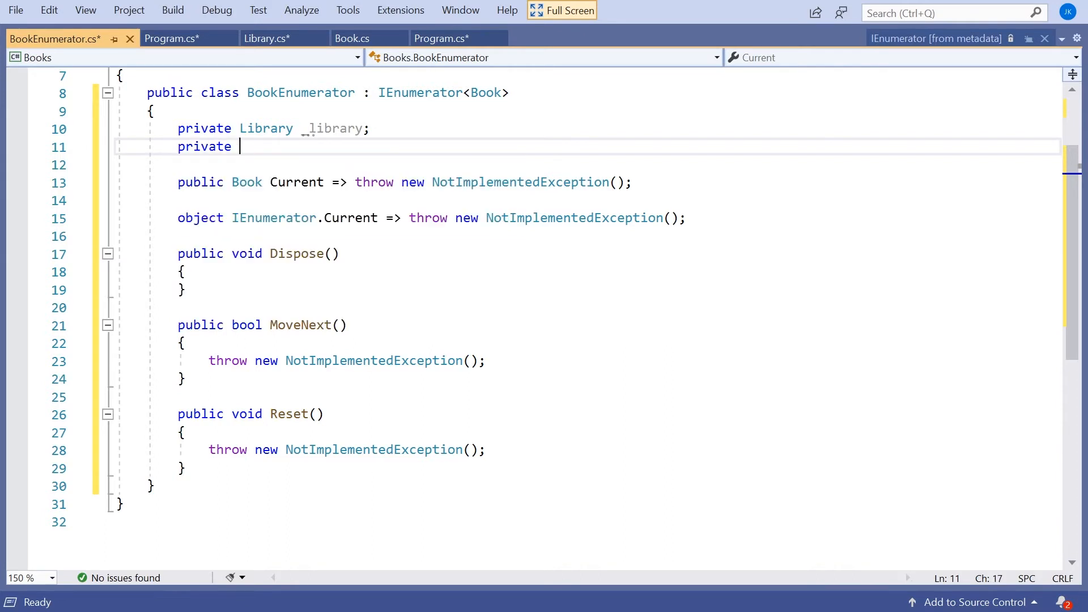
type("int")
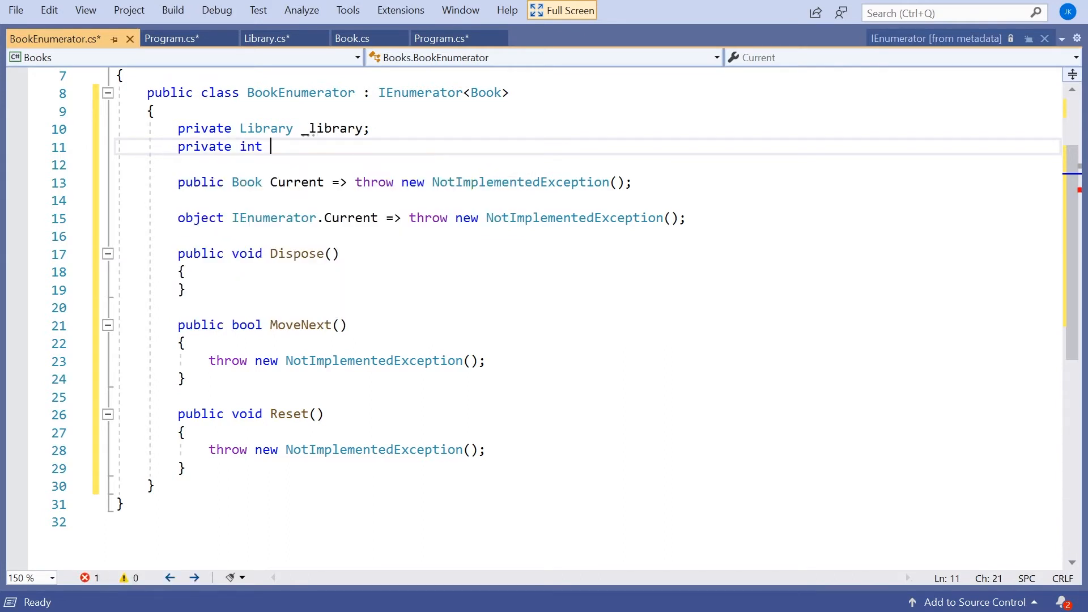
type("_idx")
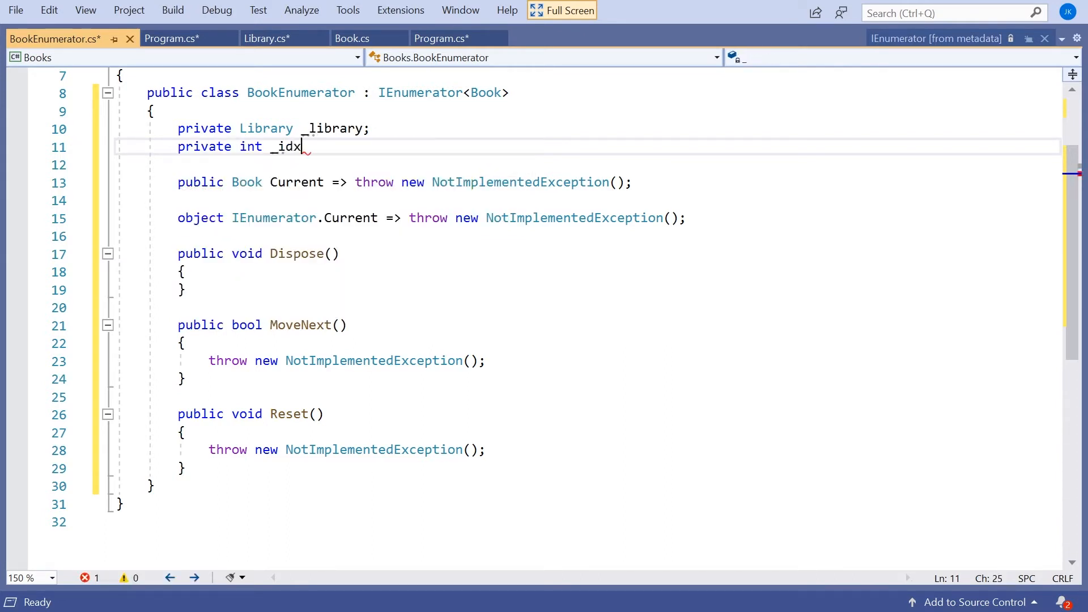
type(";")
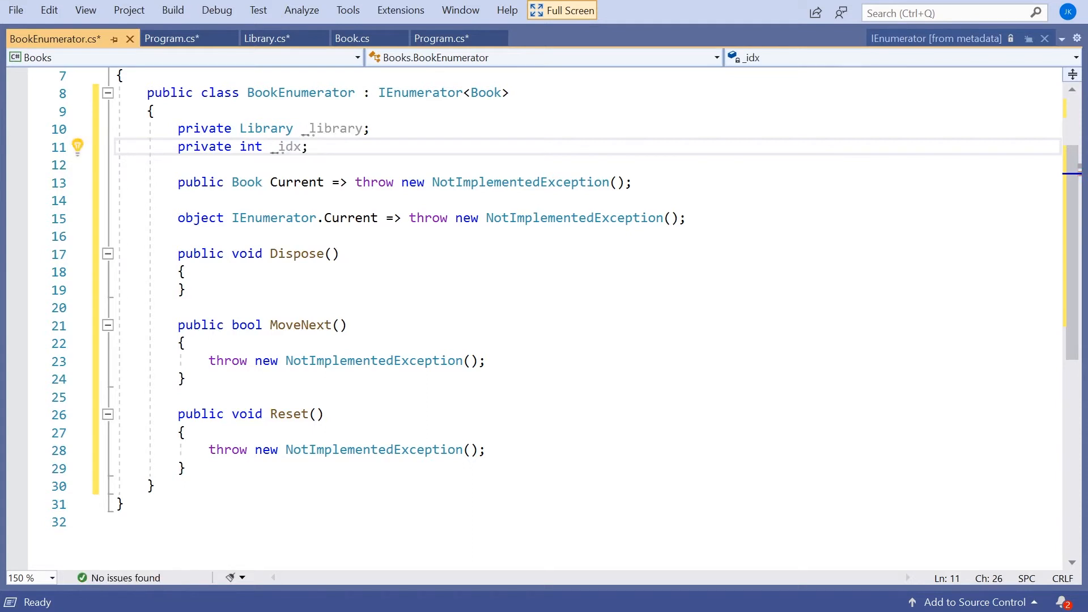
Add a BookEnumerator(Library library) constructor via the ctor snippet, storing _library and setting _idx = -1
type("ctor")
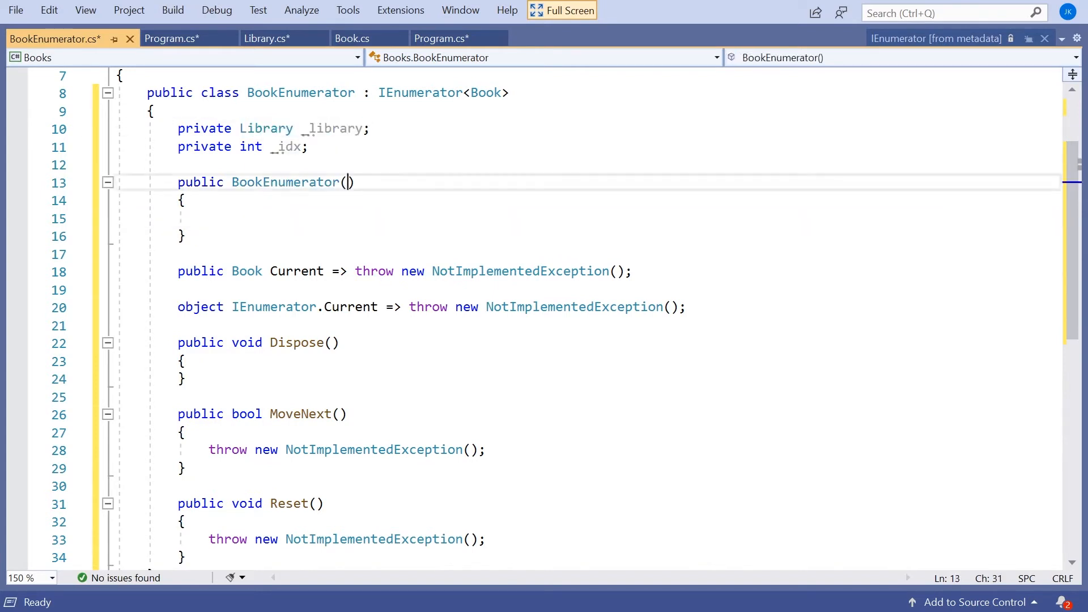
type("Library library")
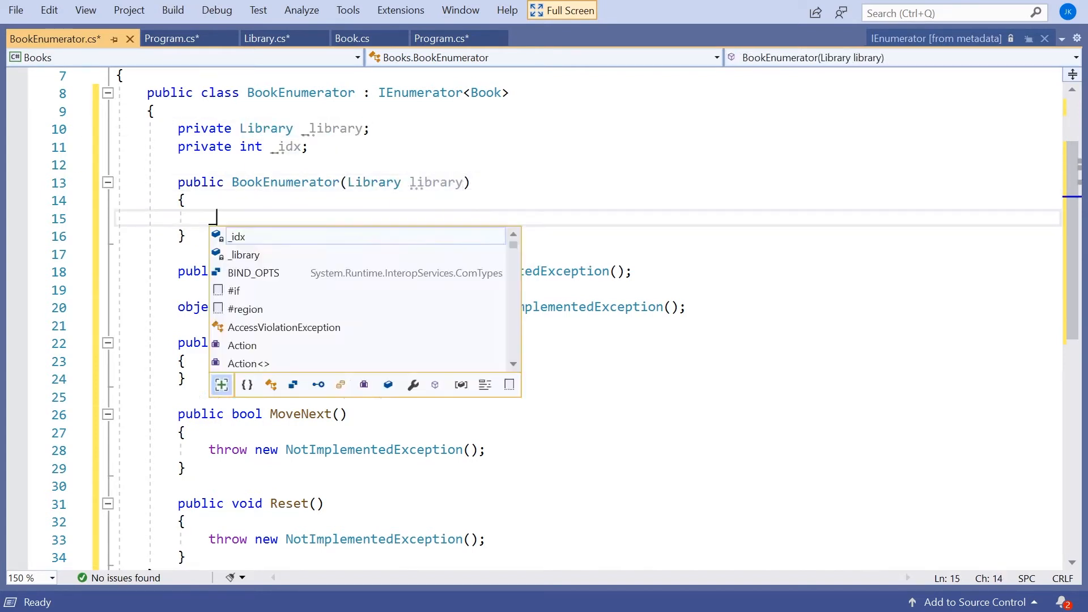
type("_library = library;")
type("_idx =")
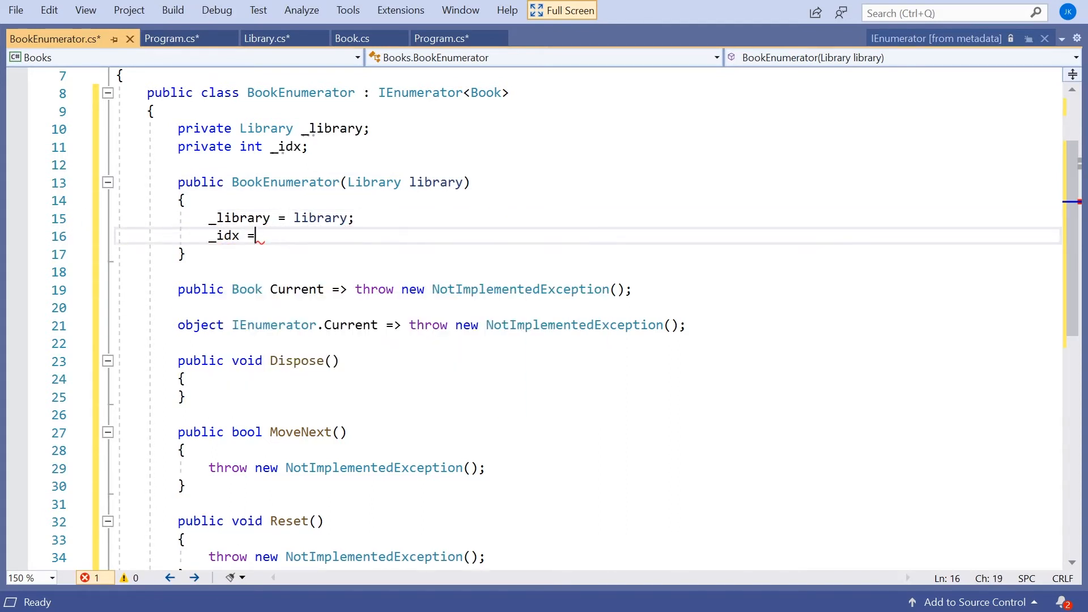
type("-1;")
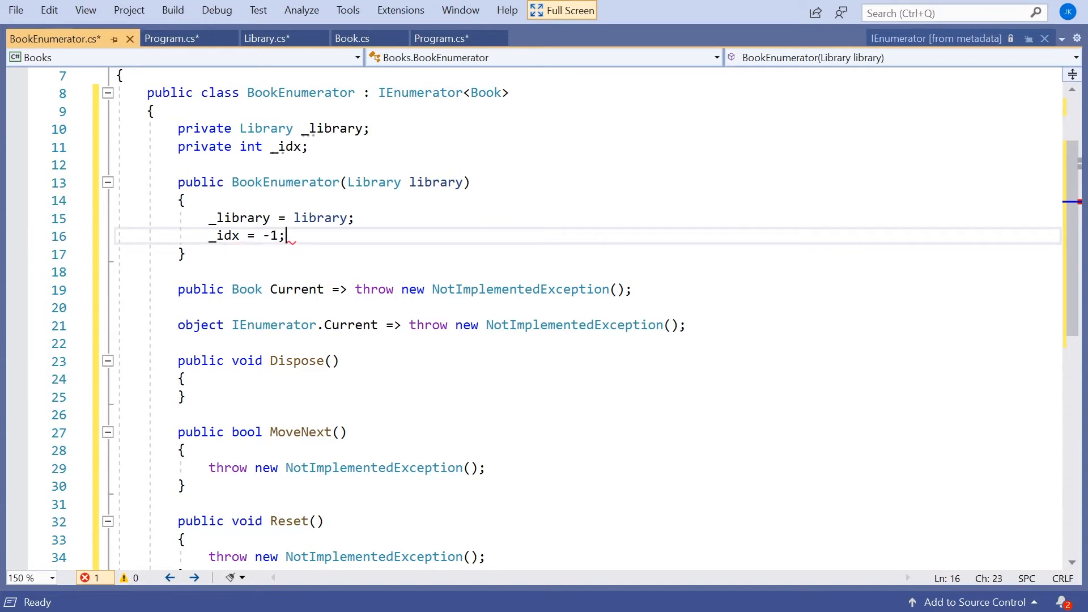
key("ctrl+tab")
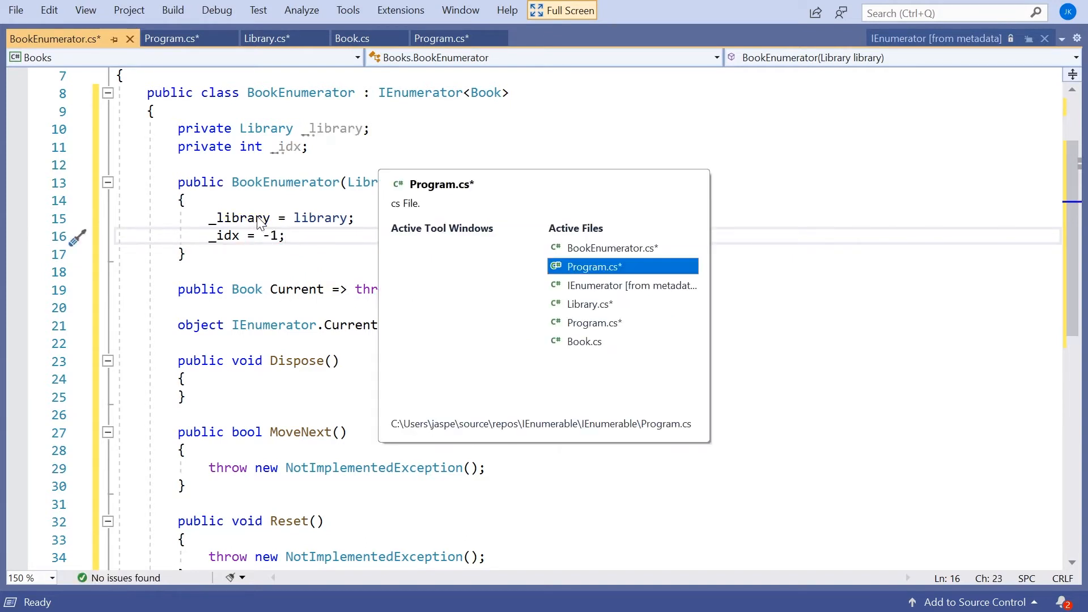
After glancing at Program.cs, make Reset set '_idx = -1;' in BookEnumerator
left_click(595, 266)
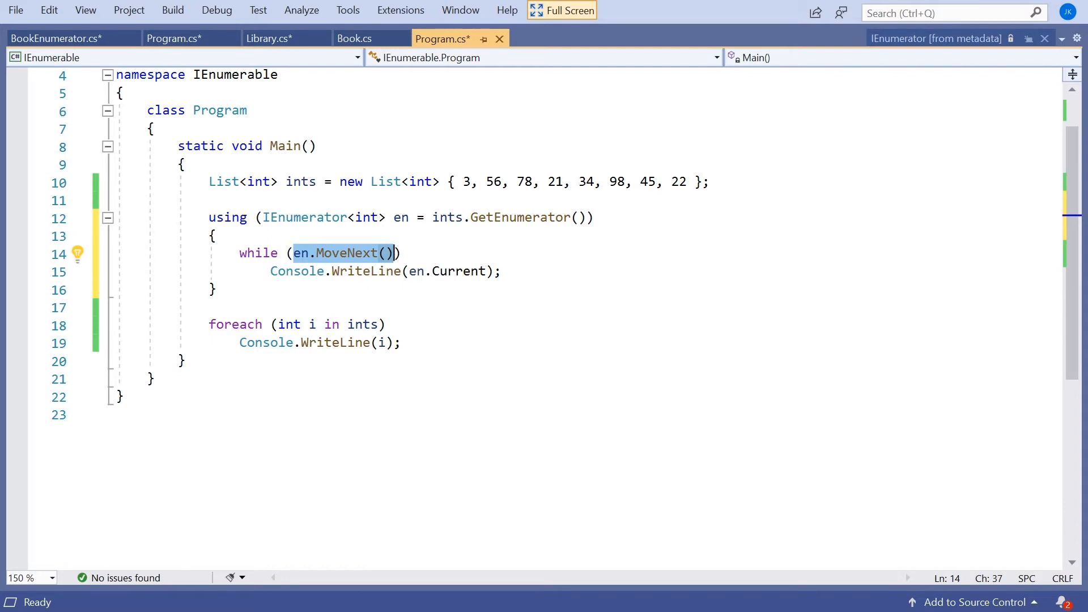
left_click(54, 38)
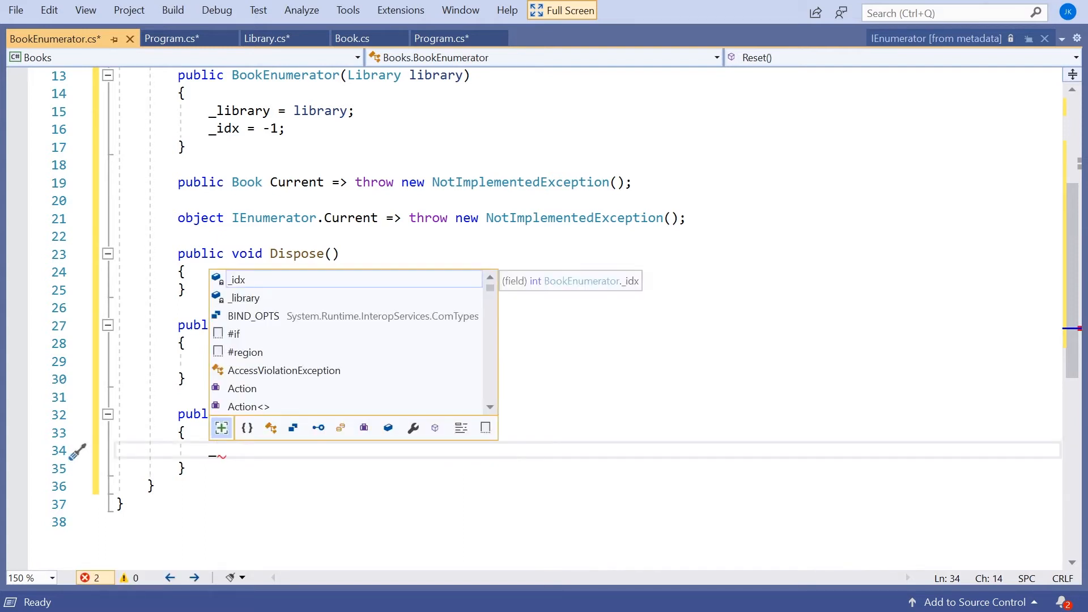
type("_idx = -1;")
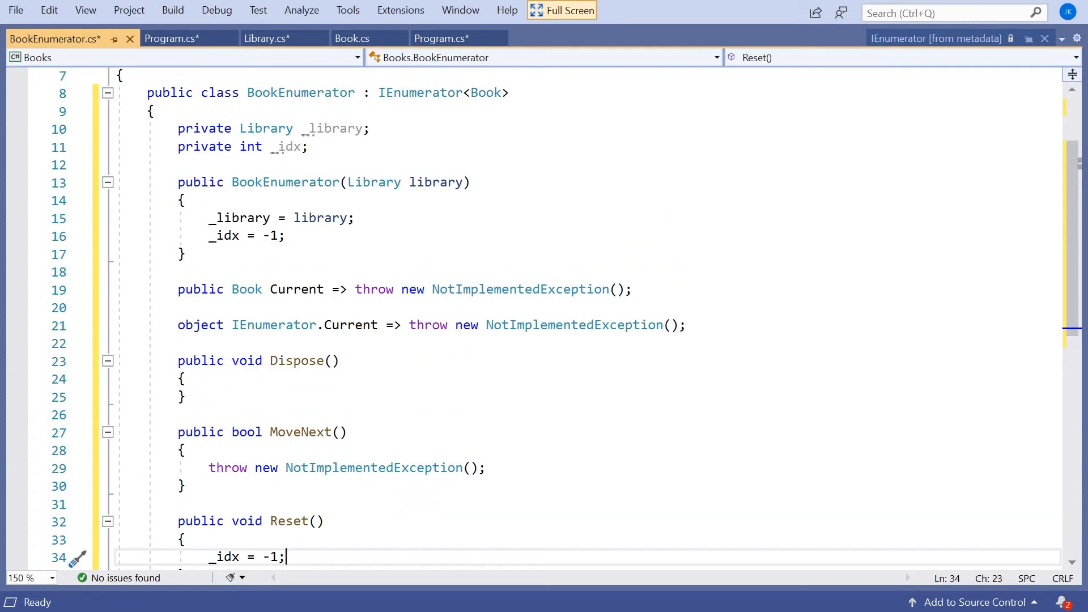
Make MoveNext return '++_idx < _library.Count;'
type("return ++")
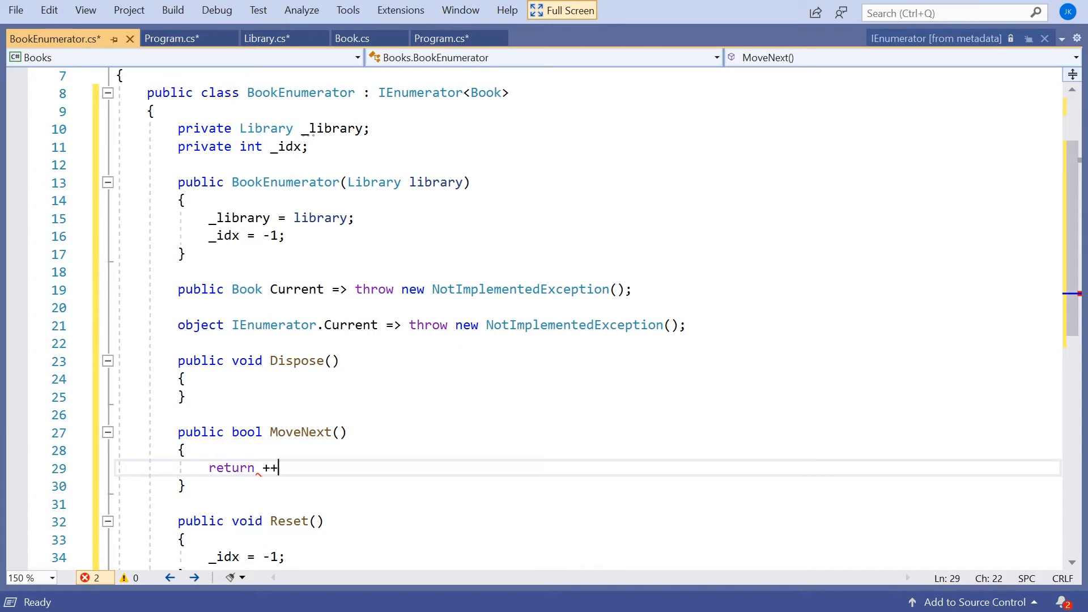
type("_i")
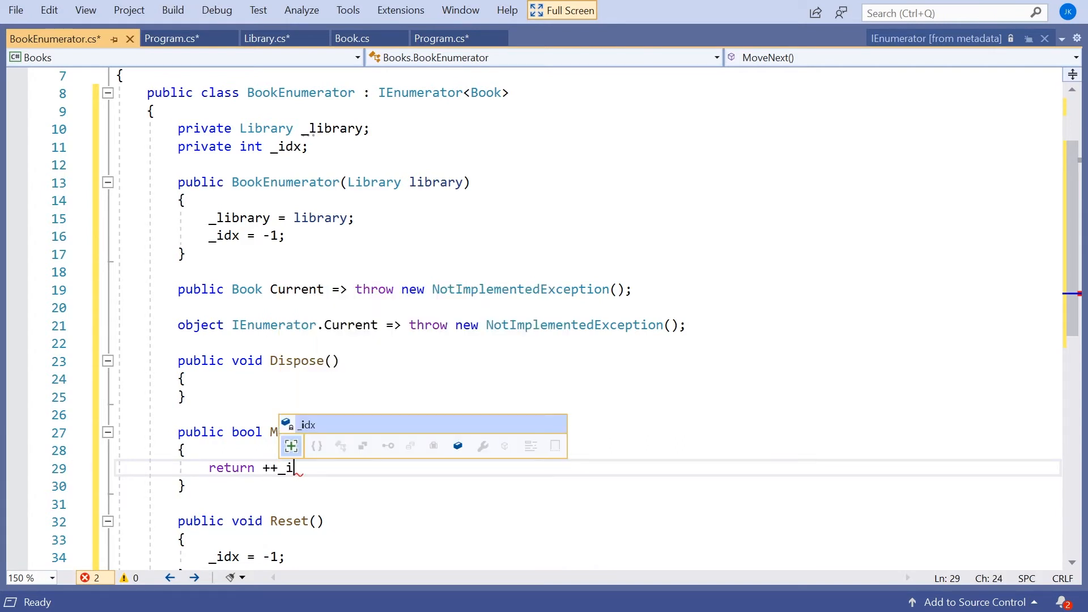
type("dx < _library.Count")
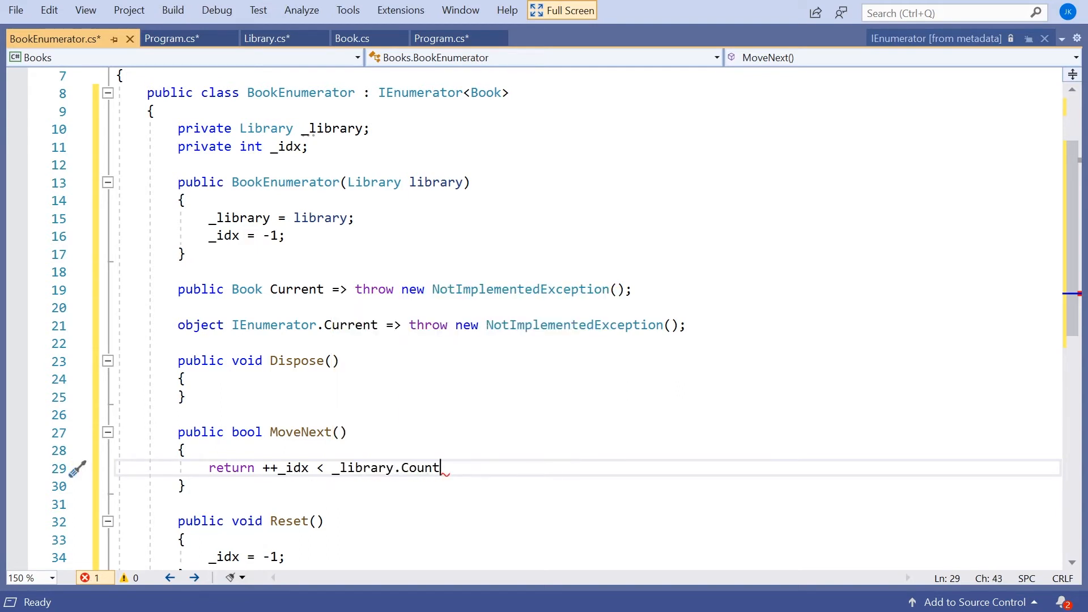
type(";")
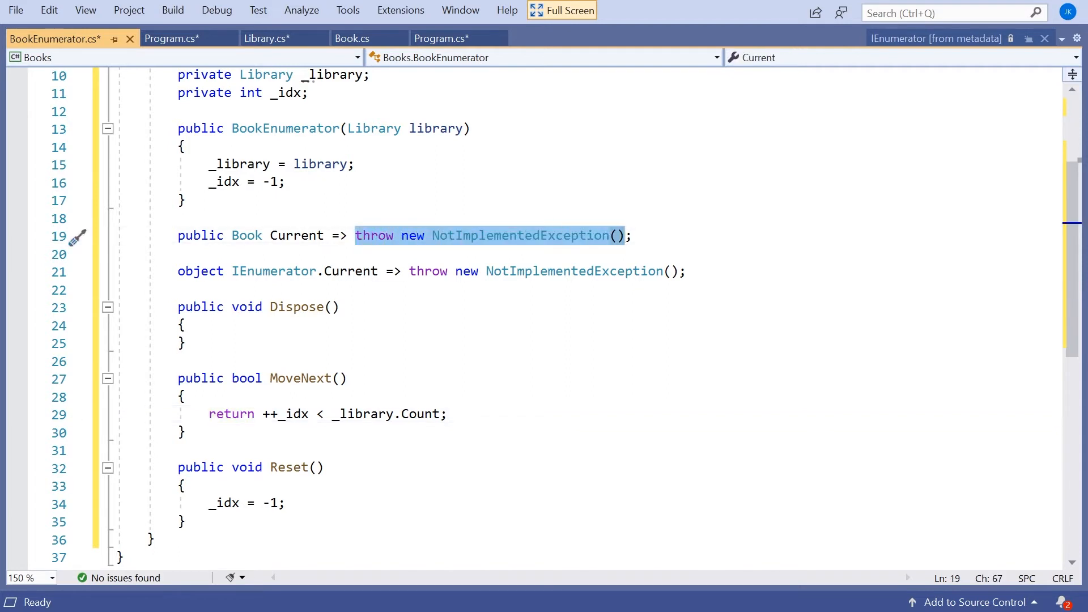
Make the generic Current property return _library[_idx]
type("_library;")
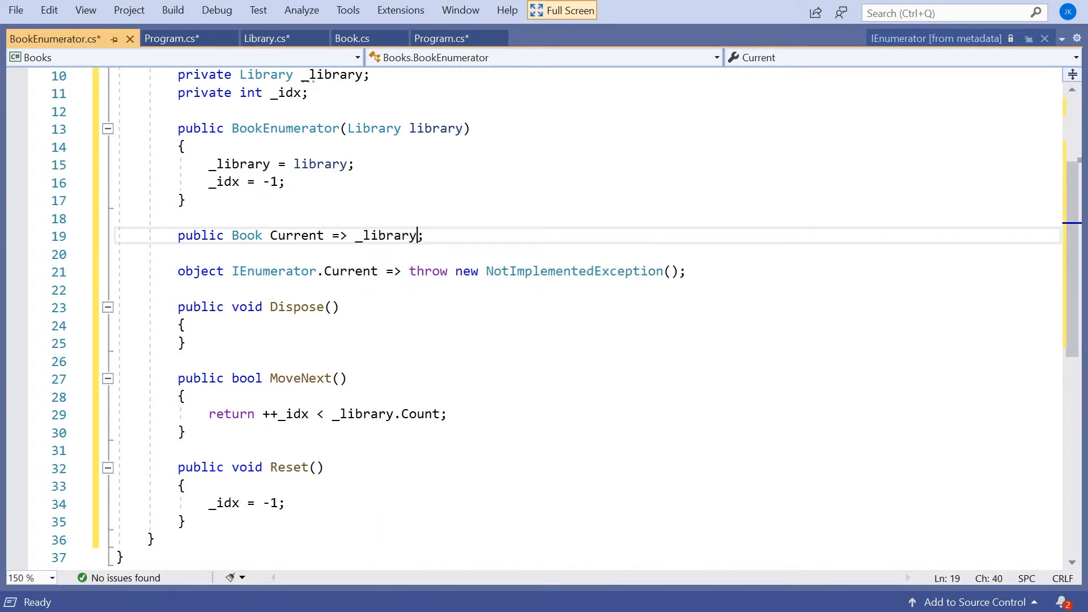
type("[")
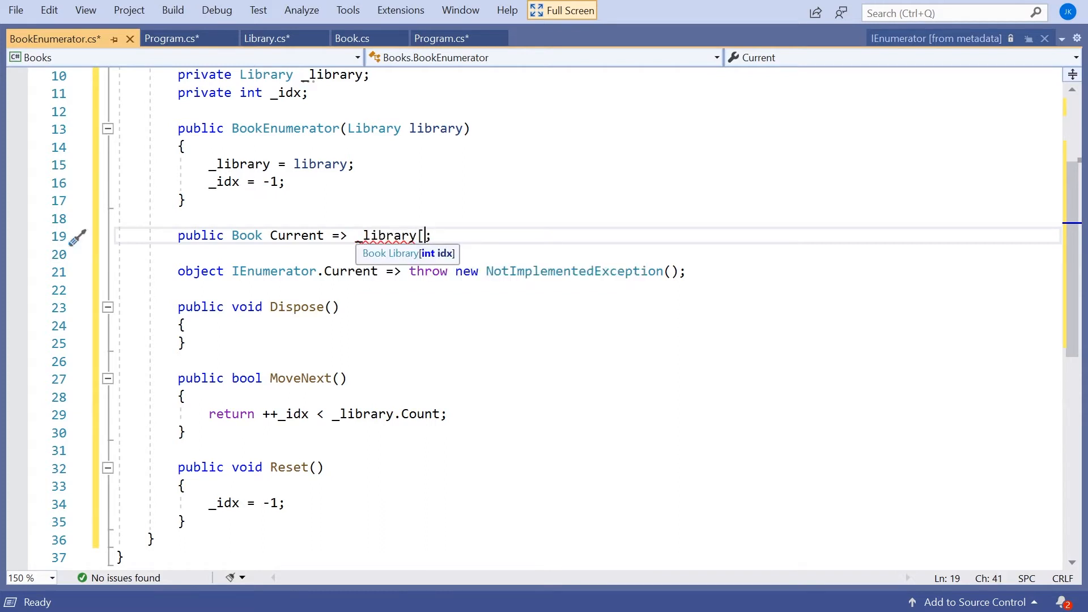
type("_idx")
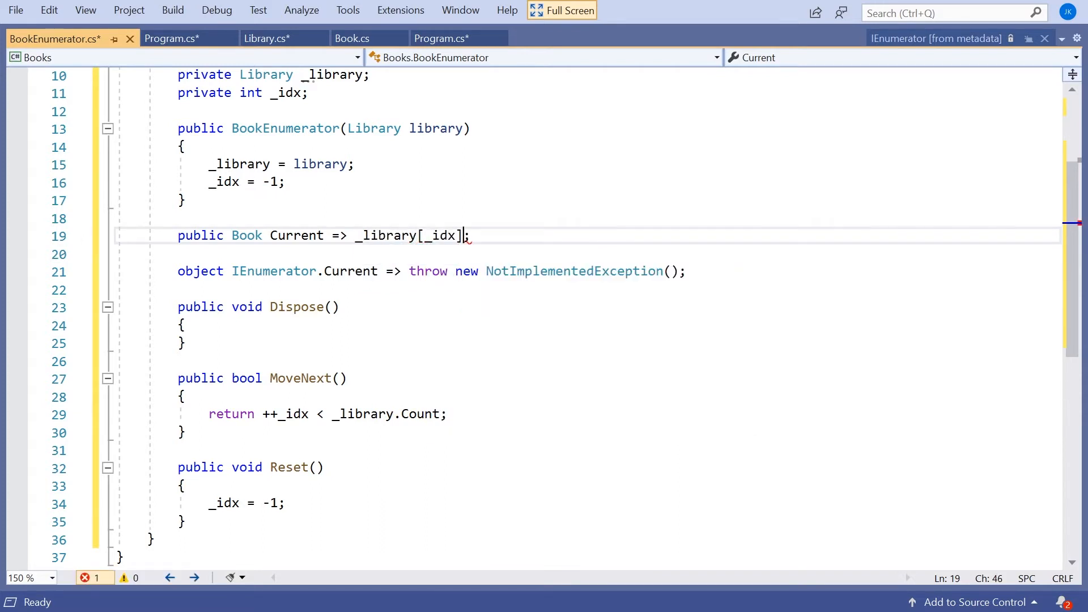
left_click(181, 201)
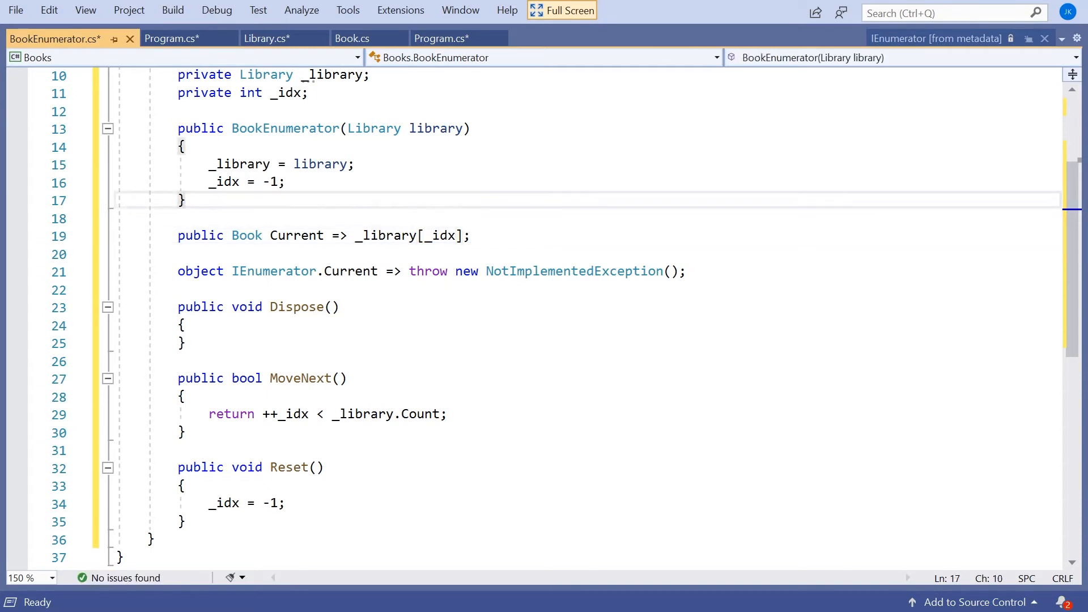
mouse_move(199, 271)
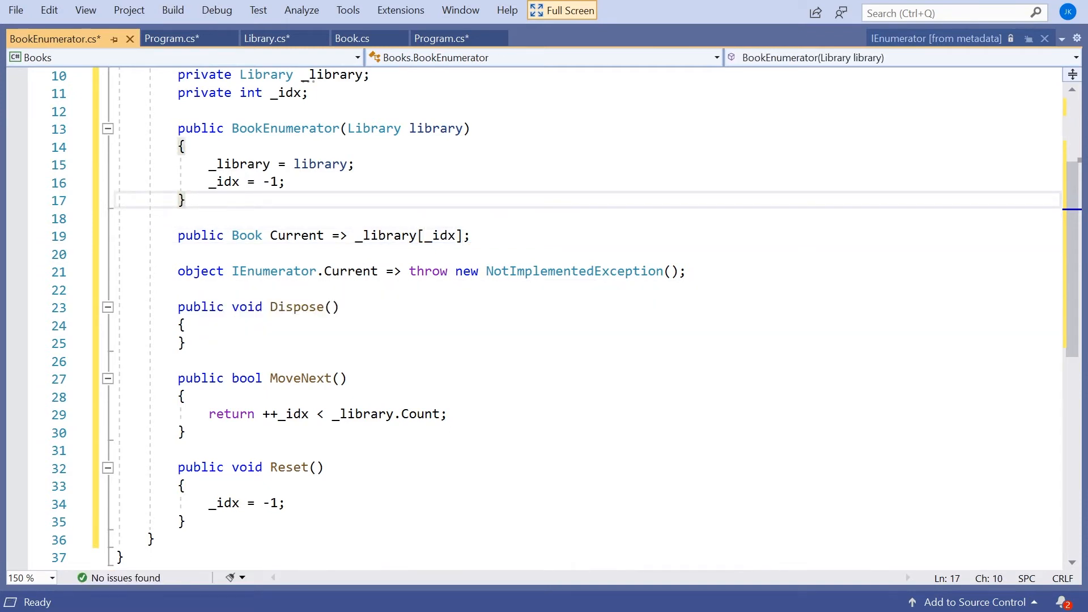
mouse_move(200, 271)
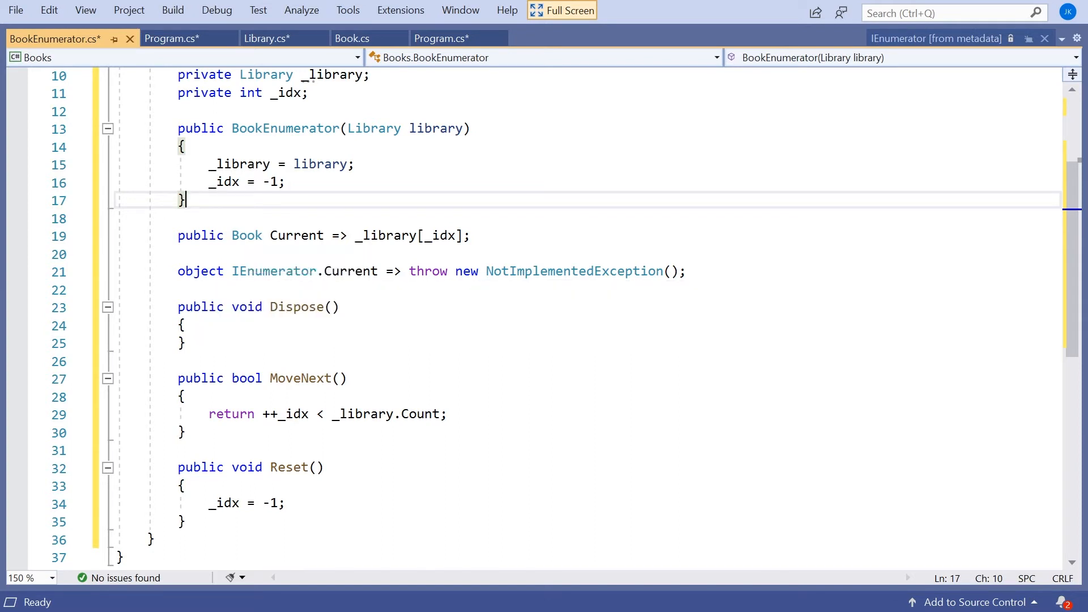
type("_library[_idx];")
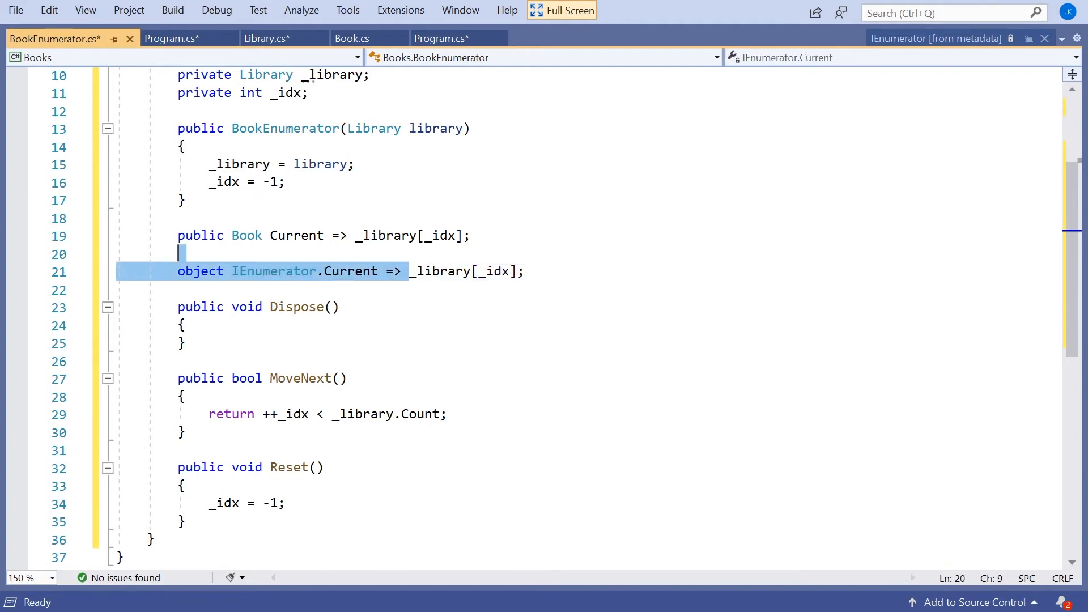
Make the non-generic IEnumerator.Current simply return Current
type("Curr")
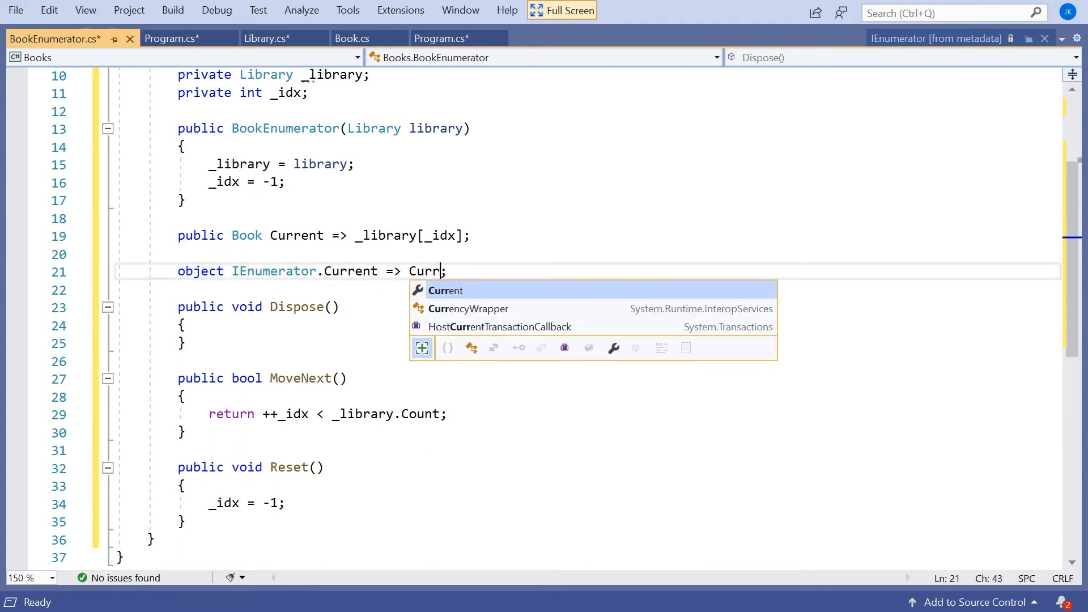
key("Tab")
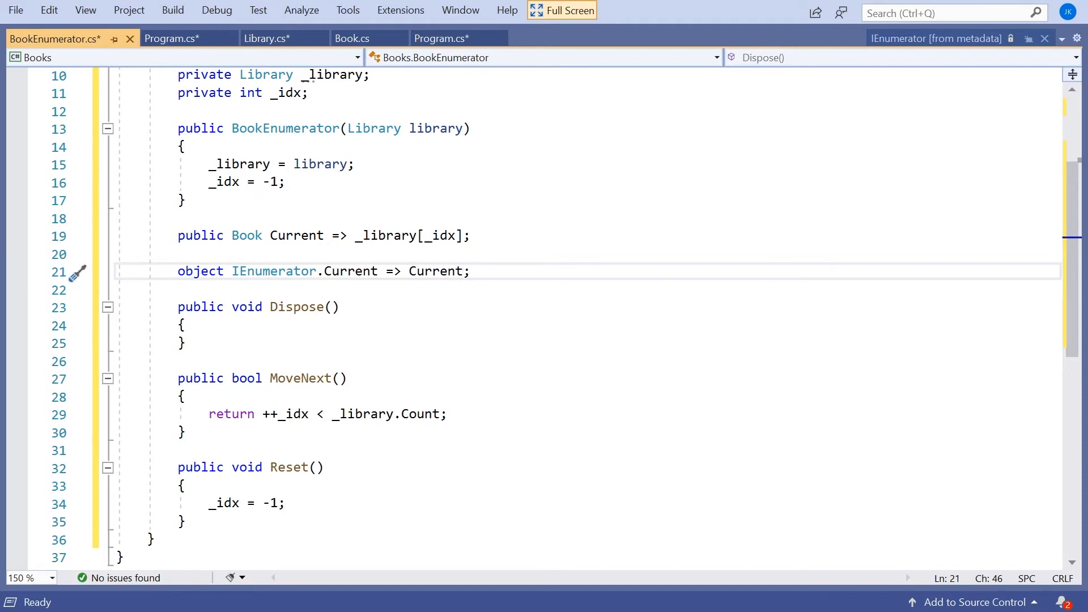
left_click(436, 271)
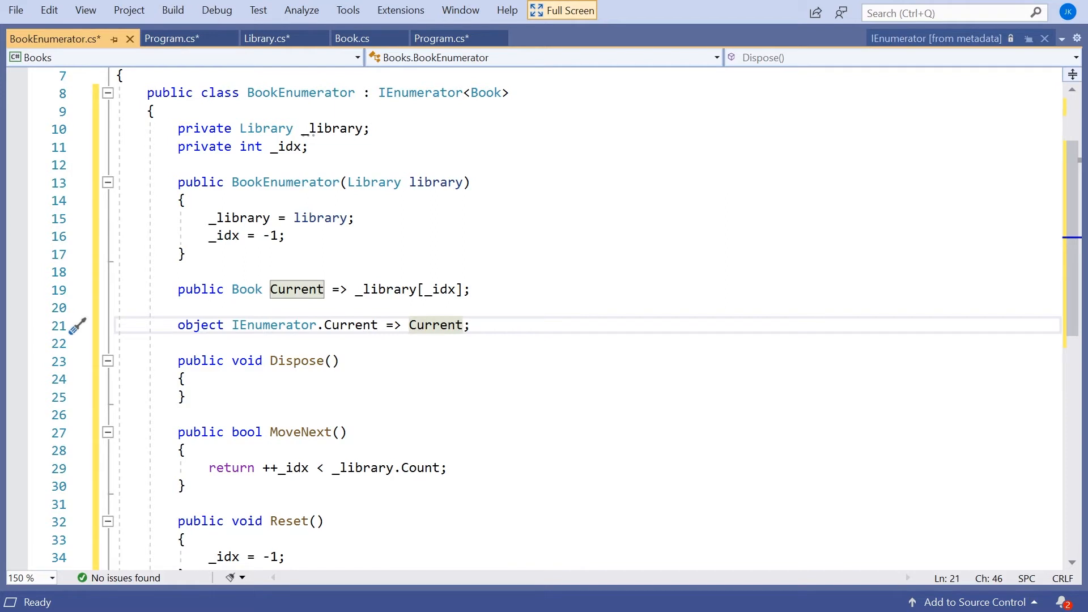
mouse_move(261, 38)
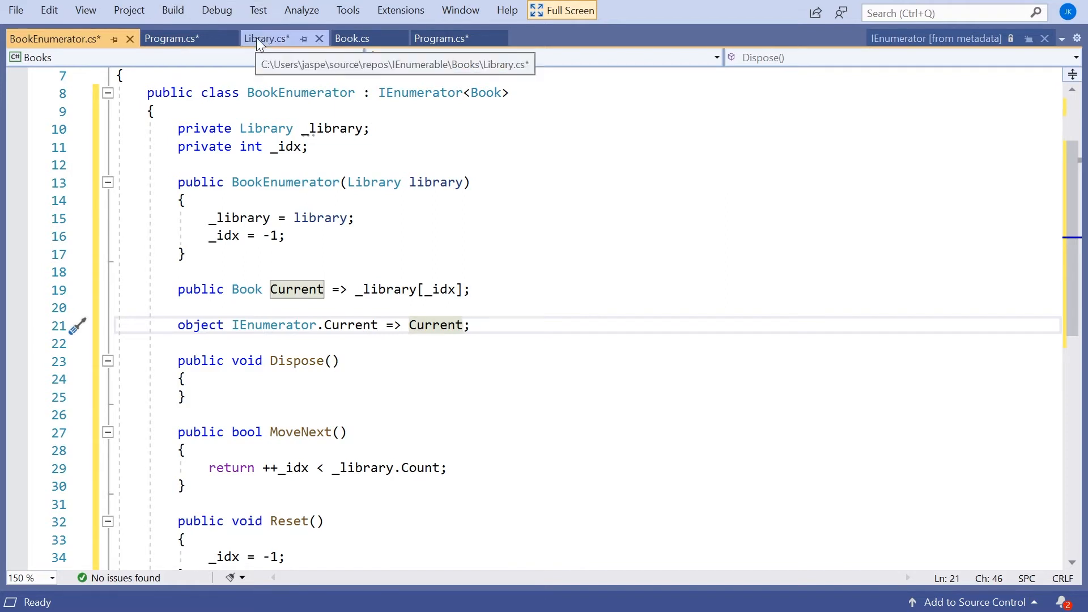
In Library.cs make the generic GetEnumerator return new BookEnumerator(this)
left_click(267, 38)
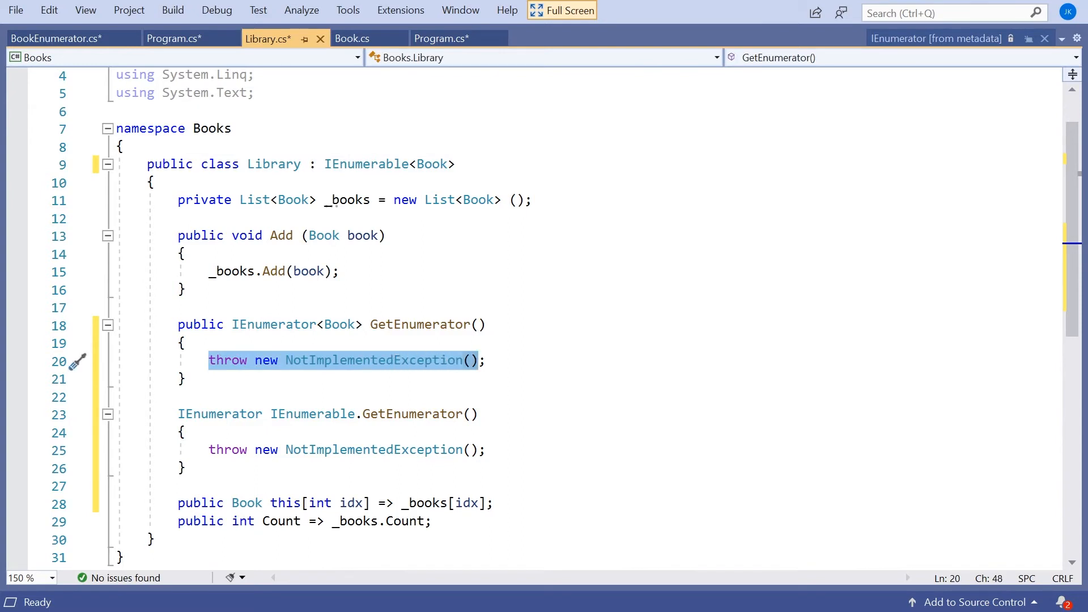
type("return new ;")
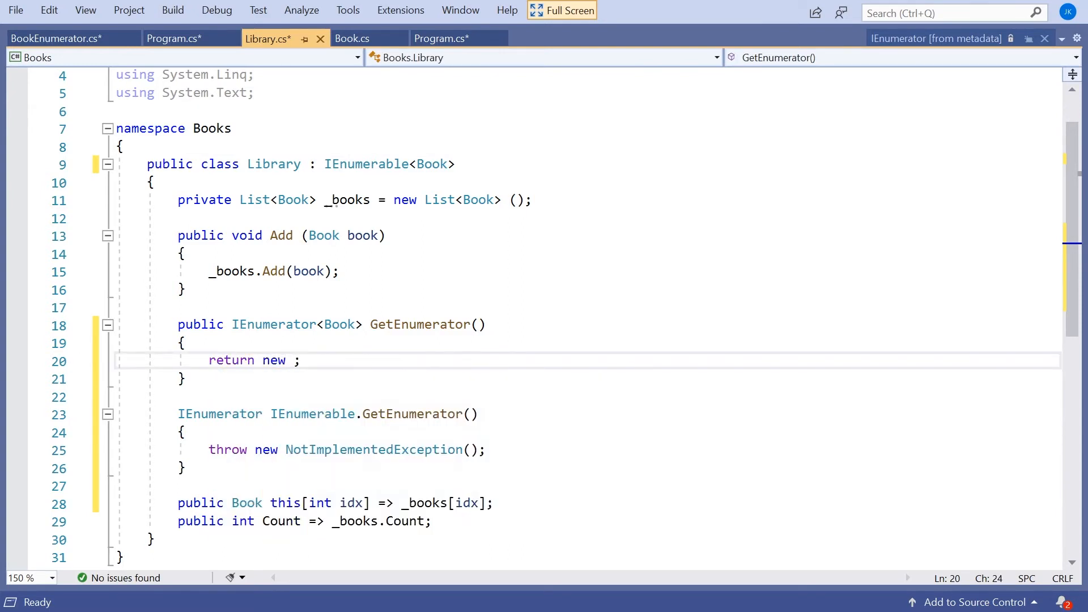
type("BookEnumerator")
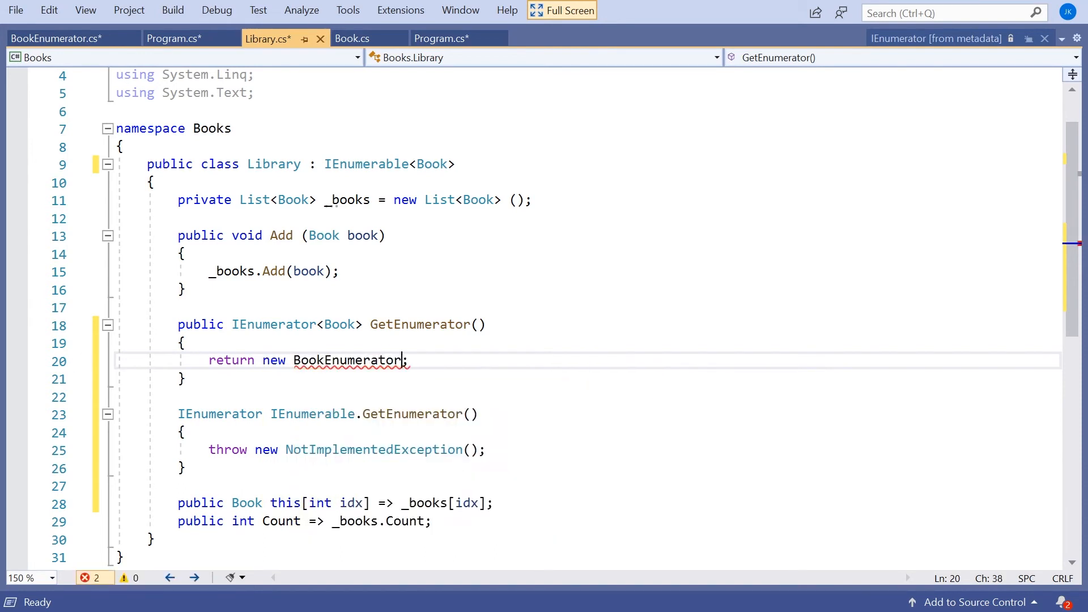
type("(th")
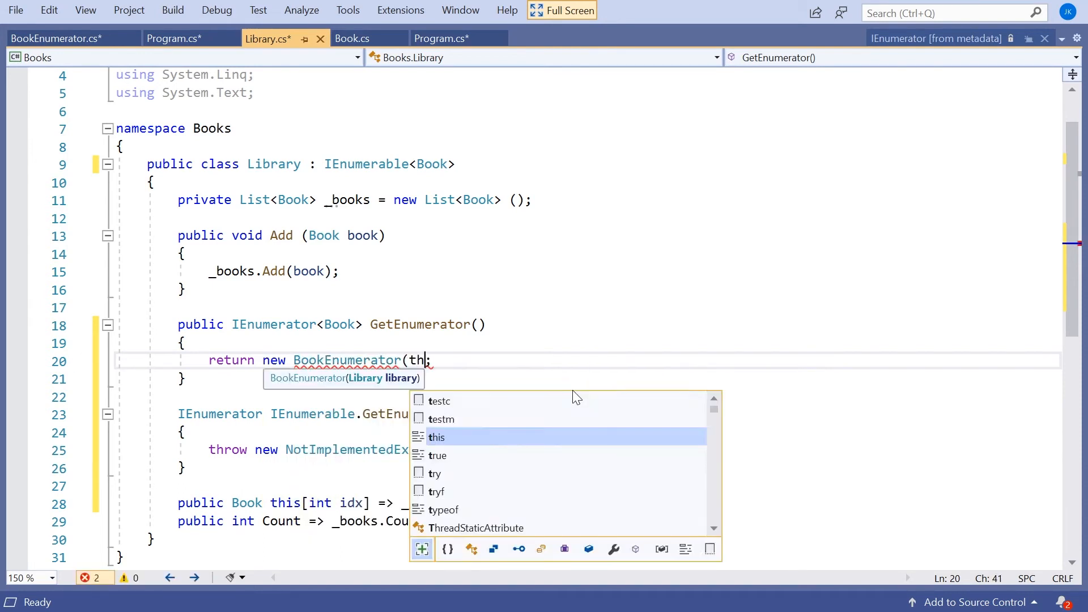
left_click(57, 38)
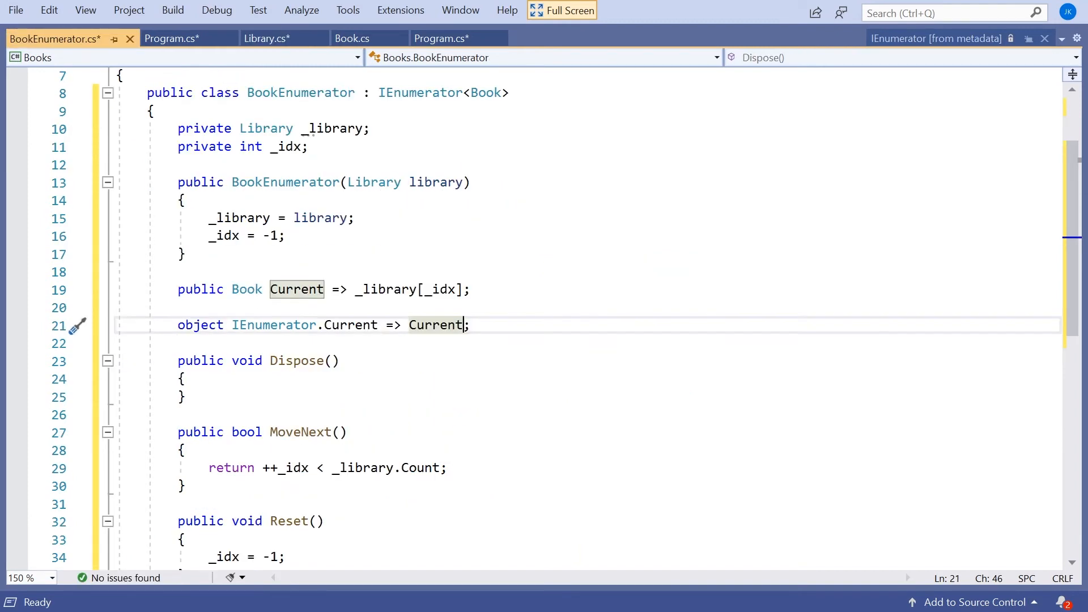
Make the non-generic IEnumerable.GetEnumerator return GetEnumerator()
left_click(266, 38)
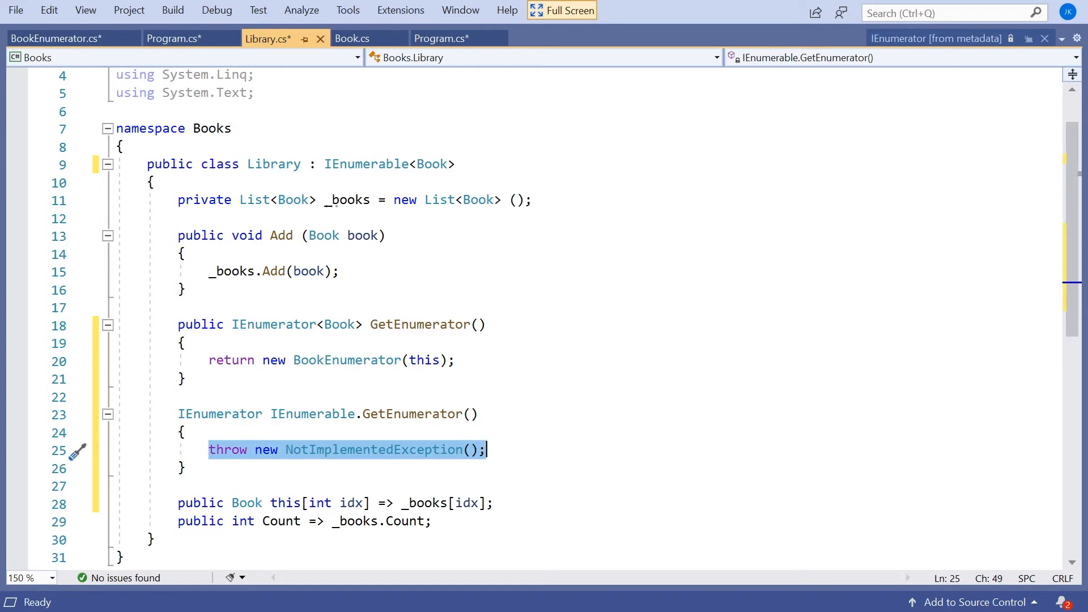
type("return GetEnumerator")
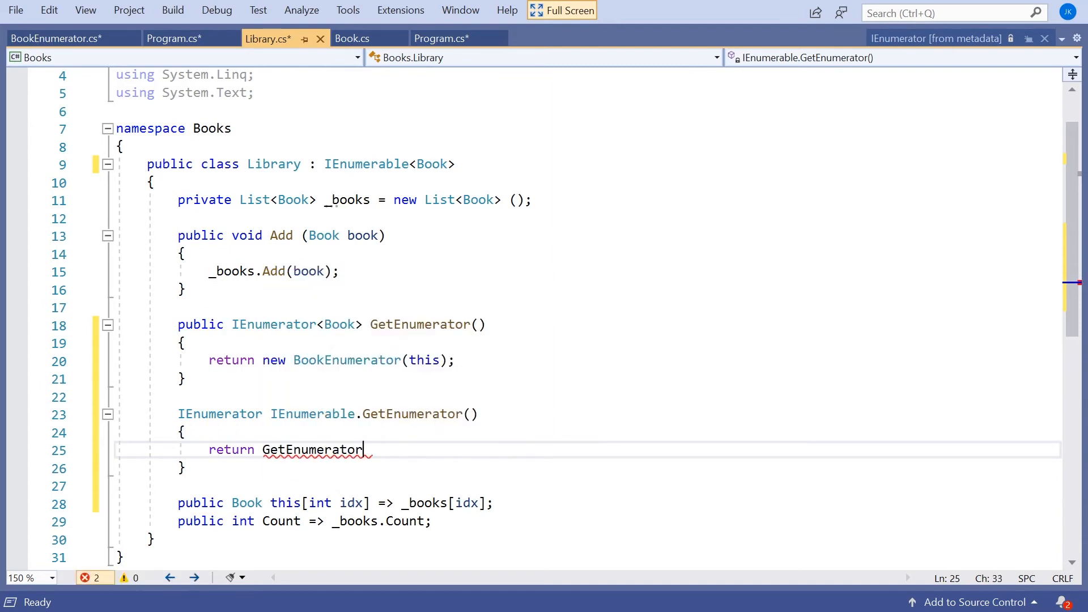
type("();")
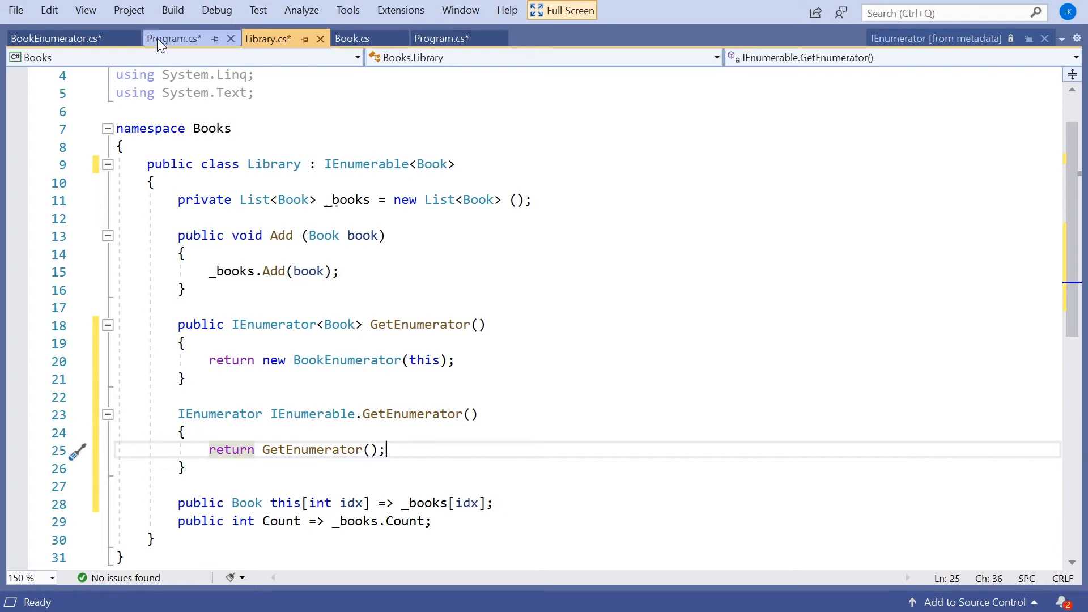
Comment out Main's index-based for loop in Program.cs, then bring up BookEnumerator.cs
left_click(173, 39)
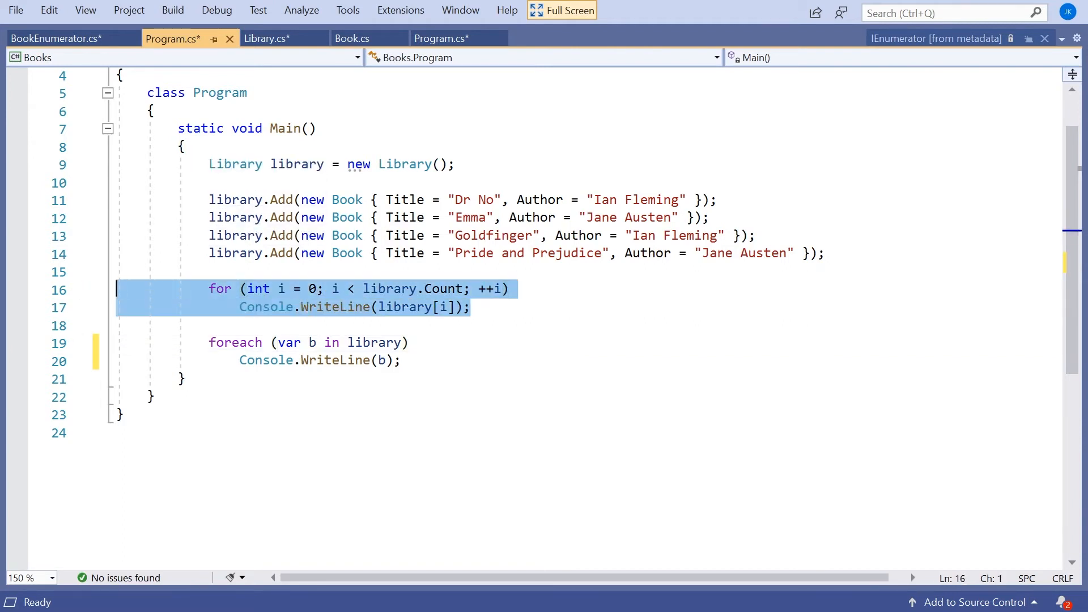
mouse_move(82, 303)
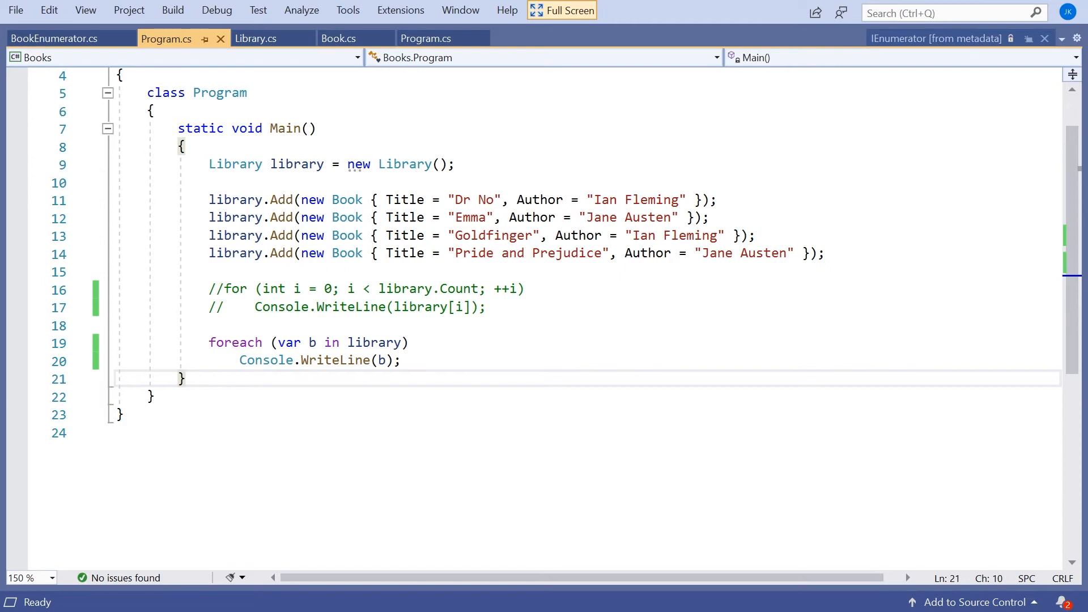
left_click(54, 39)
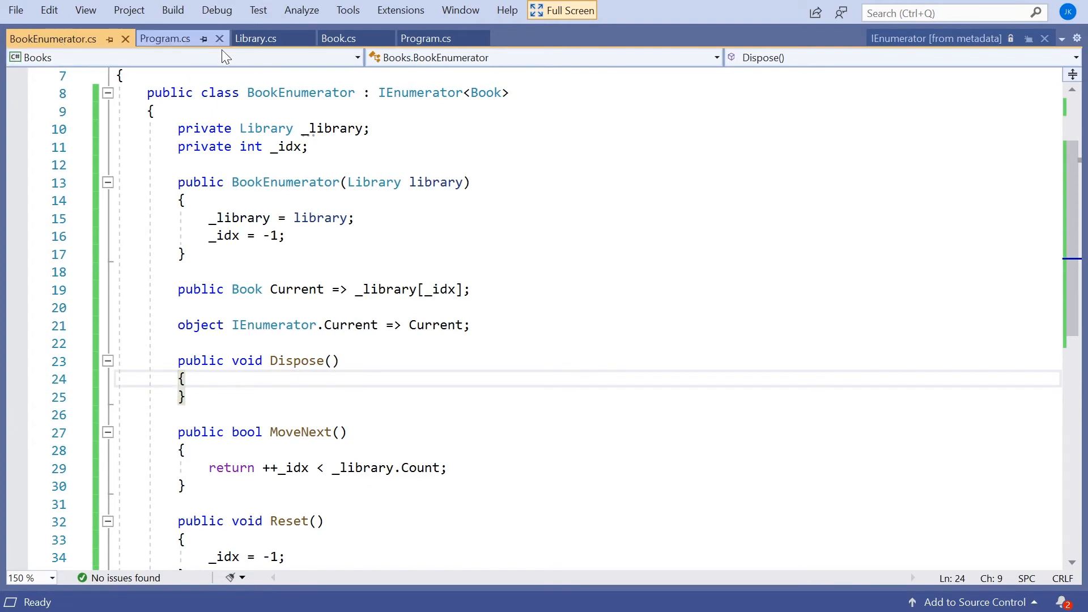
Replace 'new BookEnumerator(this)' with '_books.GetEnumerator()' in Library.cs and build successfully
left_click(256, 38)
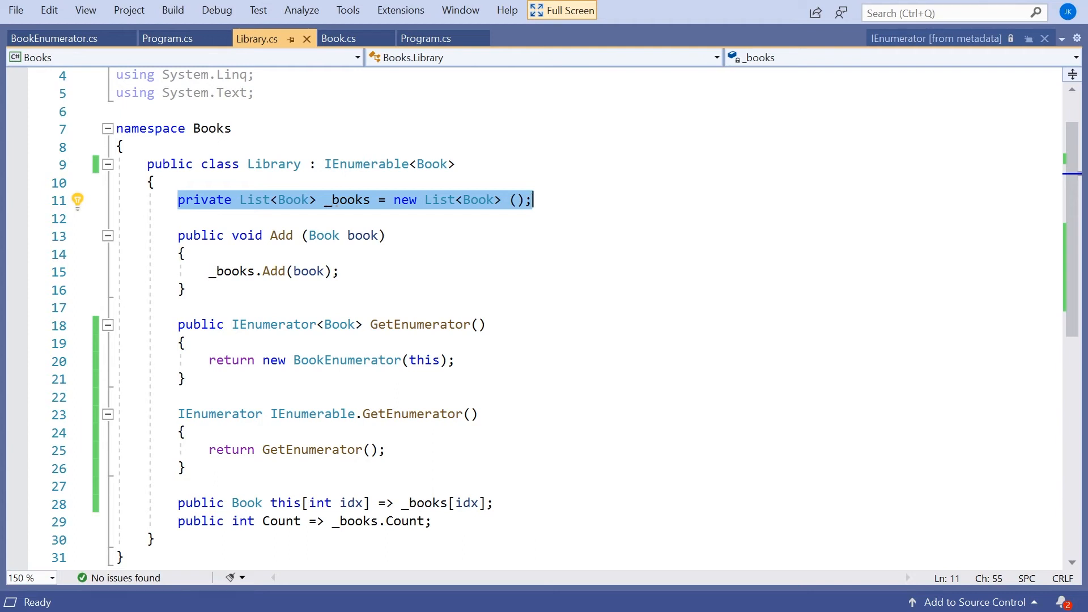
left_click(263, 361)
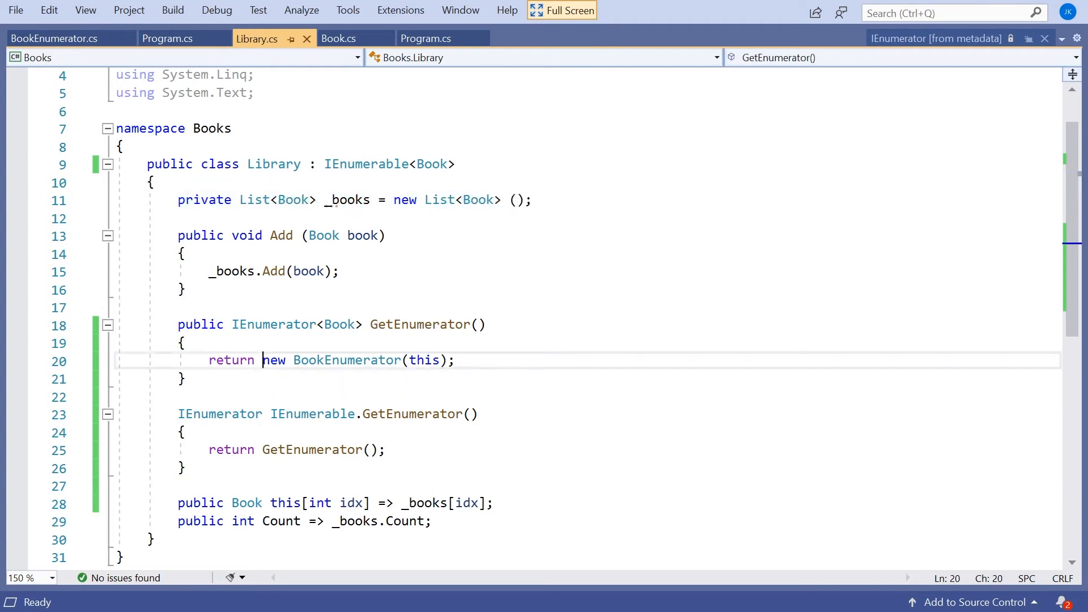
left_click_drag(262, 360, 456, 360)
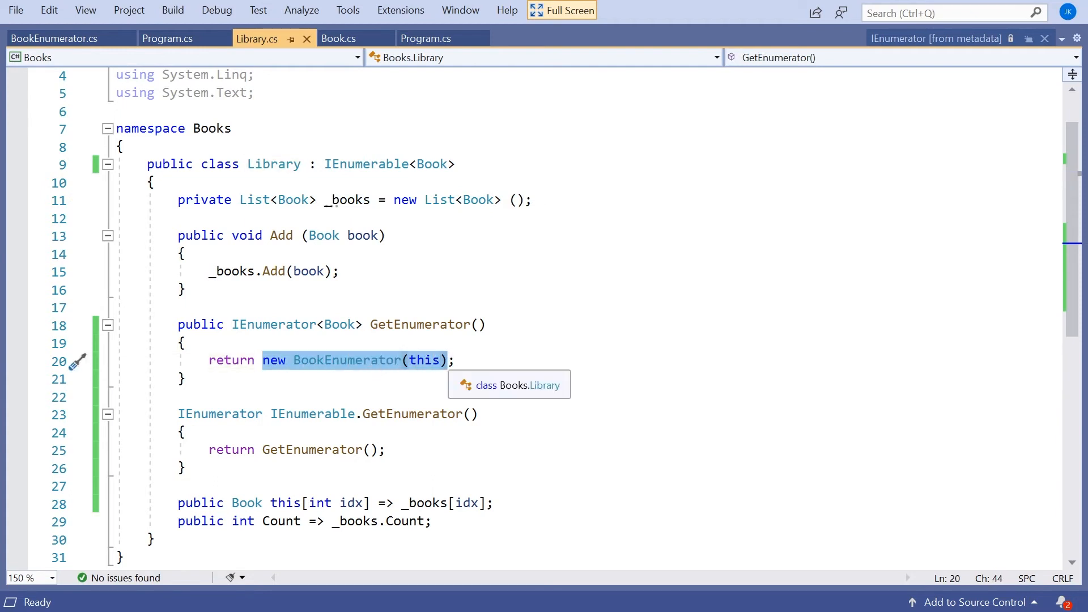
type("_books;")
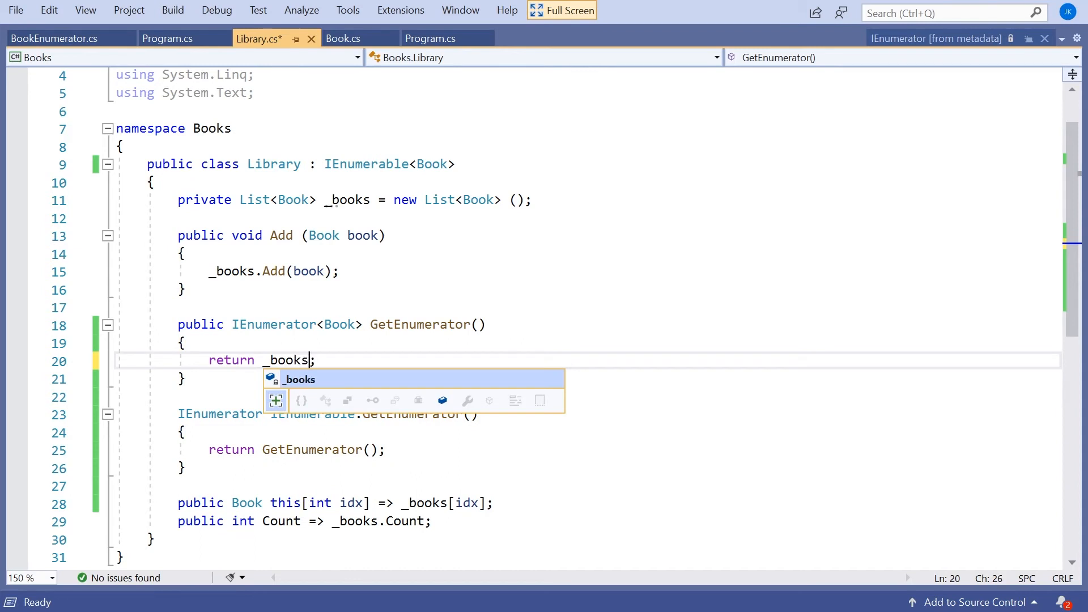
type(".GetEnumerator()")
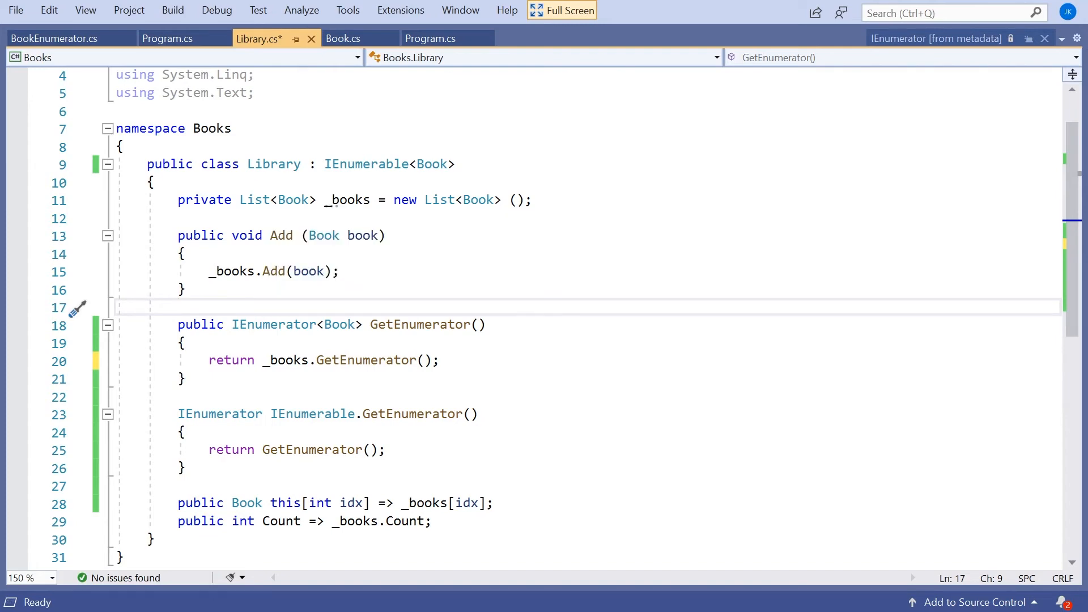
key("F5")
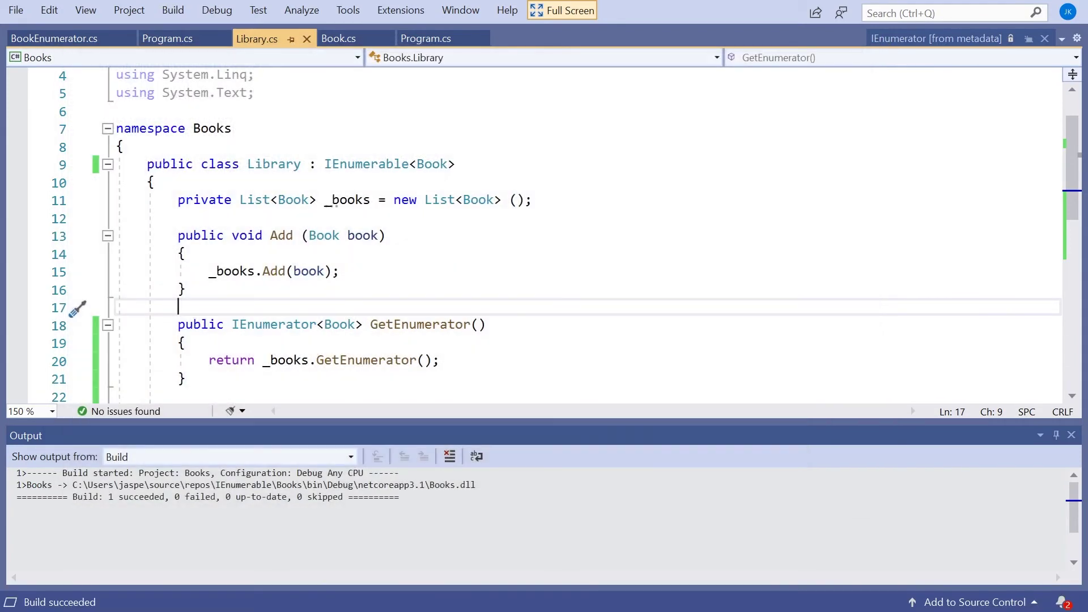
Comment out the whole BookEnumerator class and run; all four books still list
left_click(56, 38)
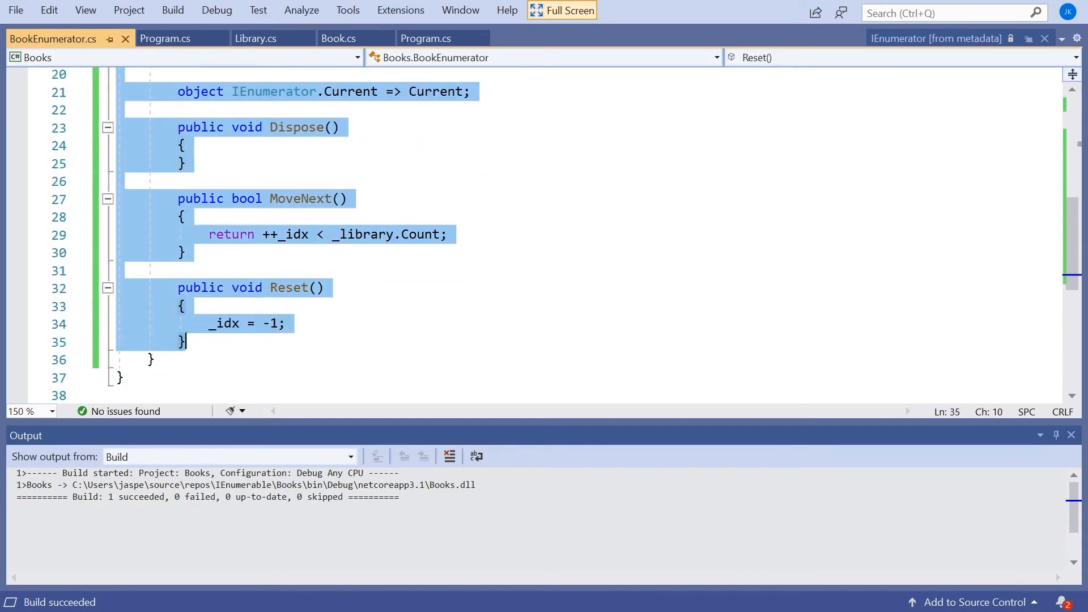
left_click(149, 360)
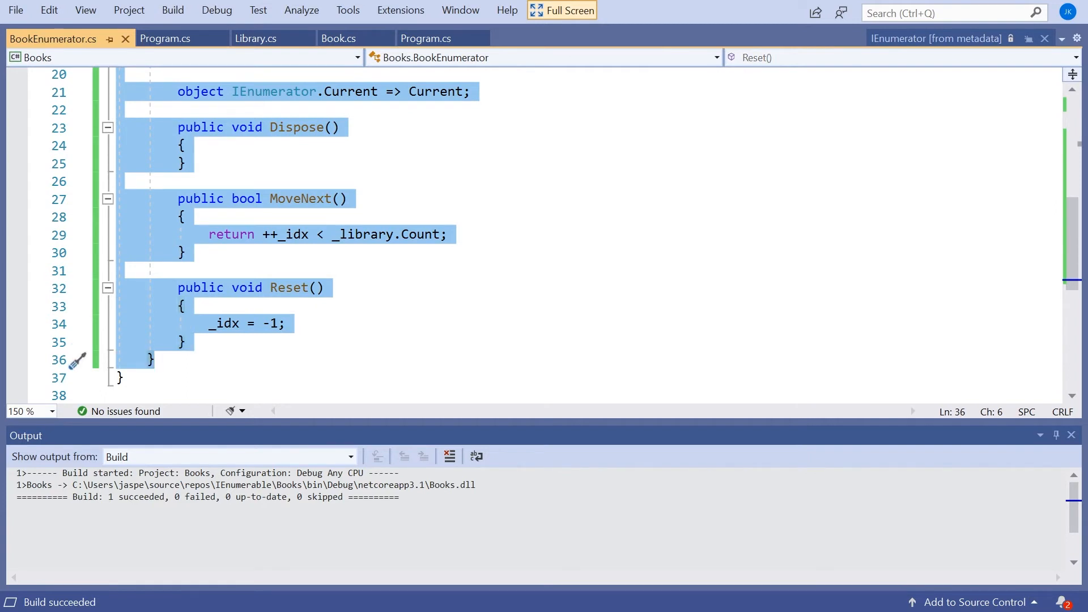
key("Ctrl+K")
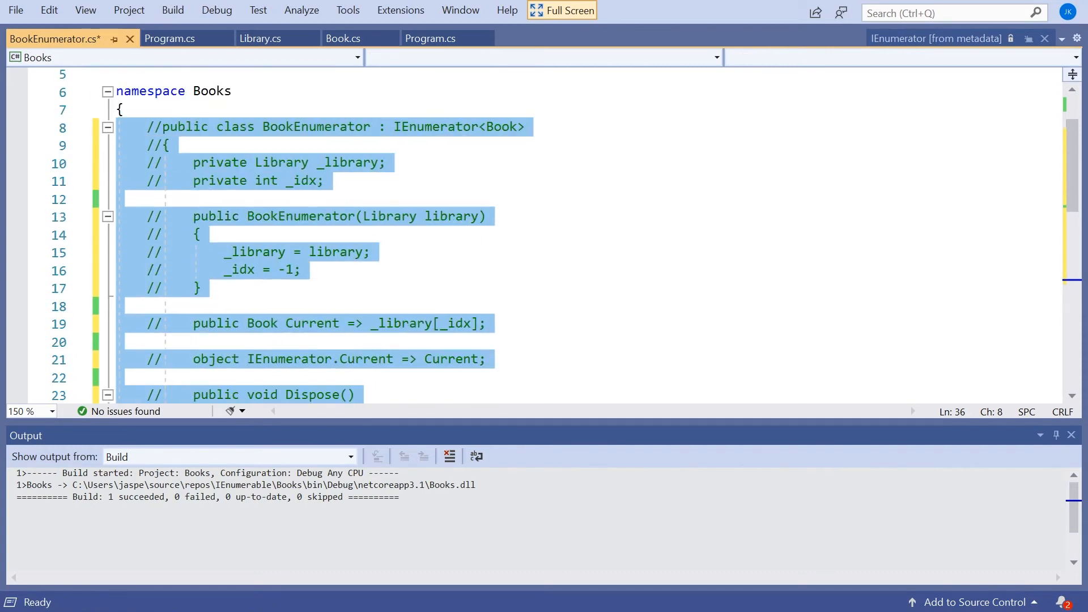
scroll("down", 3)
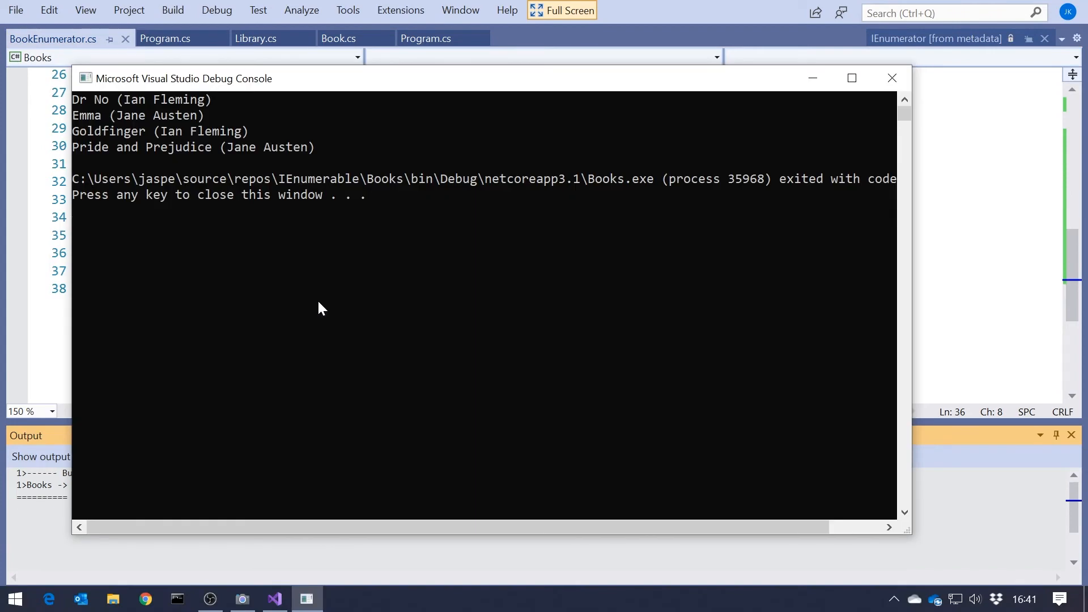
Close the debug console and return to the Library.cs code
left_click(257, 39)
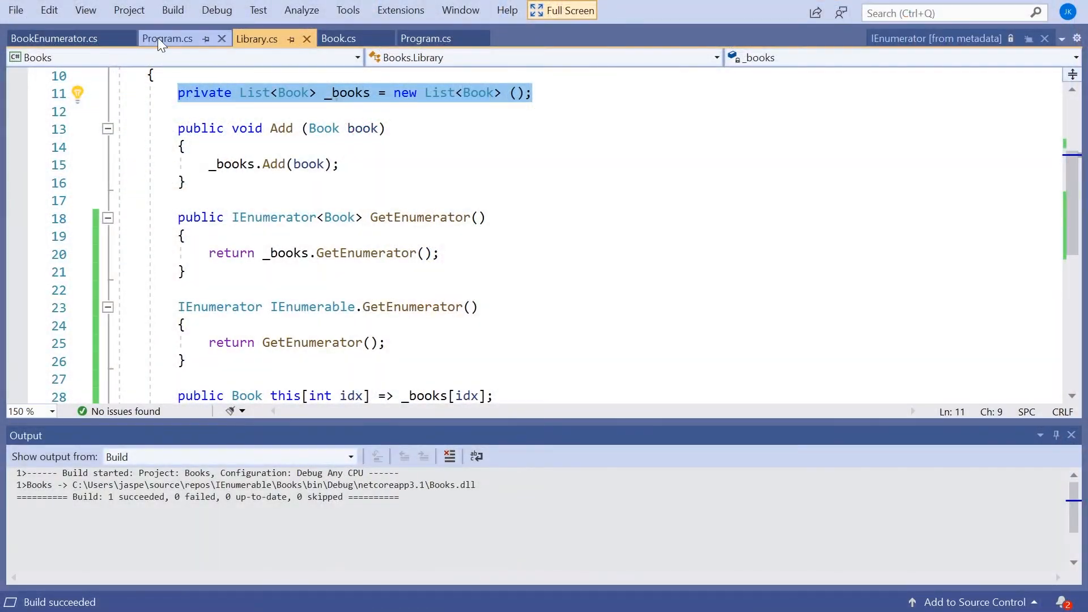
Add 'using System.Linq;' at the top of Program.cs
left_click(170, 38)
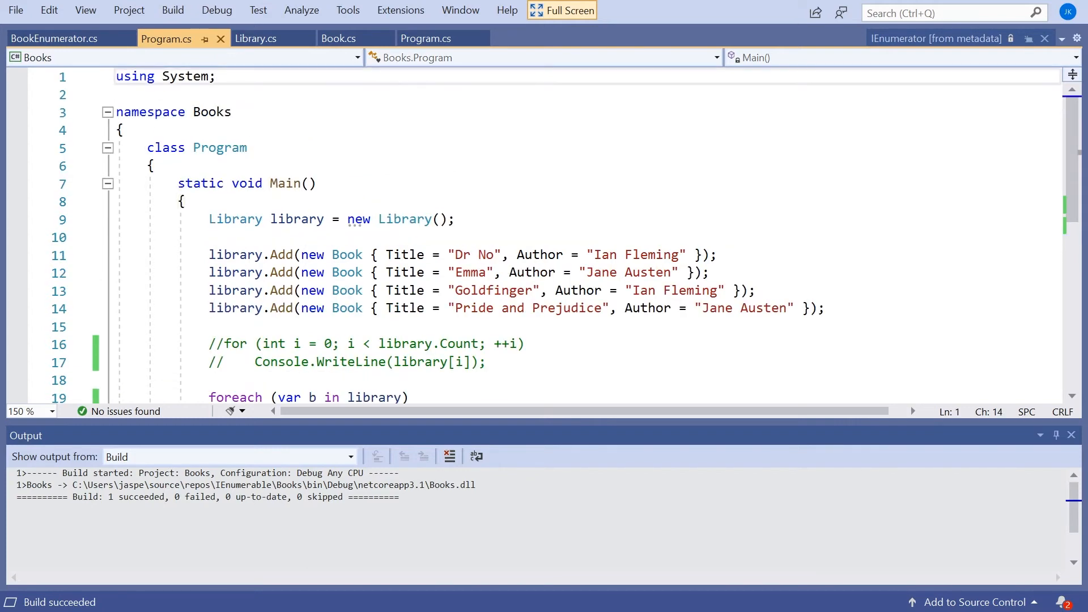
type("using")
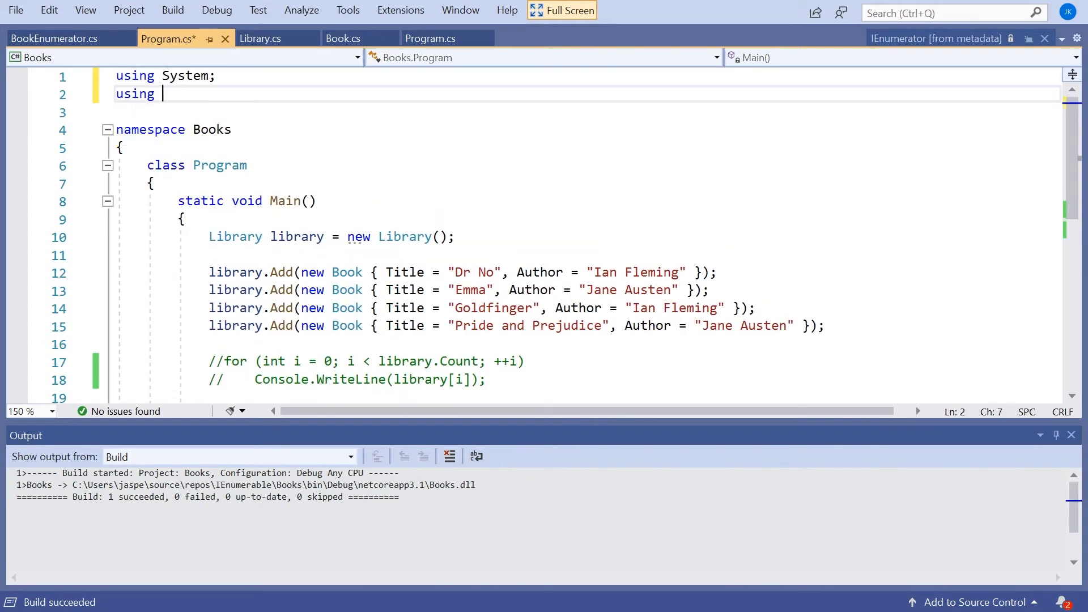
type("System.Linq;")
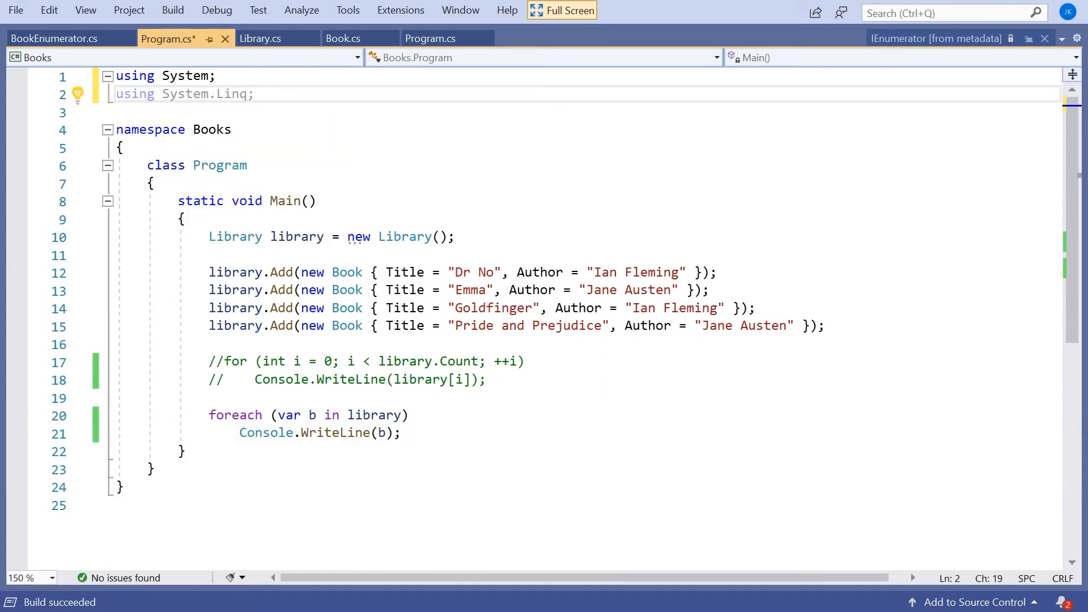
Make the foreach iterate library.Skip(1).Take(2) and run it, printing only Emma and Goldfinger
left_click(376, 414)
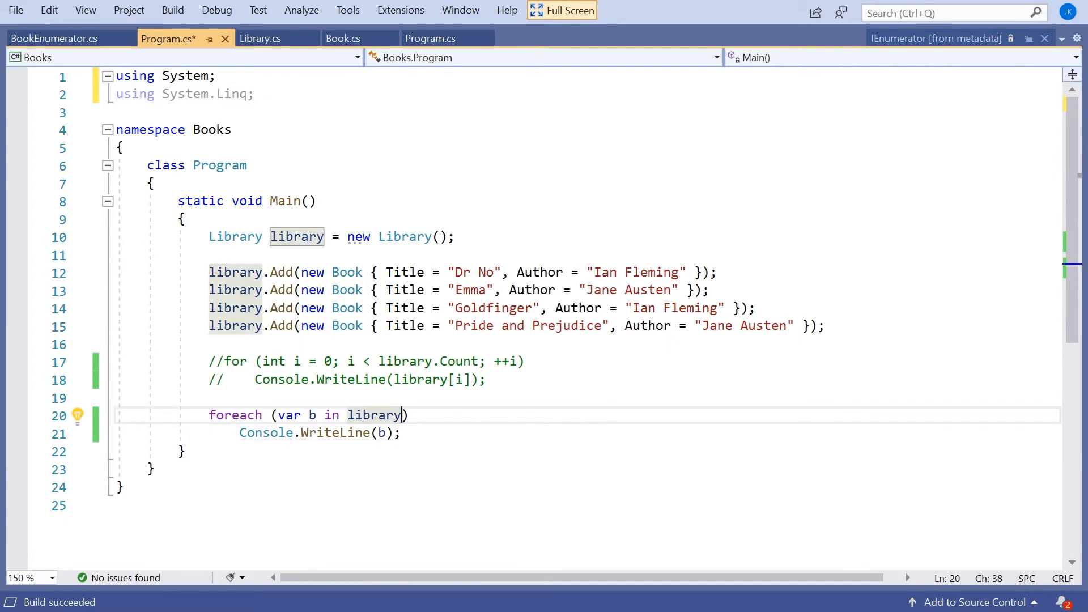
type(".S")
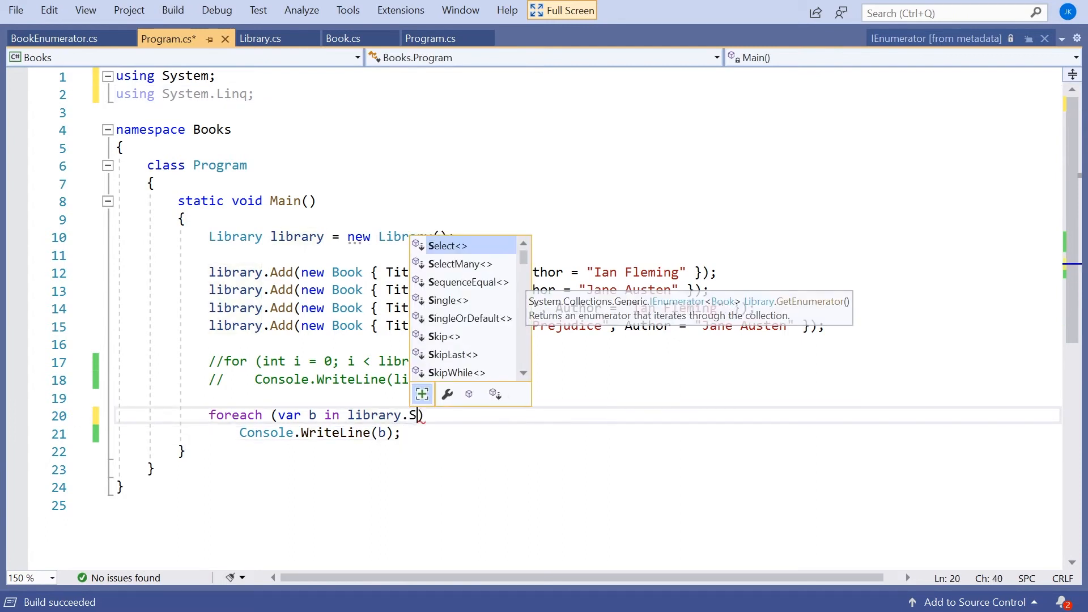
type("kip(1")
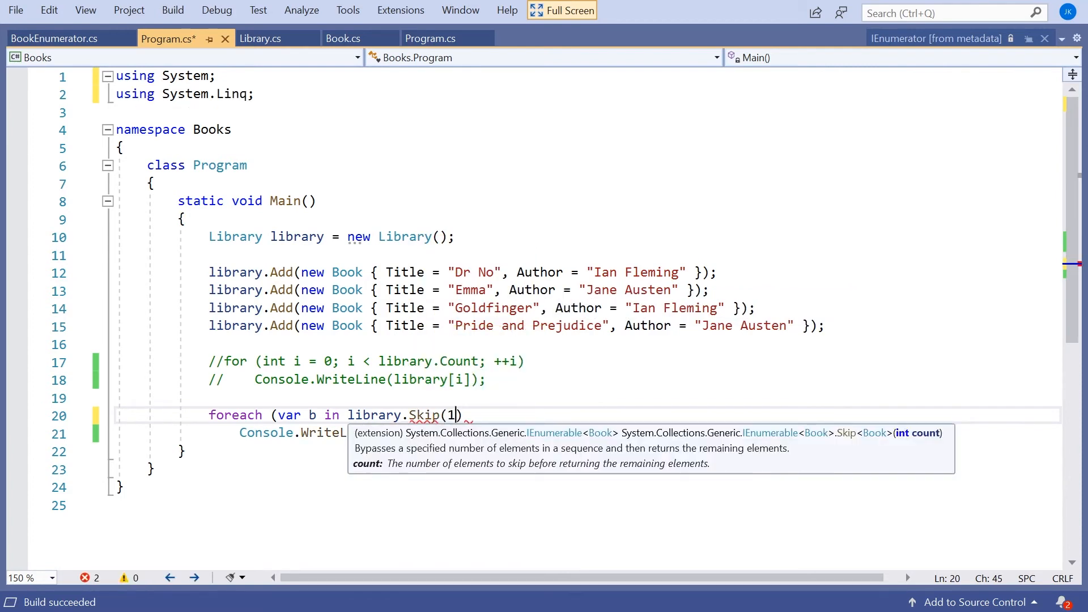
type(".Tak")
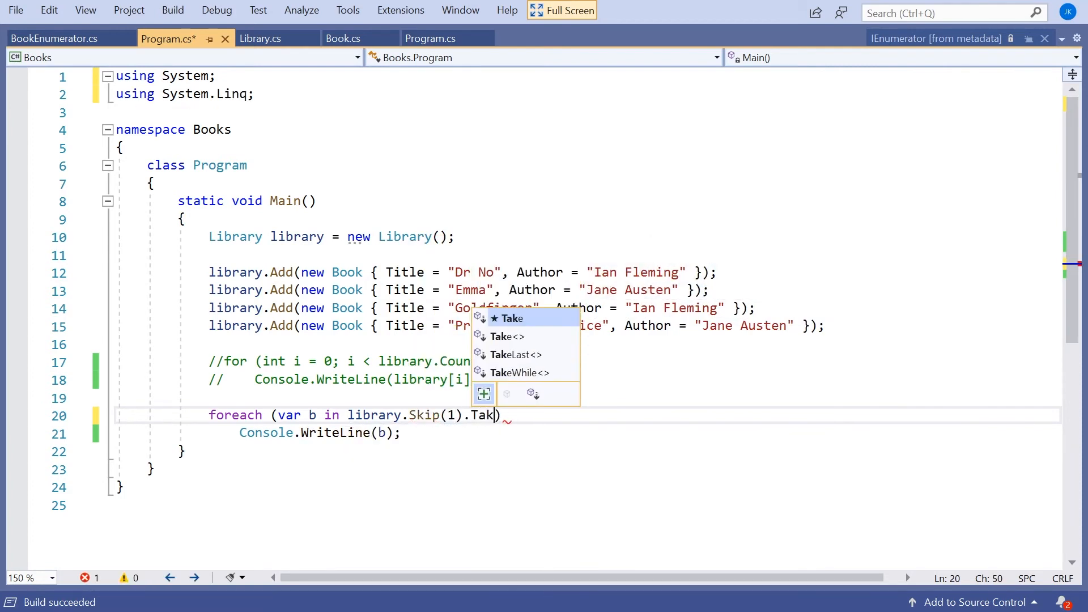
type("e(2)")
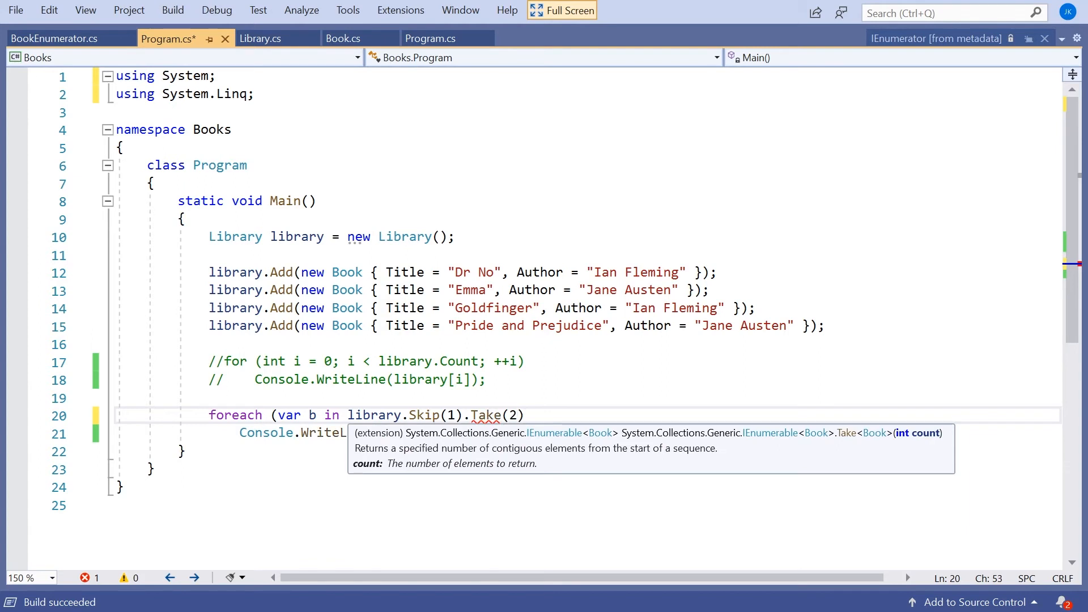
type(")")
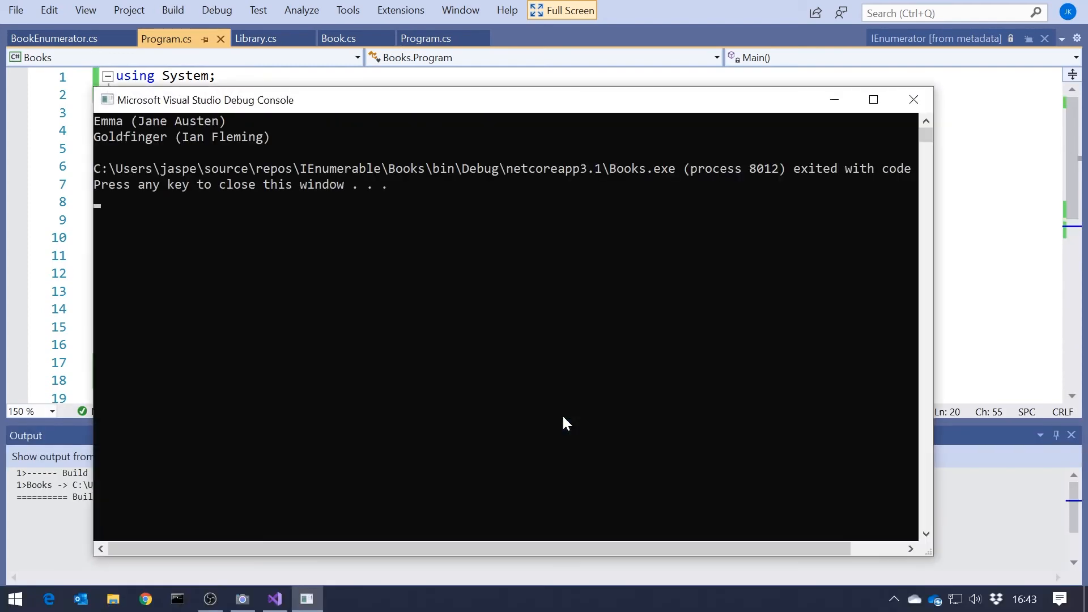
left_click(913, 100)
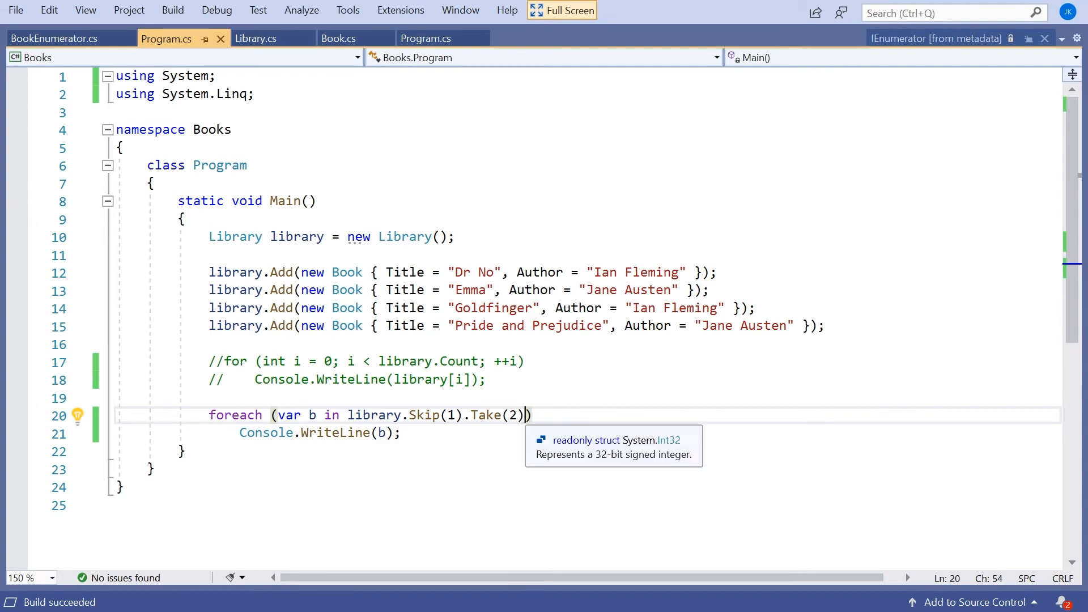
After trying .Reverse(), filter with library.Where(b => b.Author.EndsWith("Austen")) and run, printing the two Austen books
type(".Reverse")
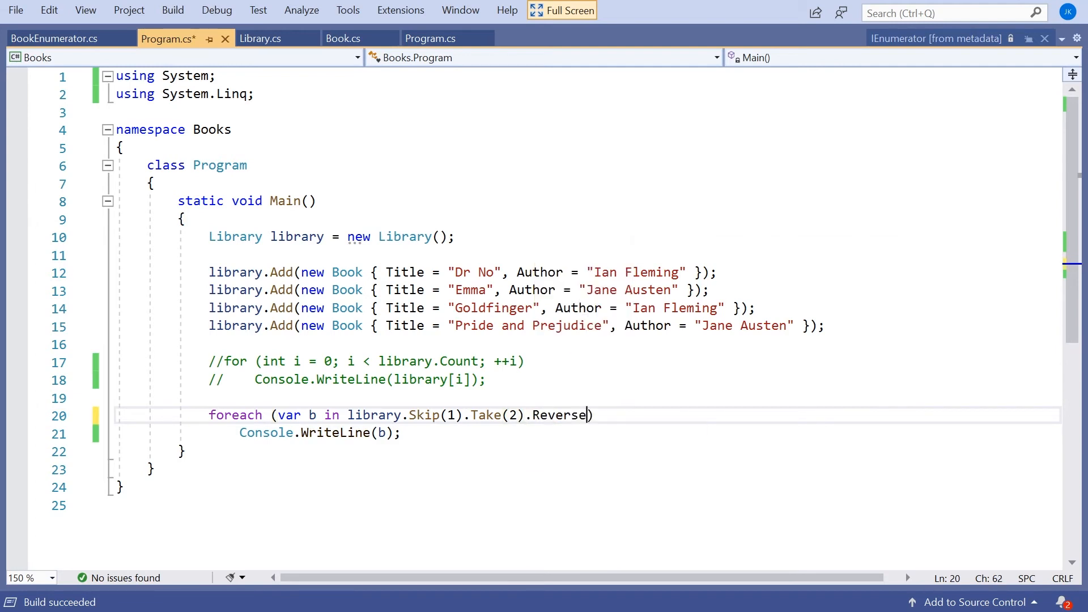
type("()")
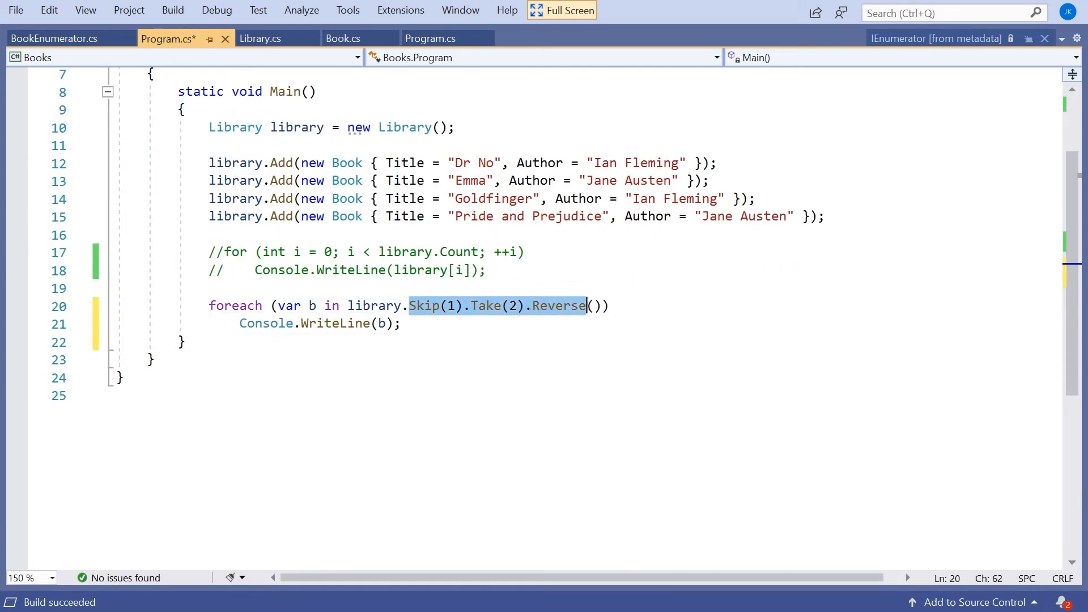
type("Where")
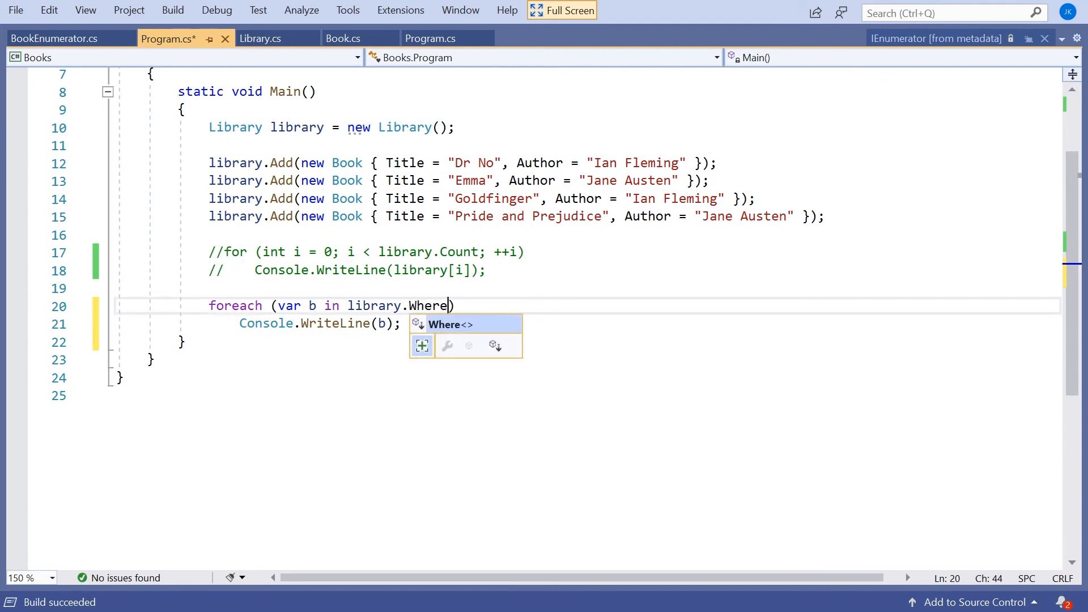
type("(b =")
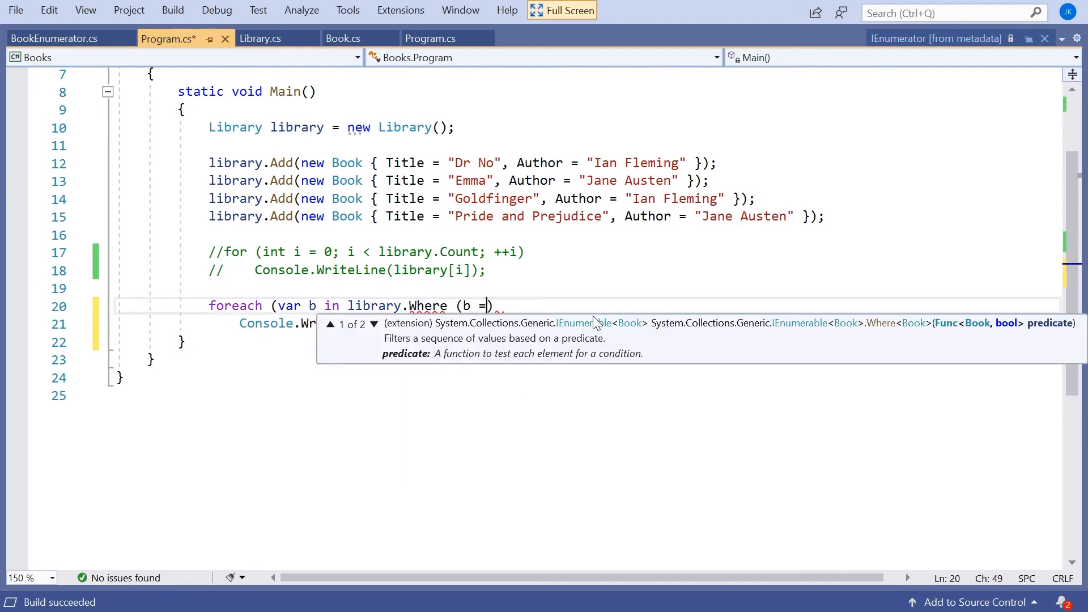
type("> b.")
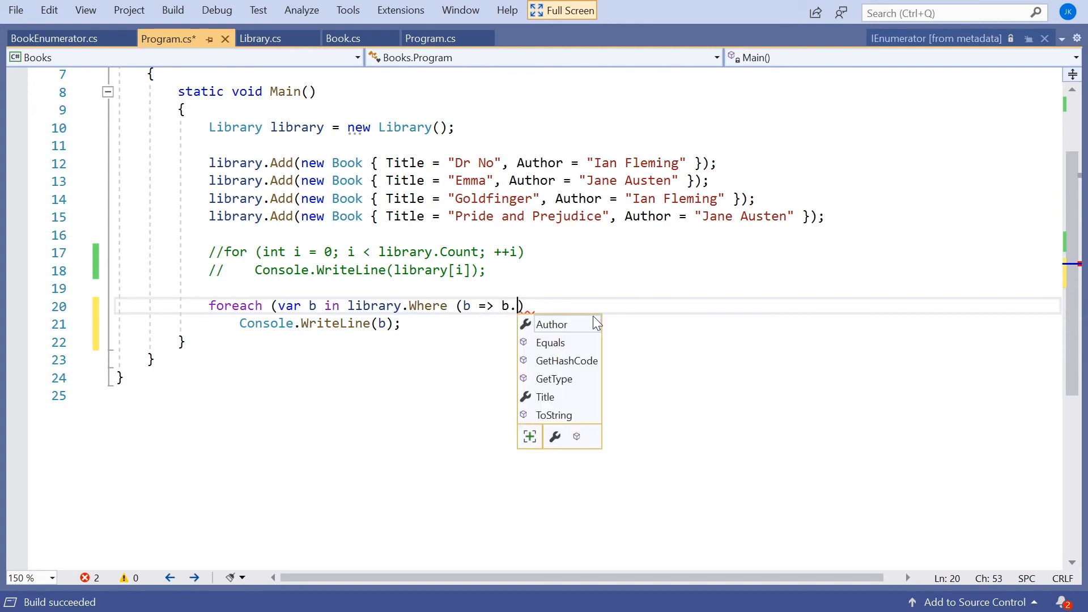
type("Author.EndsWith")
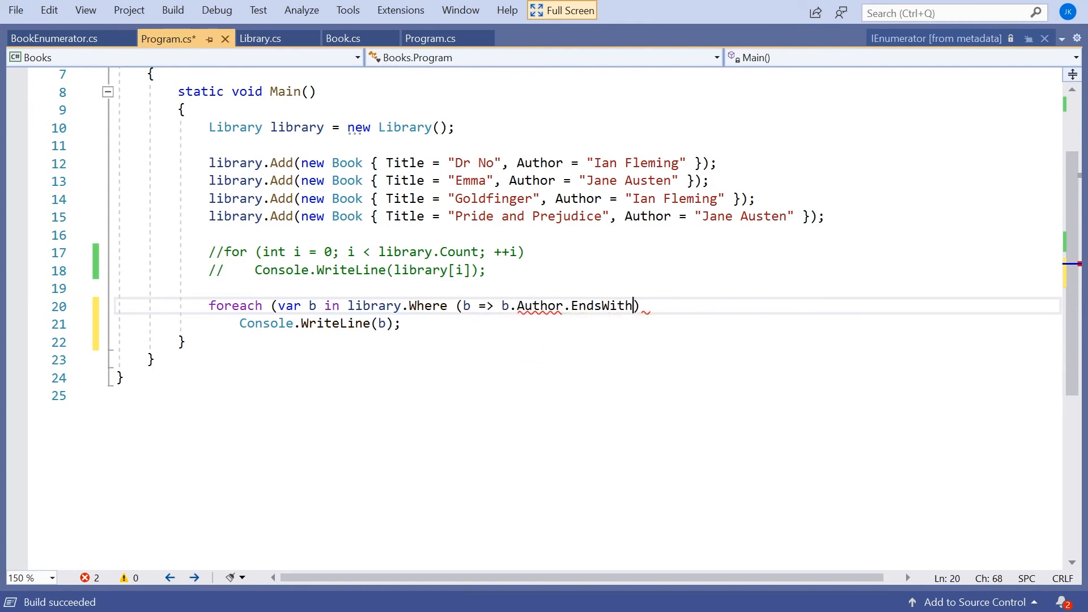
type("\"Austen\"")
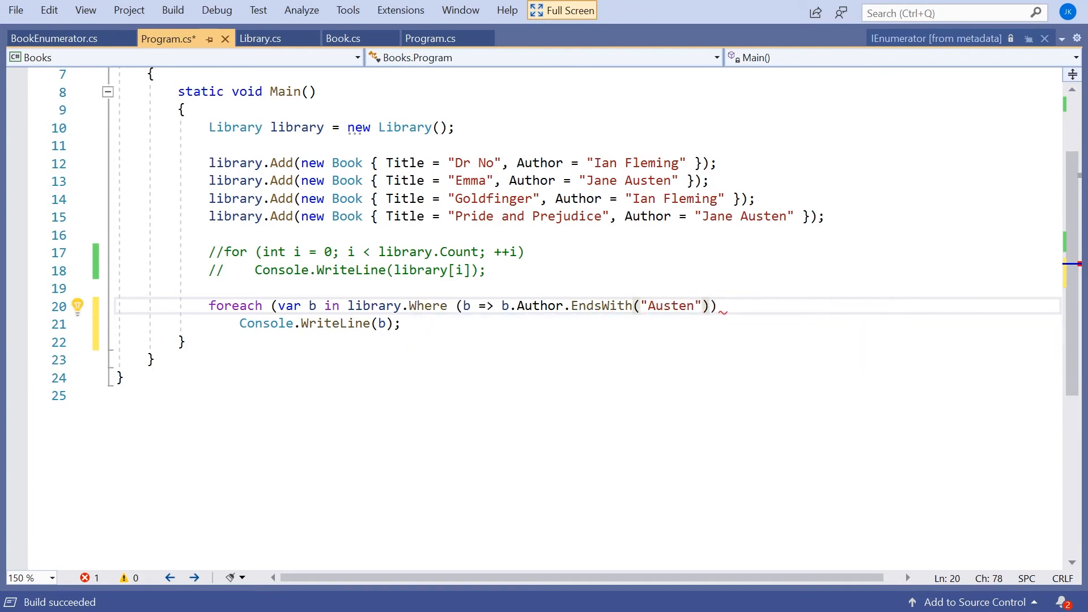
type(")")
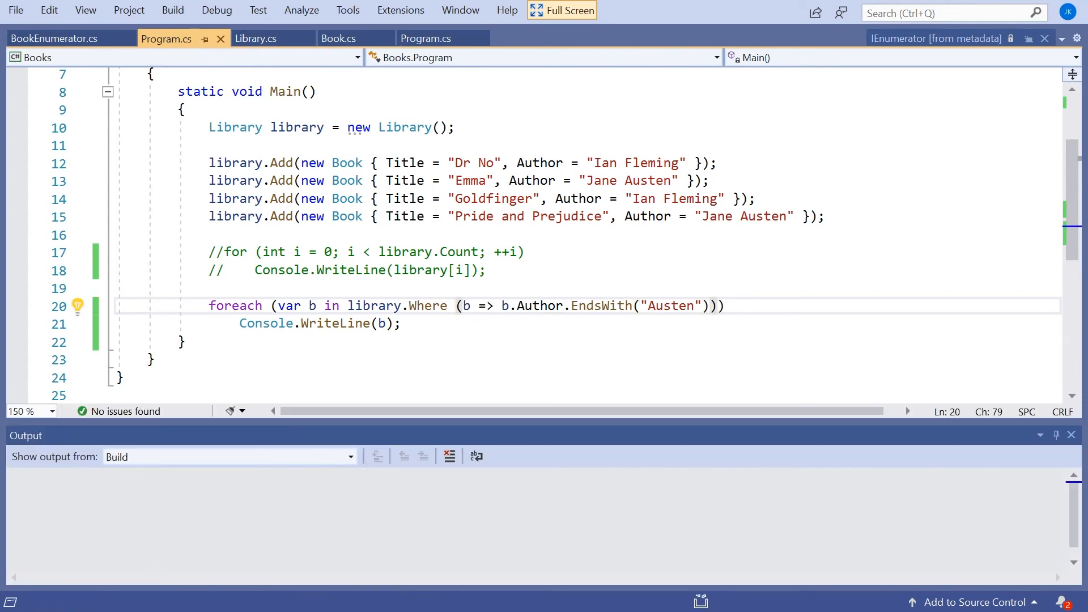
key("F5")
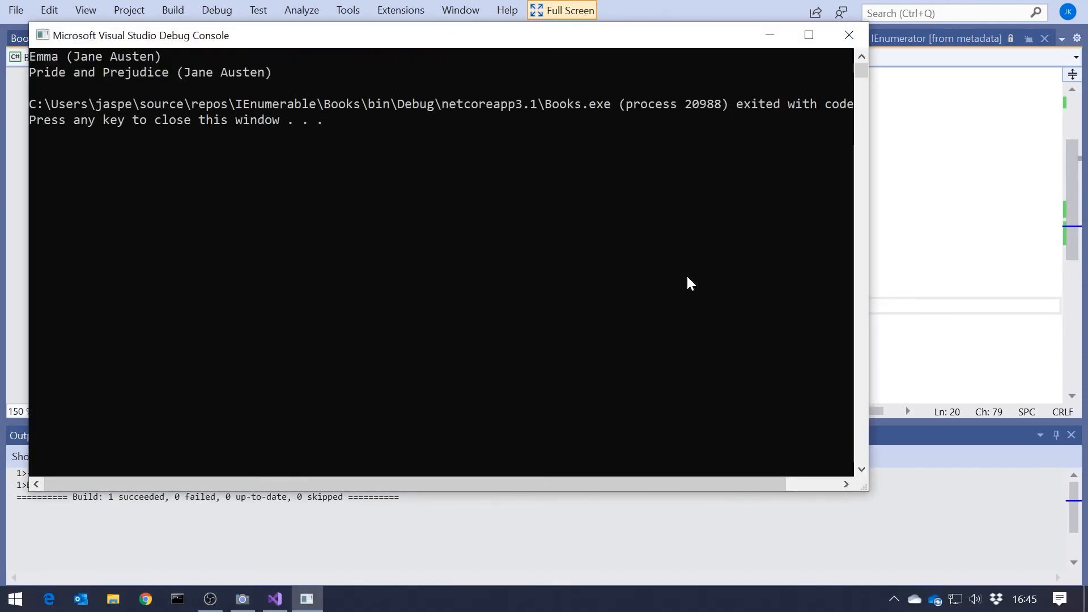
left_click(848, 34)
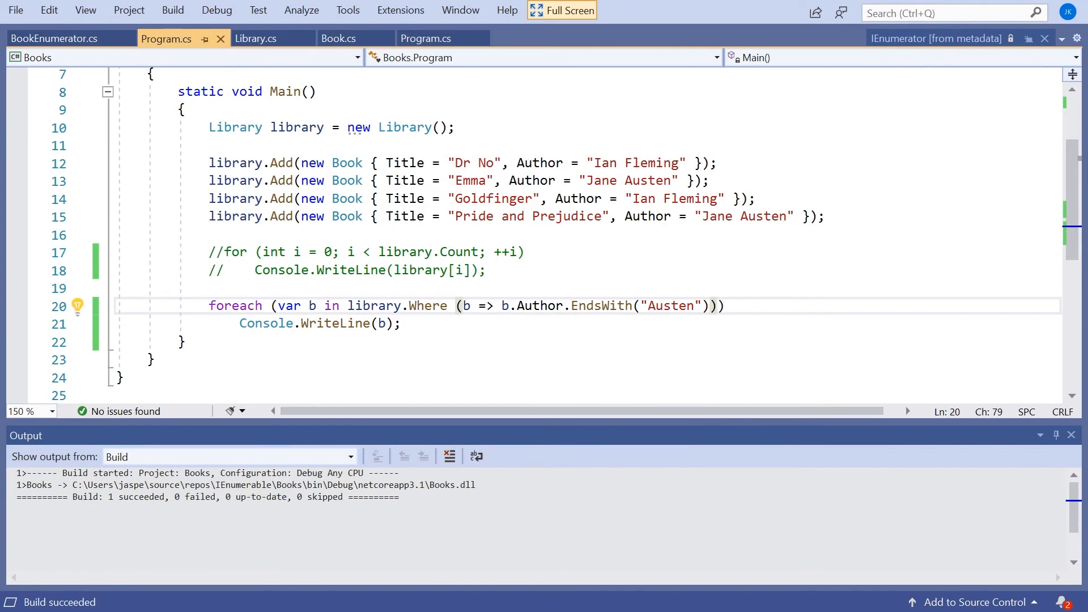
Add Console.WriteLine(library.Max(b => b.Title)) and run it, printing Pride and Prejudice
type("cw")
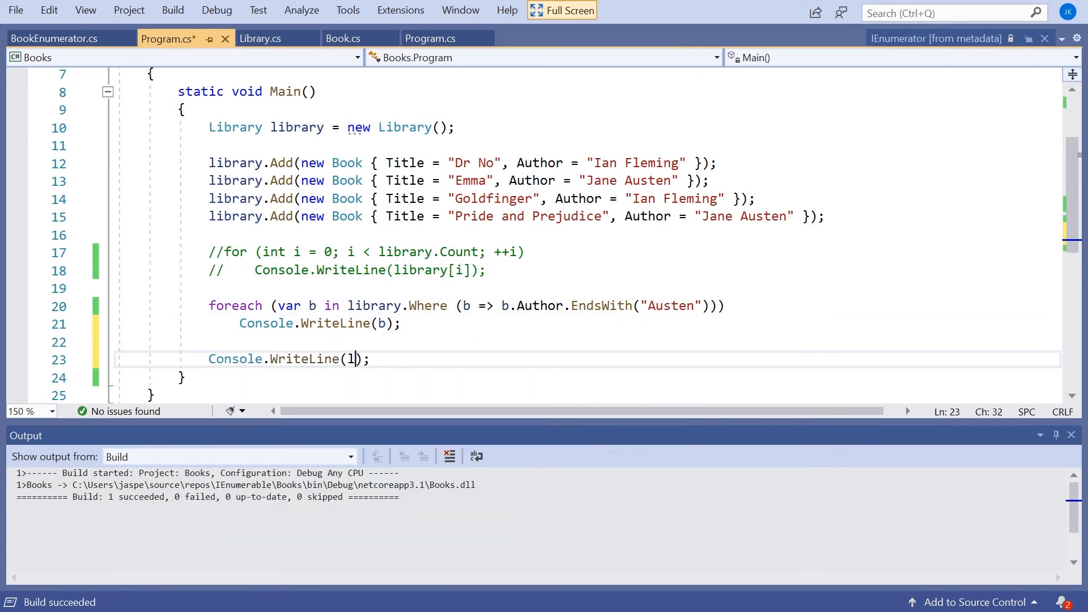
type("ibrary.")
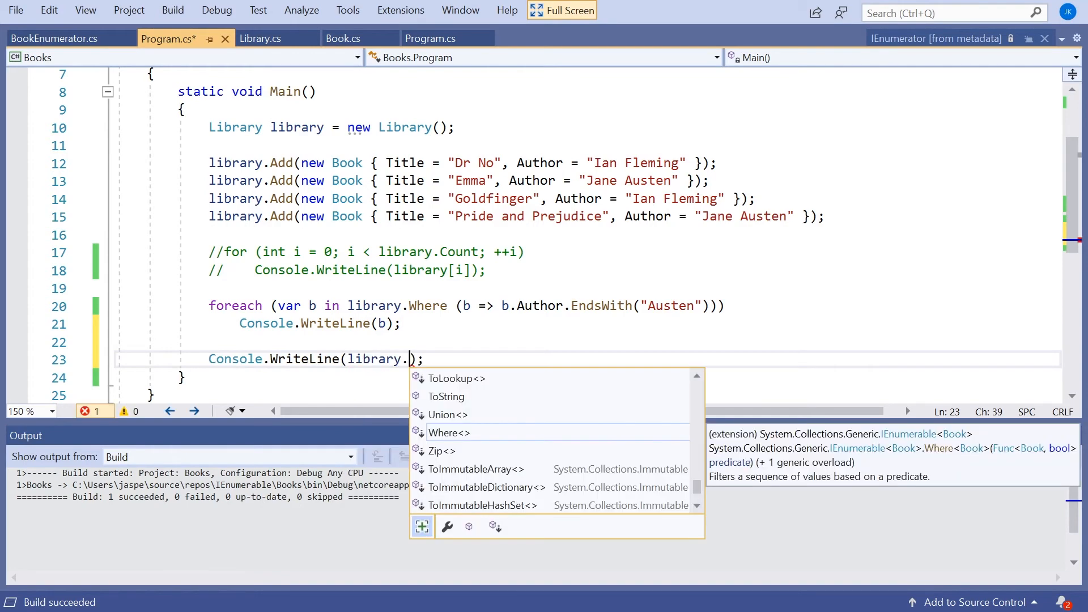
type("Max(b")
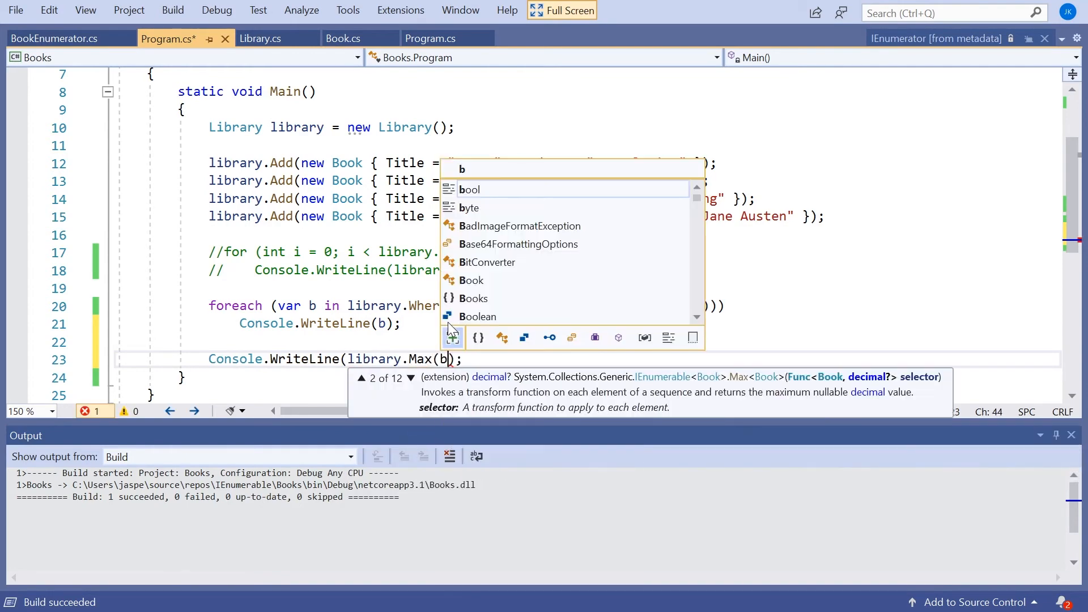
type("=> b.")
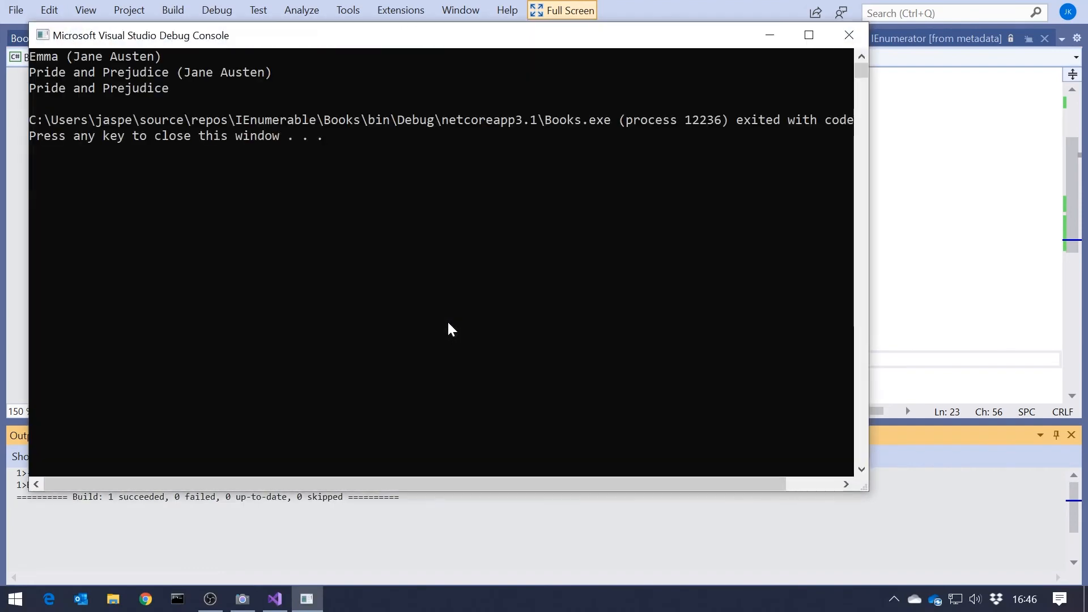
left_click(849, 34)
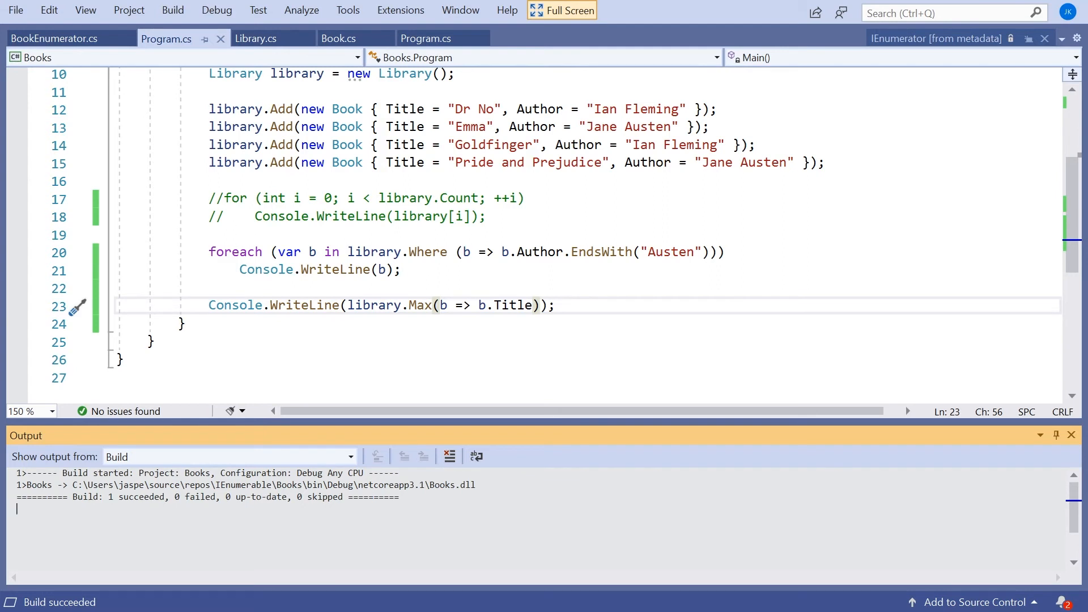
mouse_move(429, 252)
type("// ")
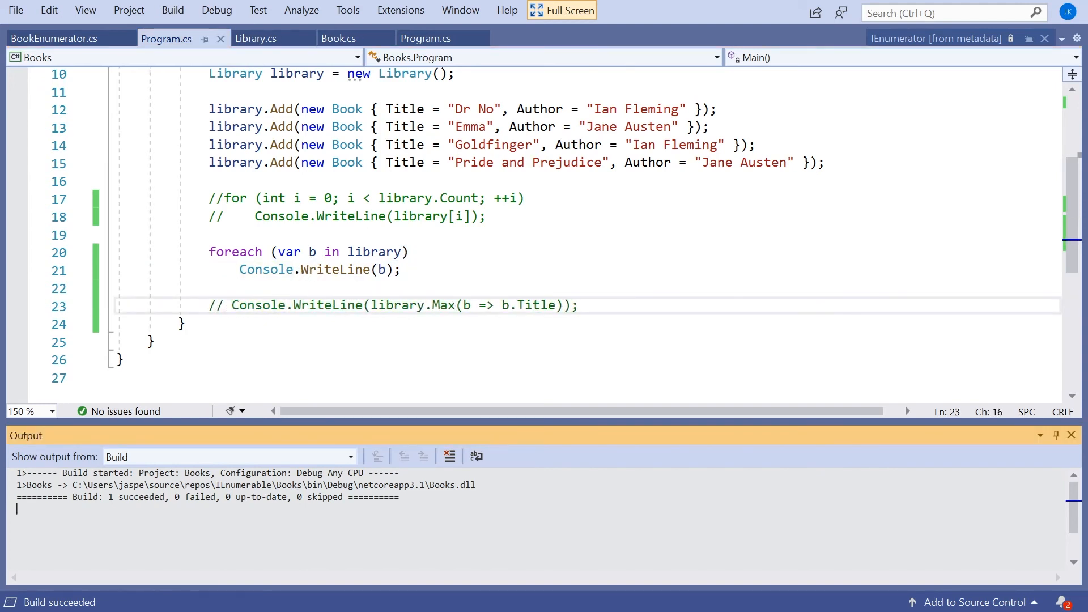
In Library.cs comment out IEnumerable<Book> and the non-generic GetEnumerator method
double_click(374, 251)
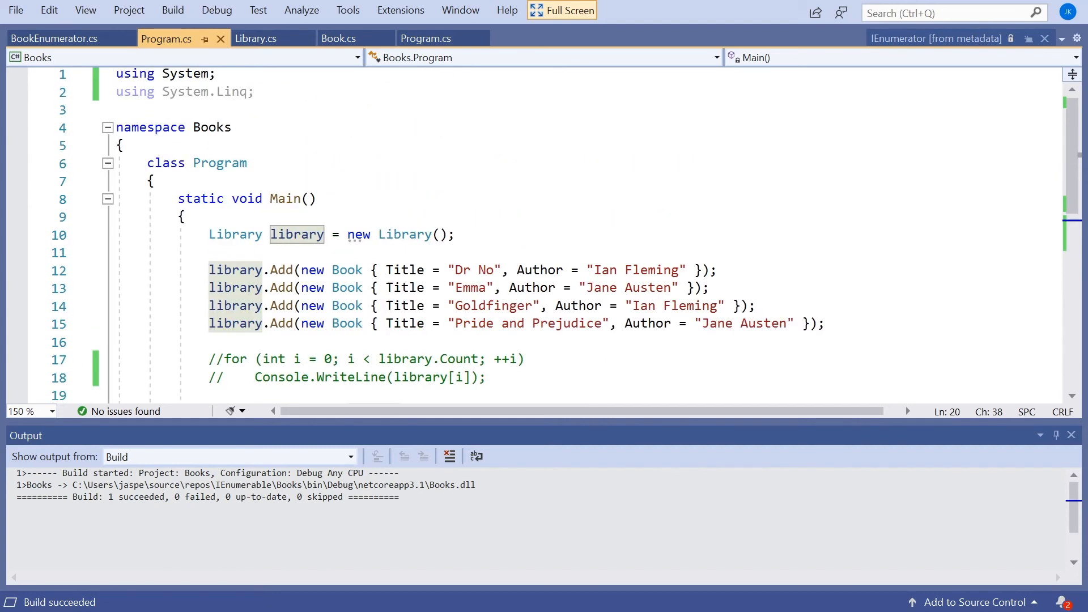
left_click(390, 236)
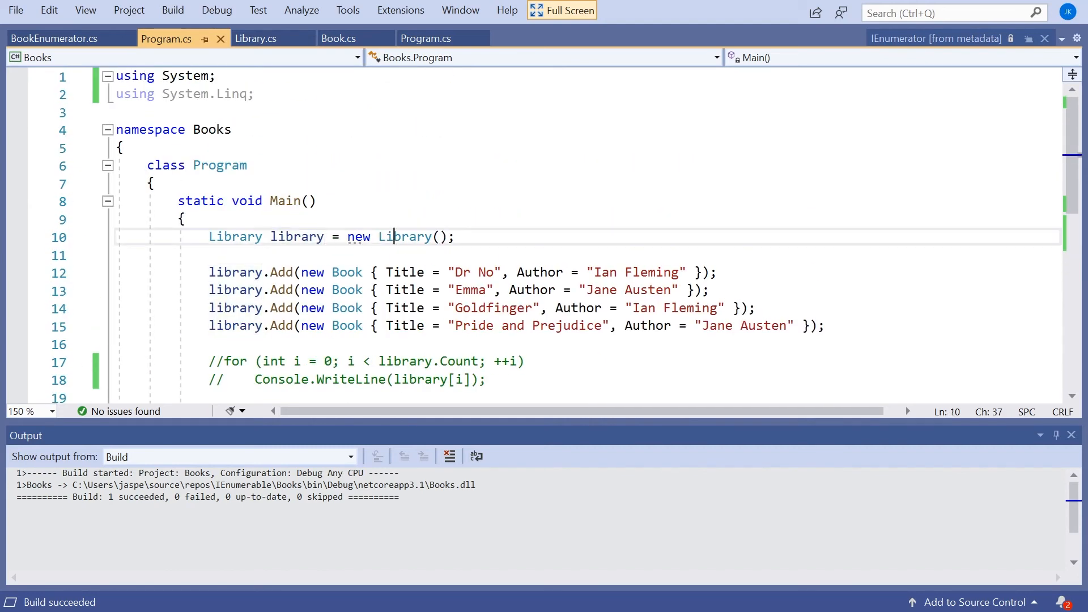
left_click(256, 38)
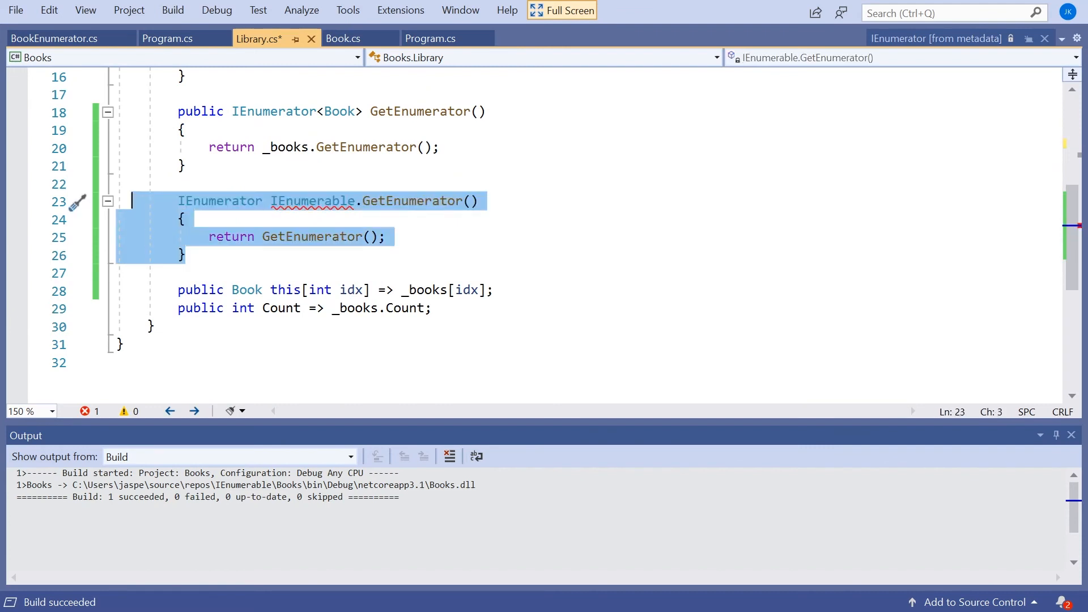
key("Ctrl+K Ctrl+C")
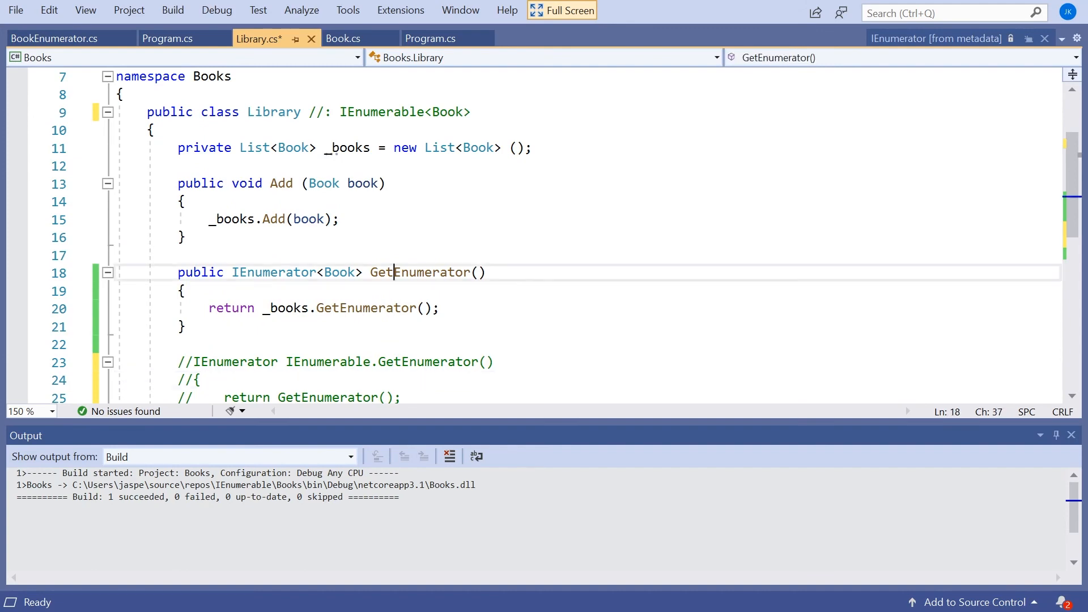
Back in Program.cs uncomment the Max title line and revisit the enumerator block in Library.cs
left_click(169, 39)
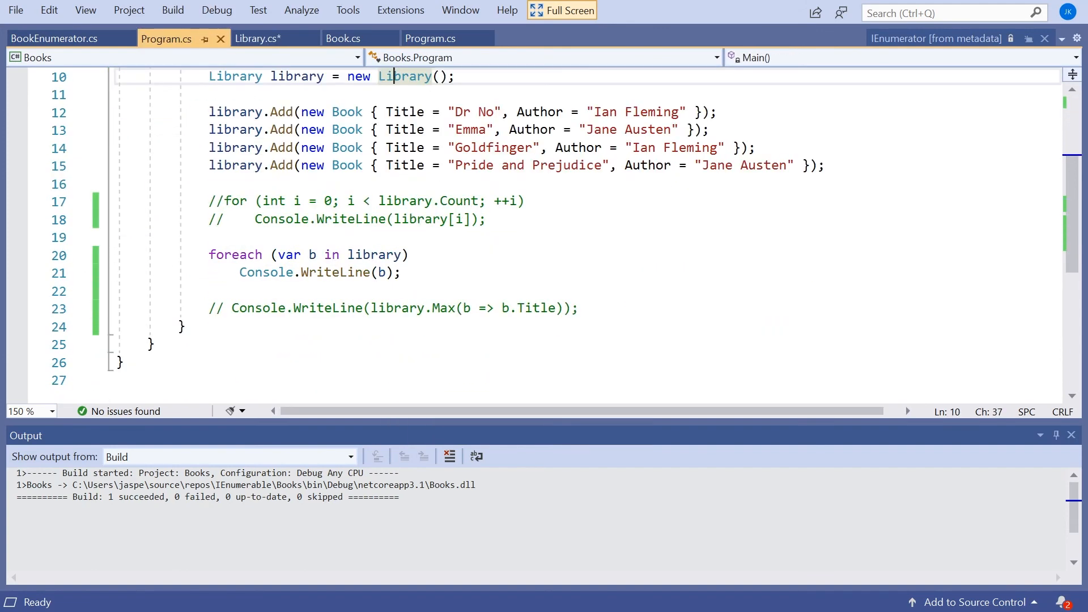
key("F5")
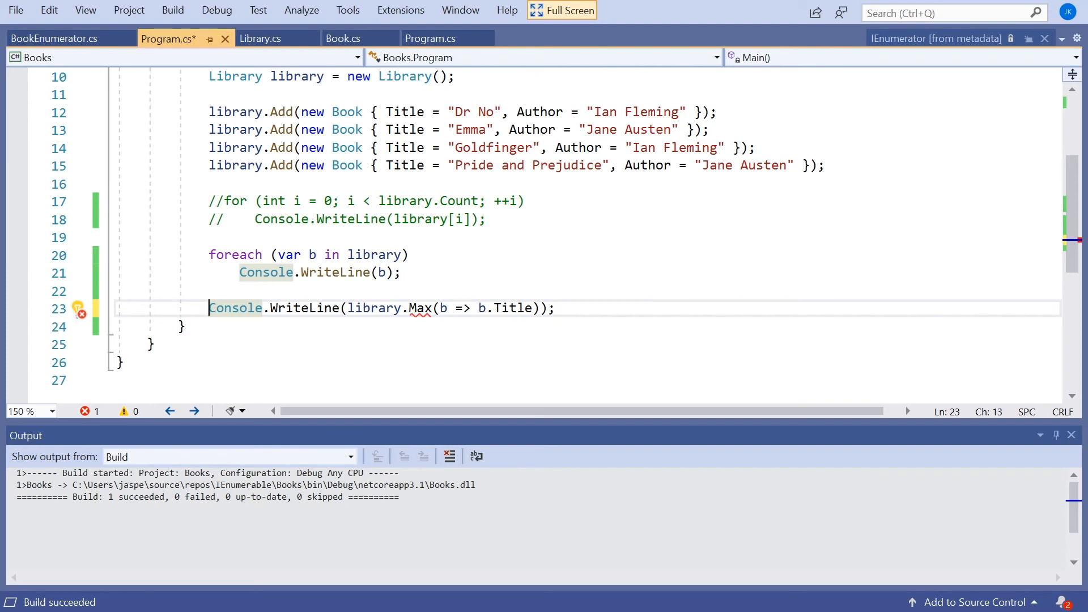
left_click(262, 38)
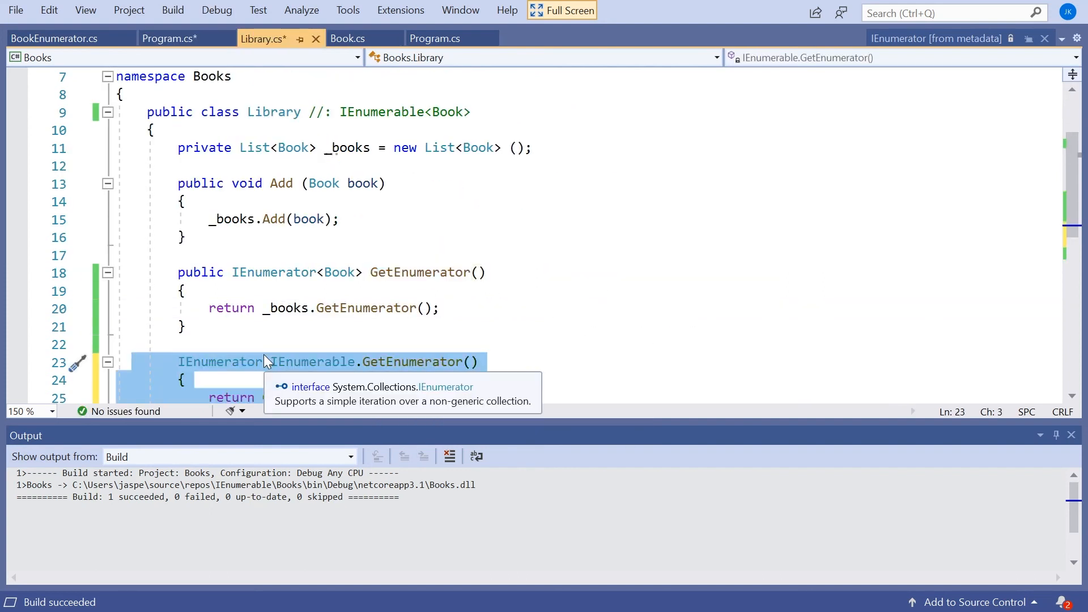
left_click(167, 38)
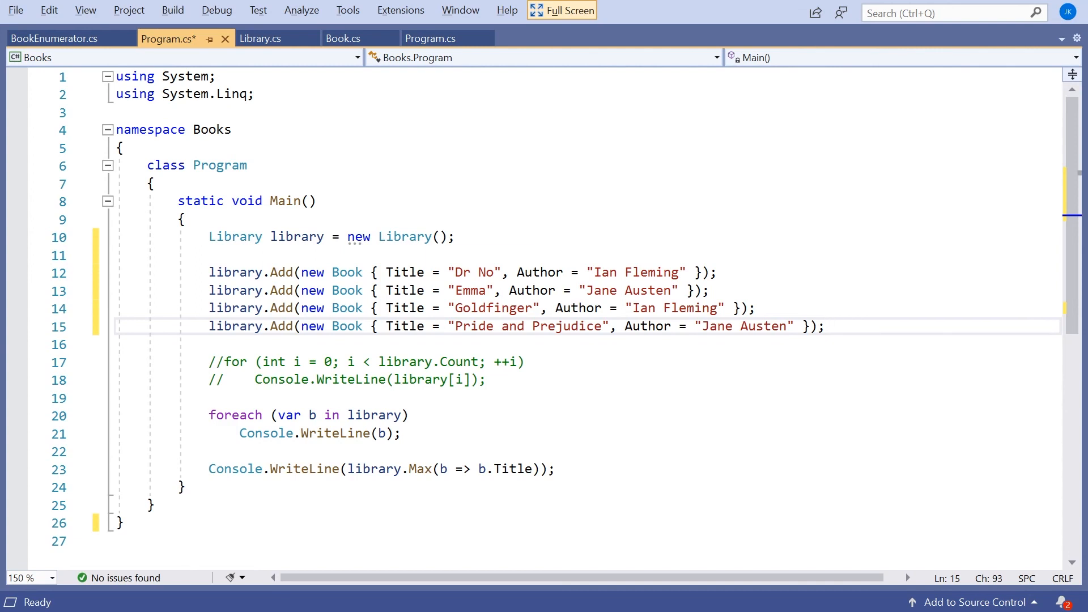
Build the library with a collection initializer of four books and run it
key("Enter")
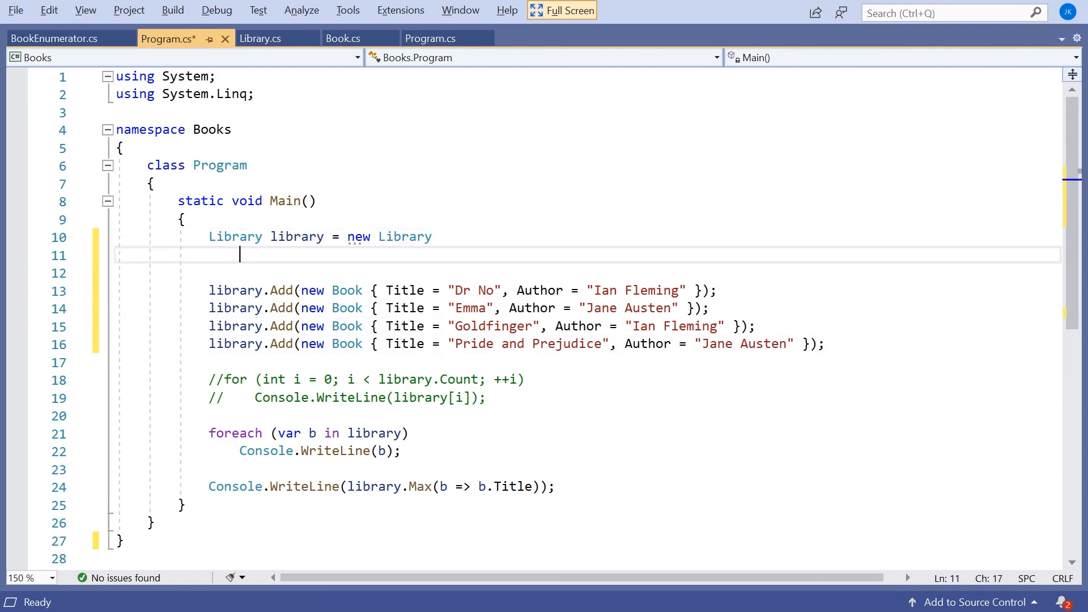
type("{")
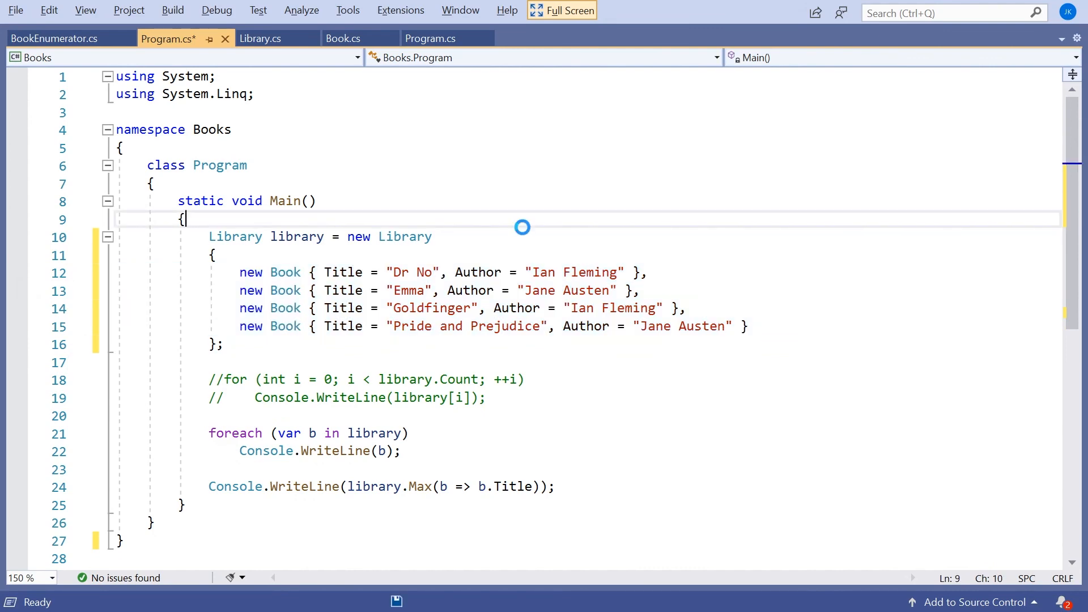
key("F5")
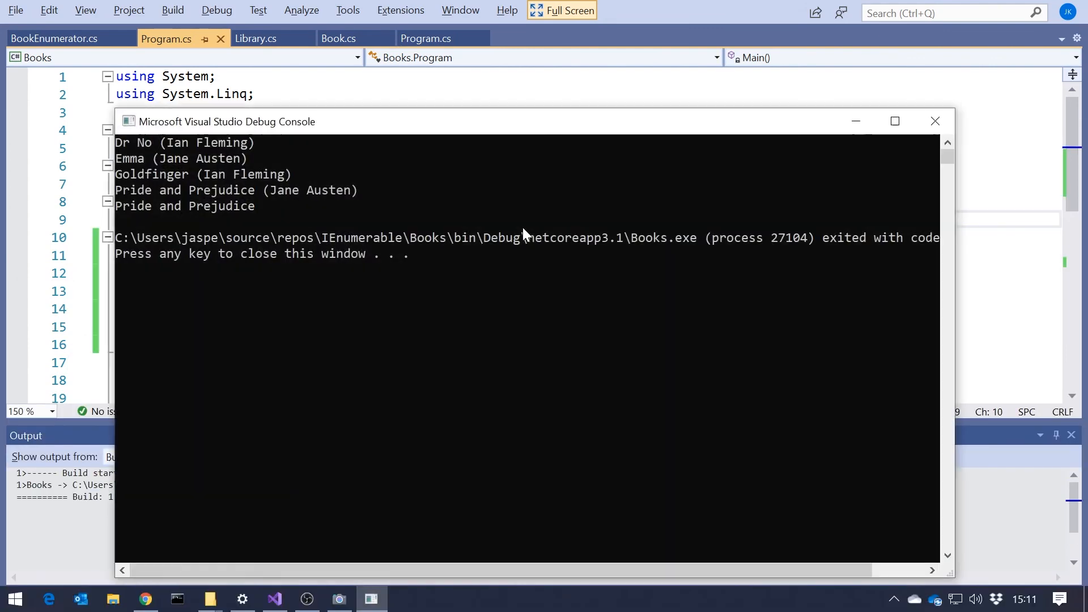
left_click(936, 120)
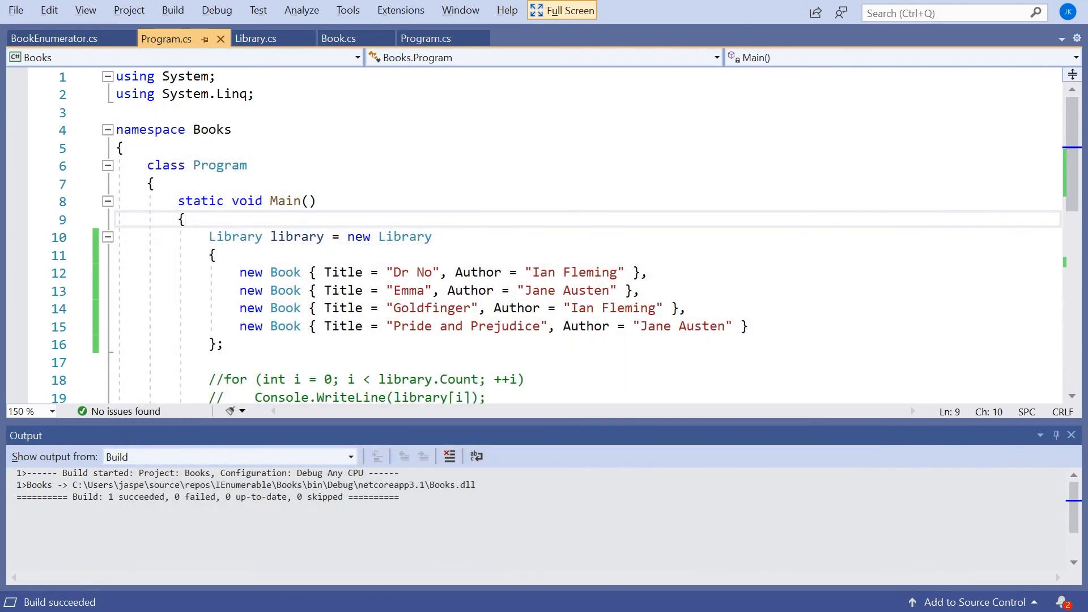
Highlight the collection initializer in Program.cs, then show Library's Add(Book book) method
left_click(256, 39)
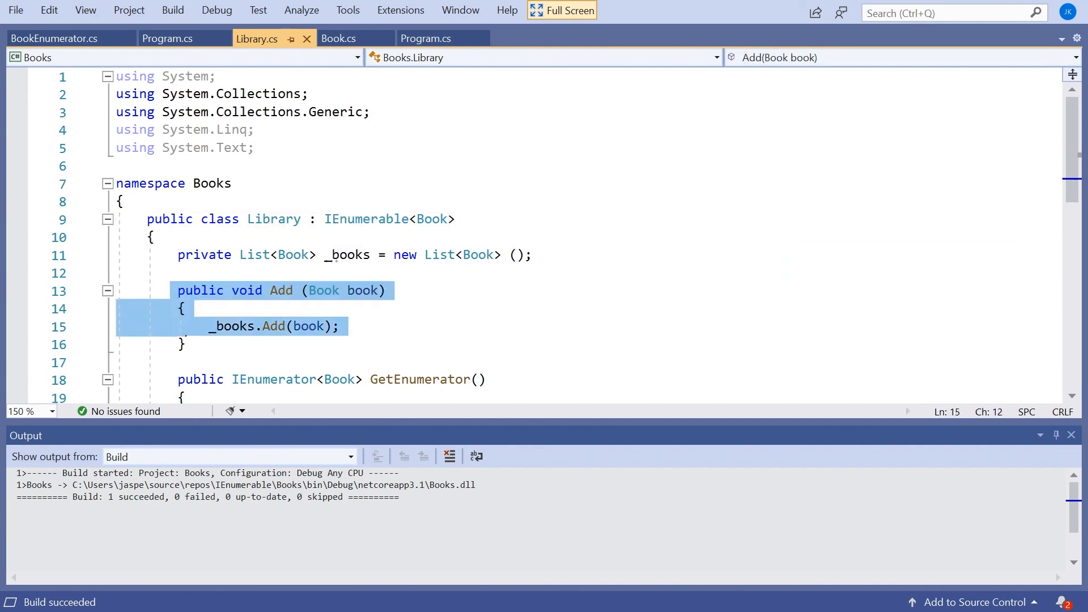
left_click(169, 39)
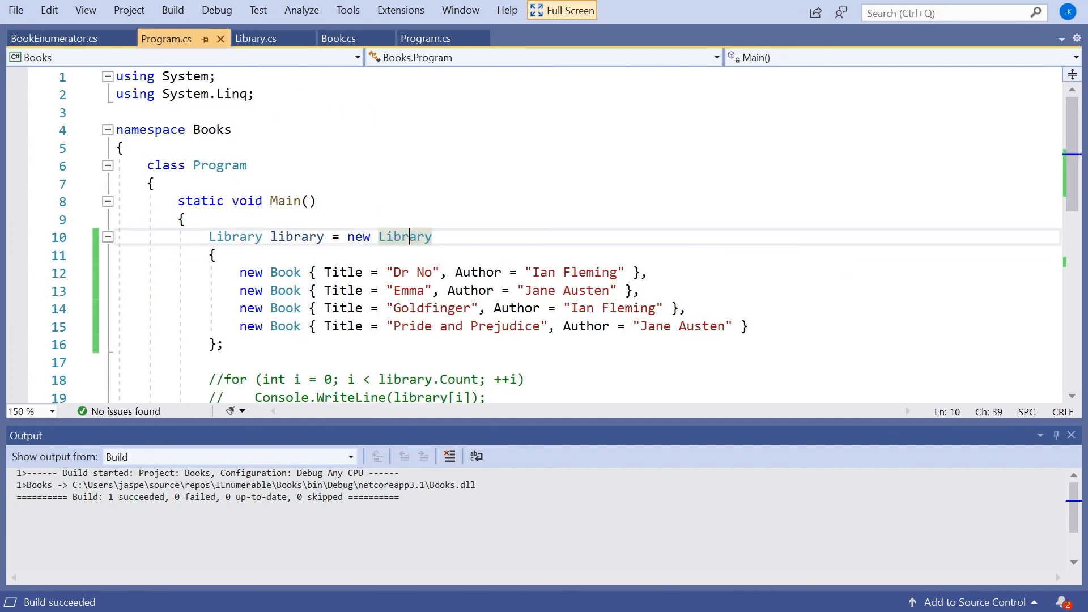
left_click_drag(239, 272, 750, 327)
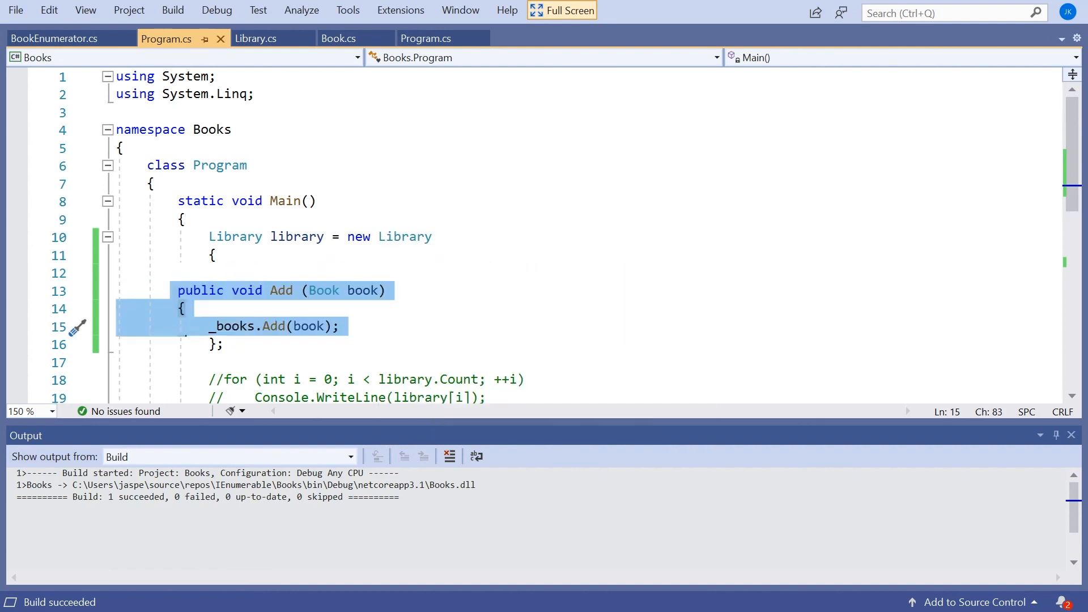
left_click(257, 38)
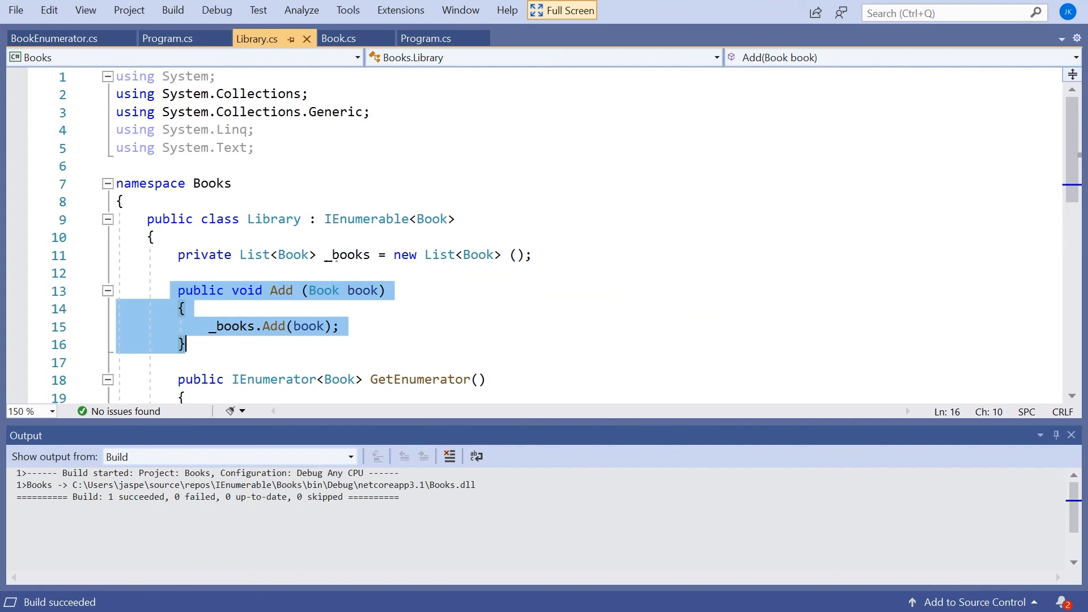